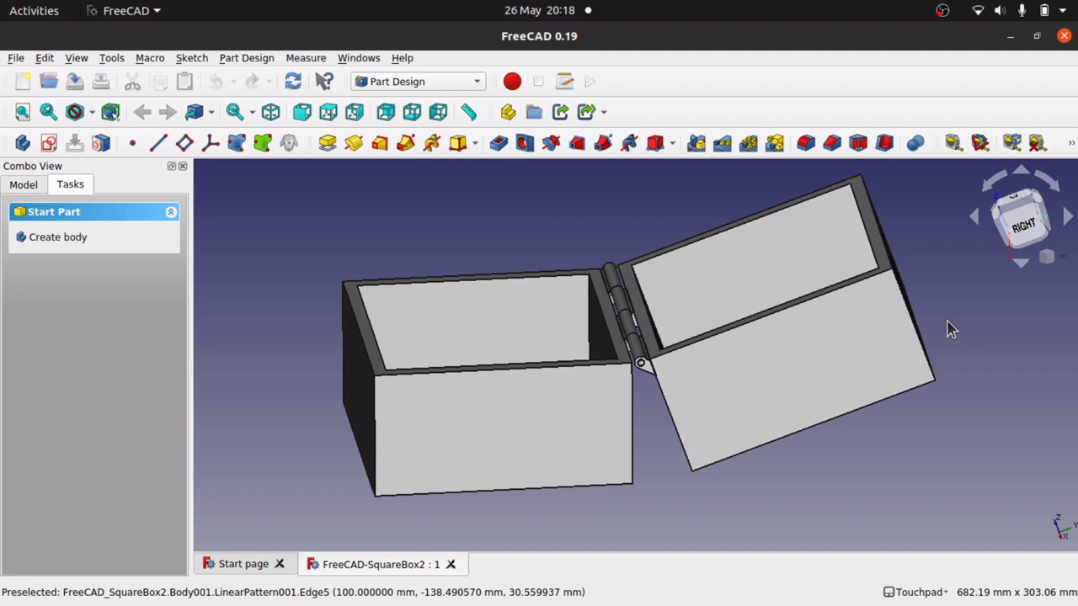
pyautogui.moveTo(442, 92)
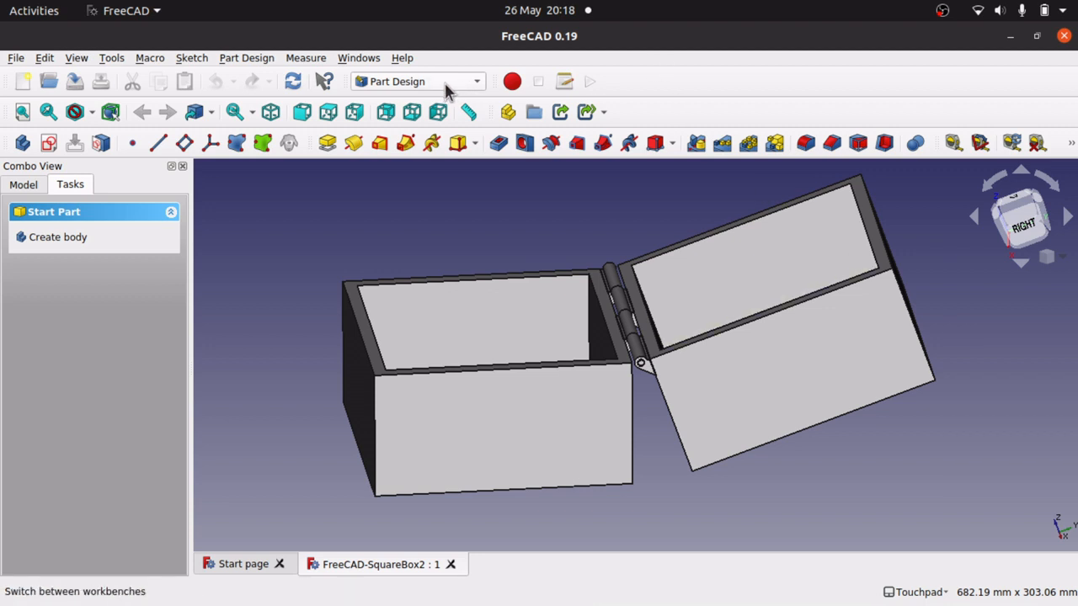
pyautogui.moveTo(506, 226)
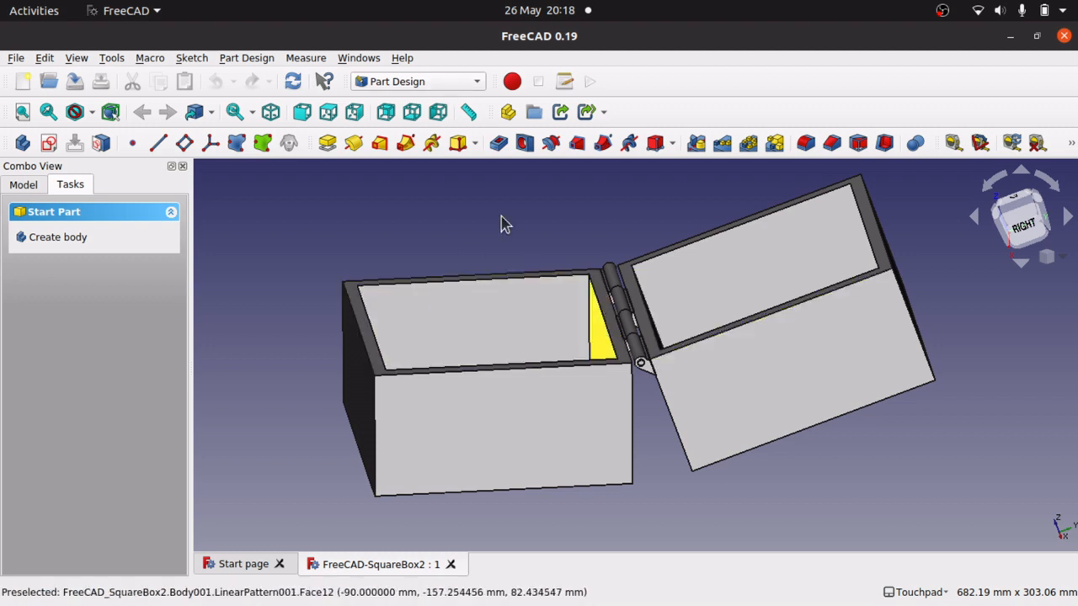
# Activate the Draft workbench from the workbench selector.
pyautogui.click(417, 81)
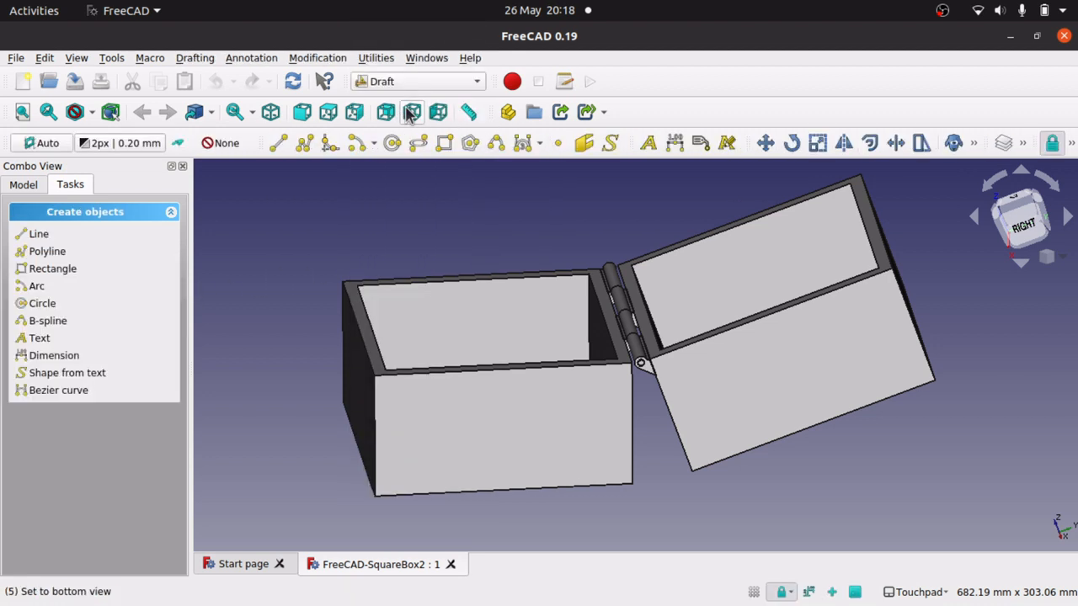
pyautogui.moveTo(538, 397)
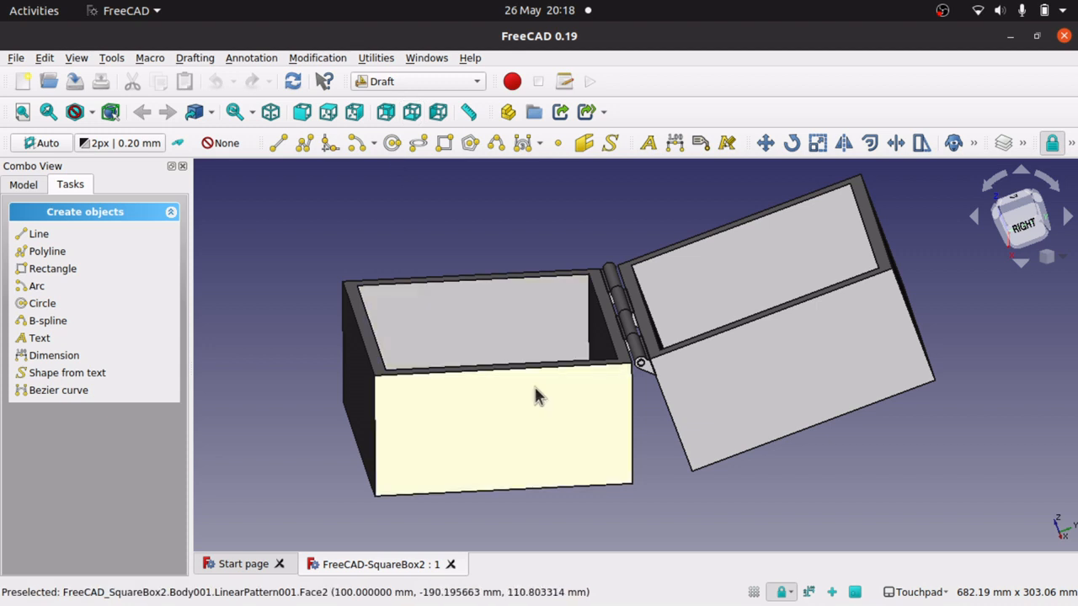
pyautogui.moveTo(701, 333)
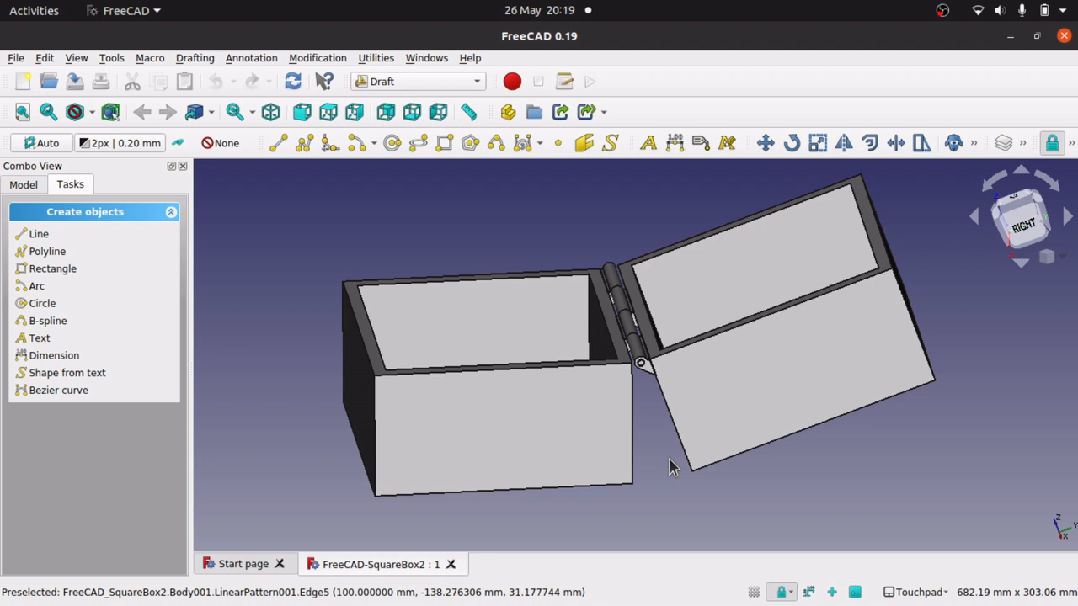
# Select Part Design again from the workbench list.
pyautogui.click(418, 81)
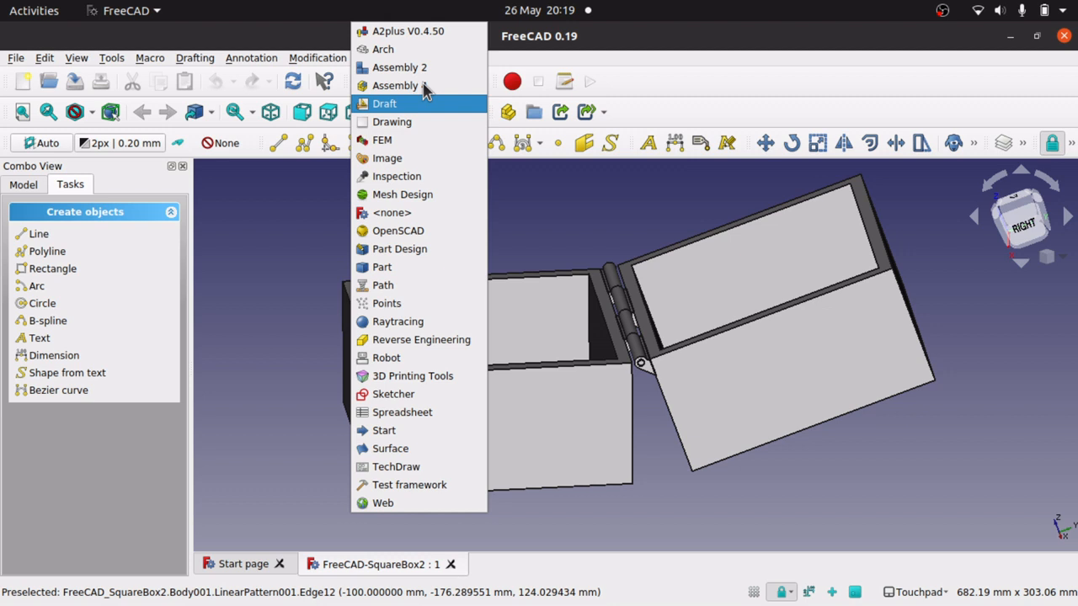
pyautogui.moveTo(442, 111)
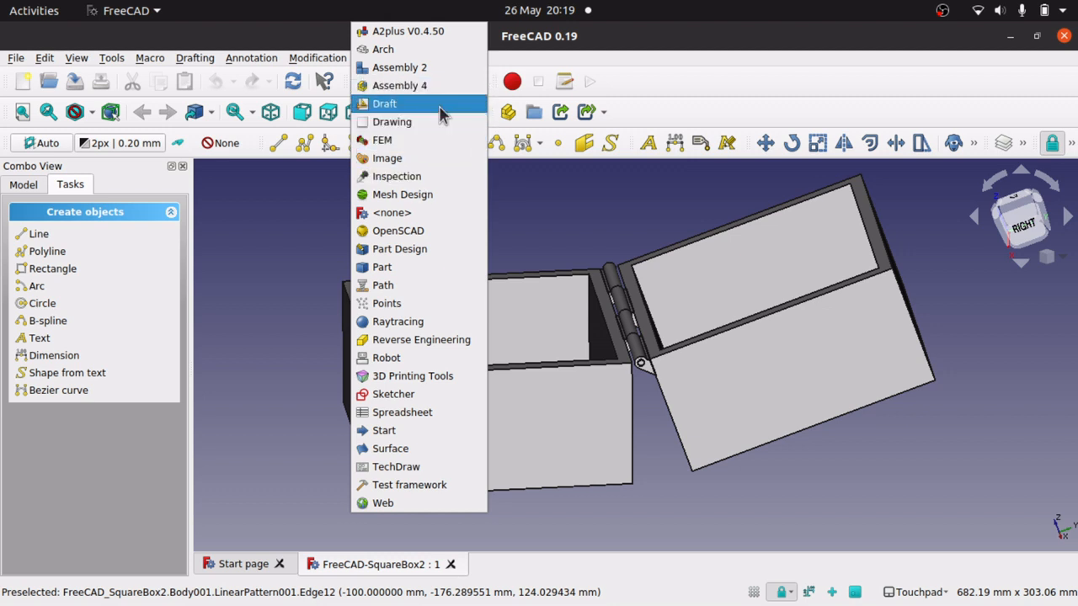
pyautogui.moveTo(399, 249)
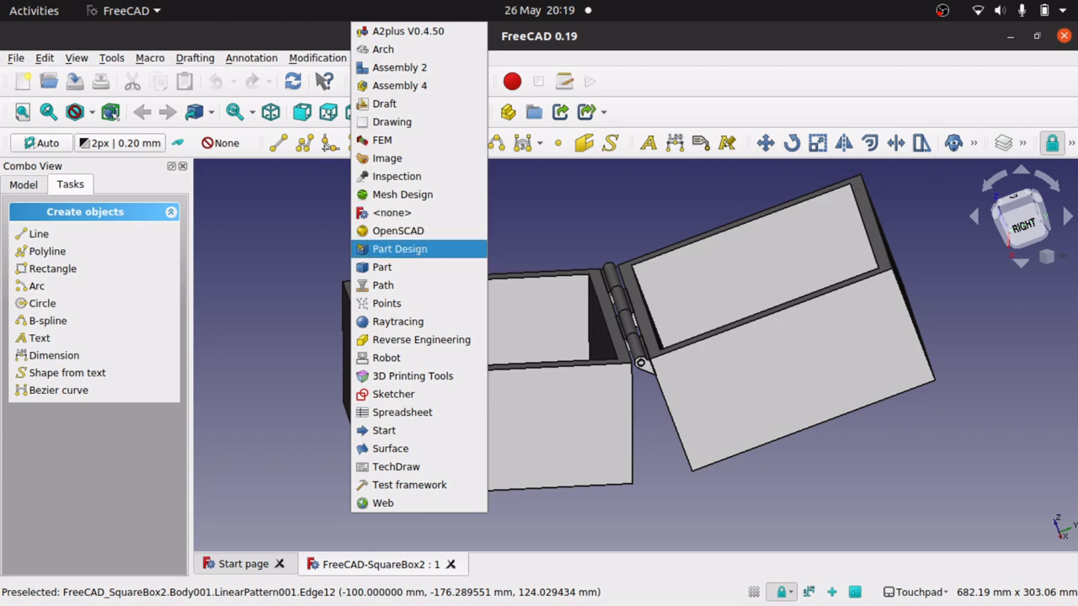
pyautogui.click(399, 249)
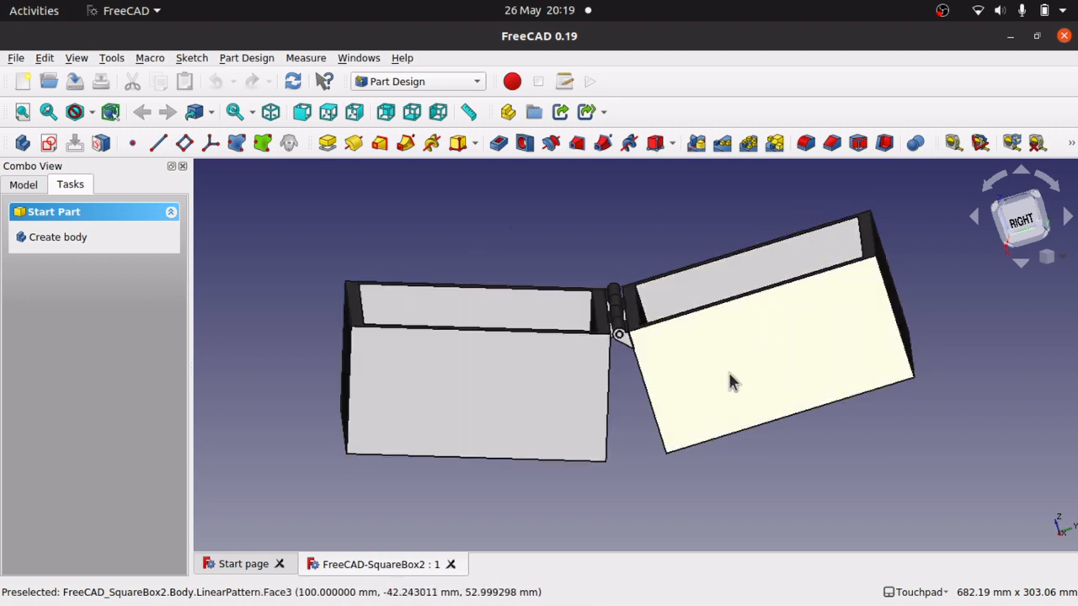
pyautogui.moveTo(800, 354)
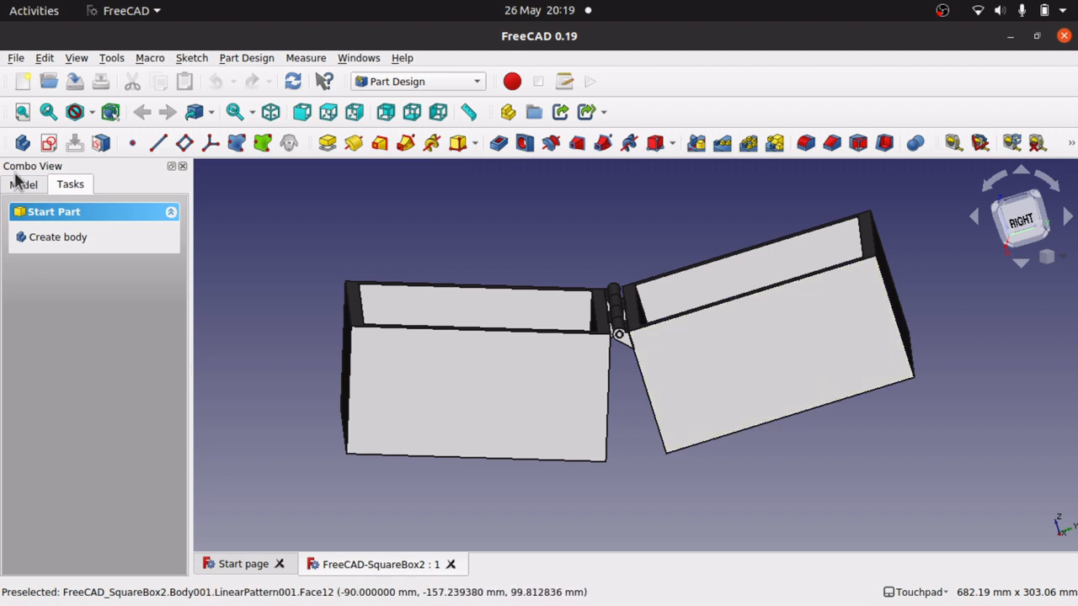
# Show the Model tree and compare the Bottom and Top bodies, inspecting the hinge side.
pyautogui.click(23, 184)
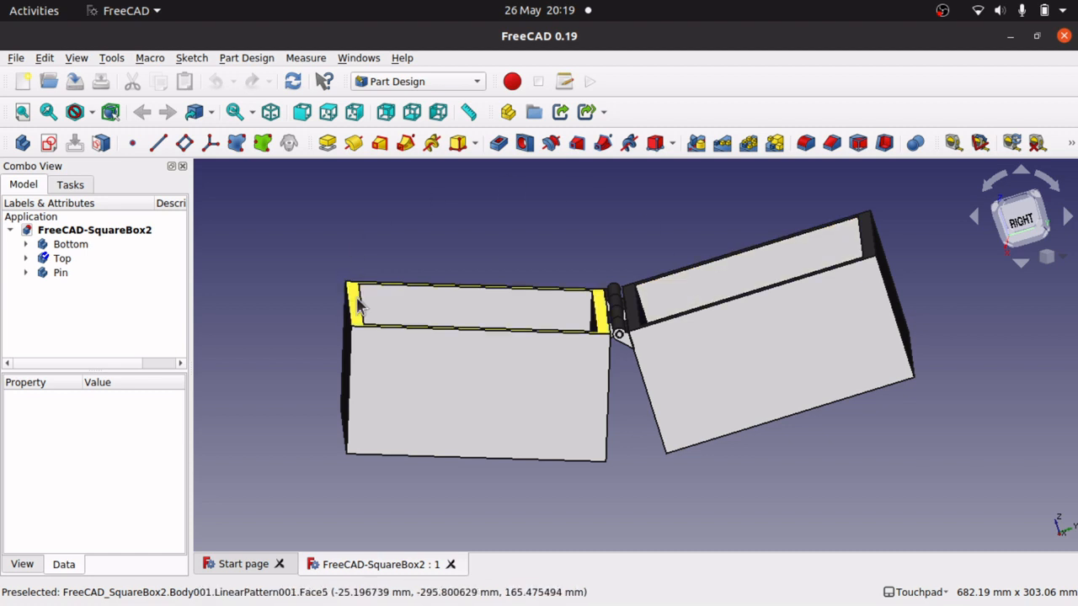
pyautogui.moveTo(795, 289)
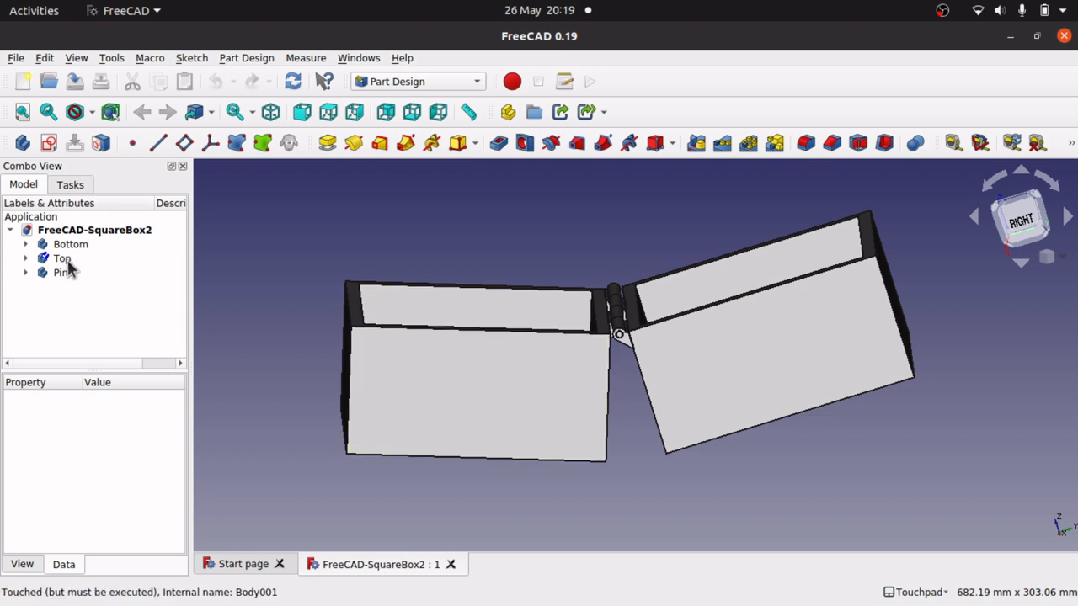
pyautogui.click(71, 245)
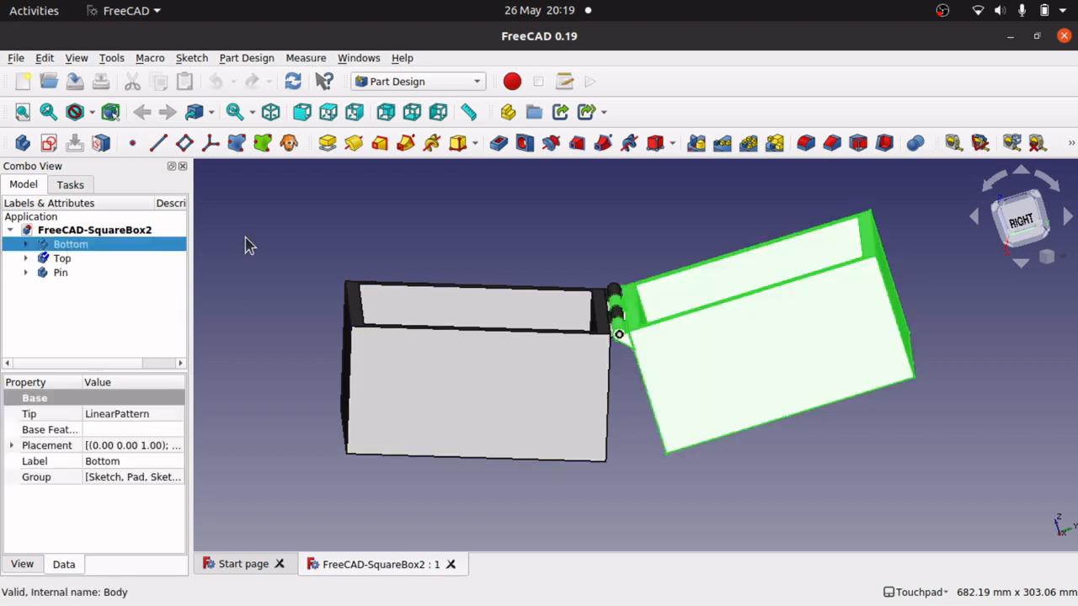
pyautogui.click(61, 259)
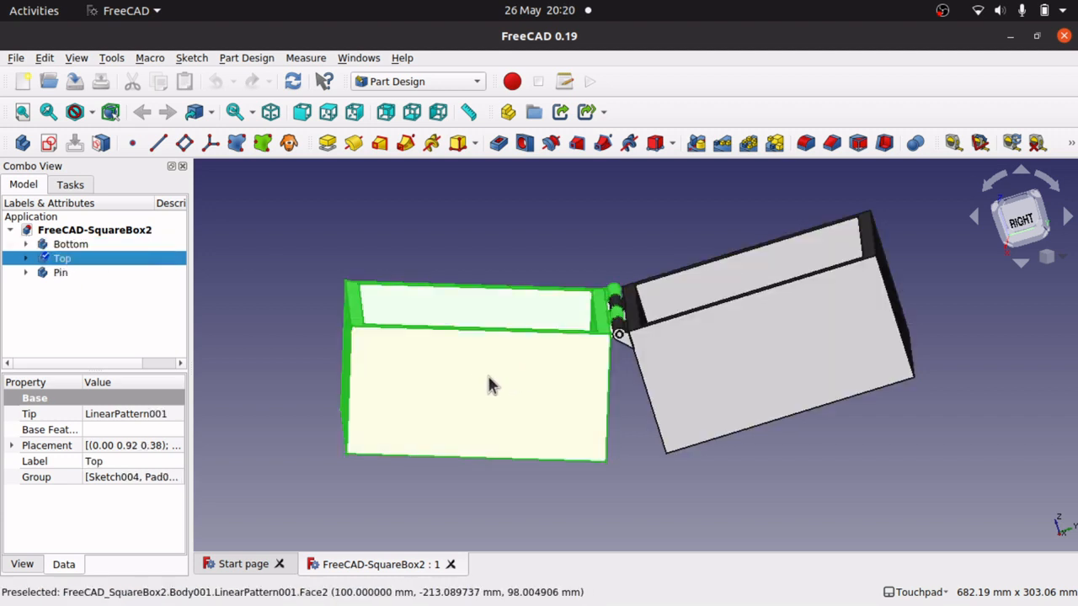
pyautogui.moveTo(550, 386)
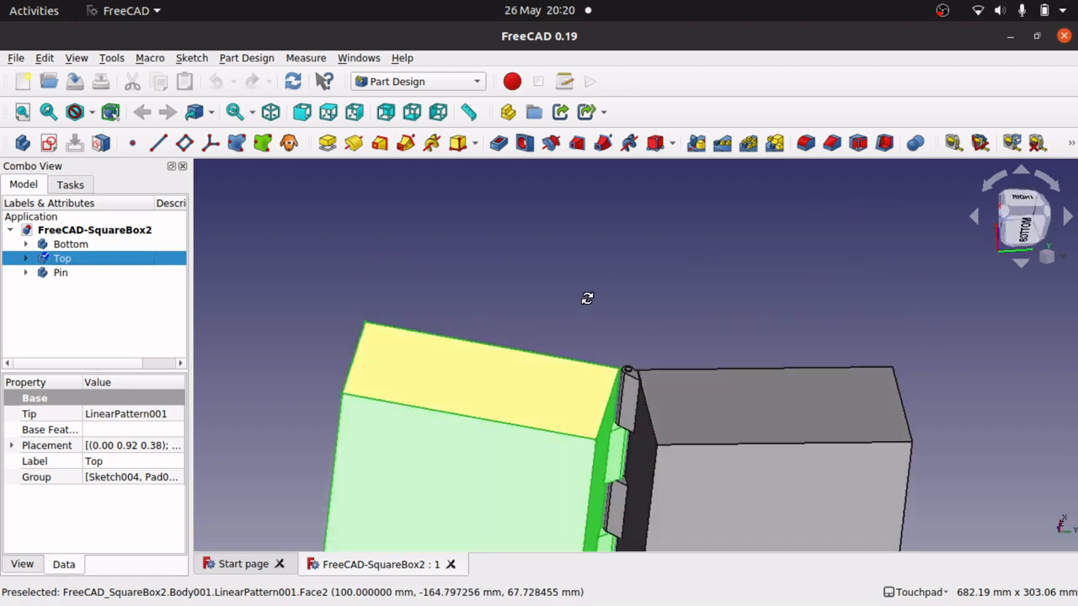
pyautogui.moveTo(586, 299); pyautogui.dragTo(738, 373)
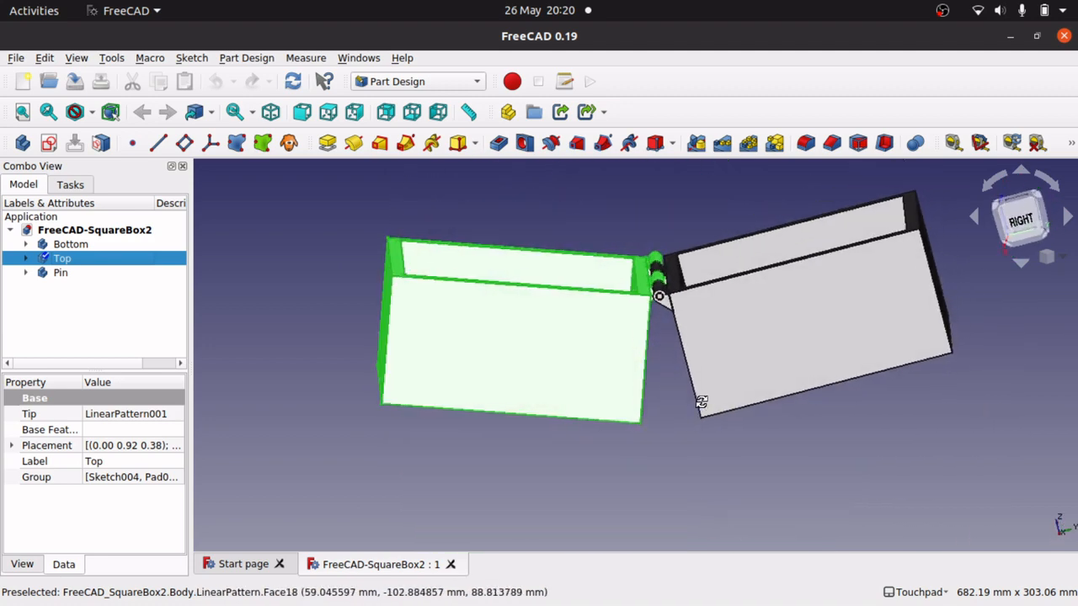
pyautogui.moveTo(95, 289)
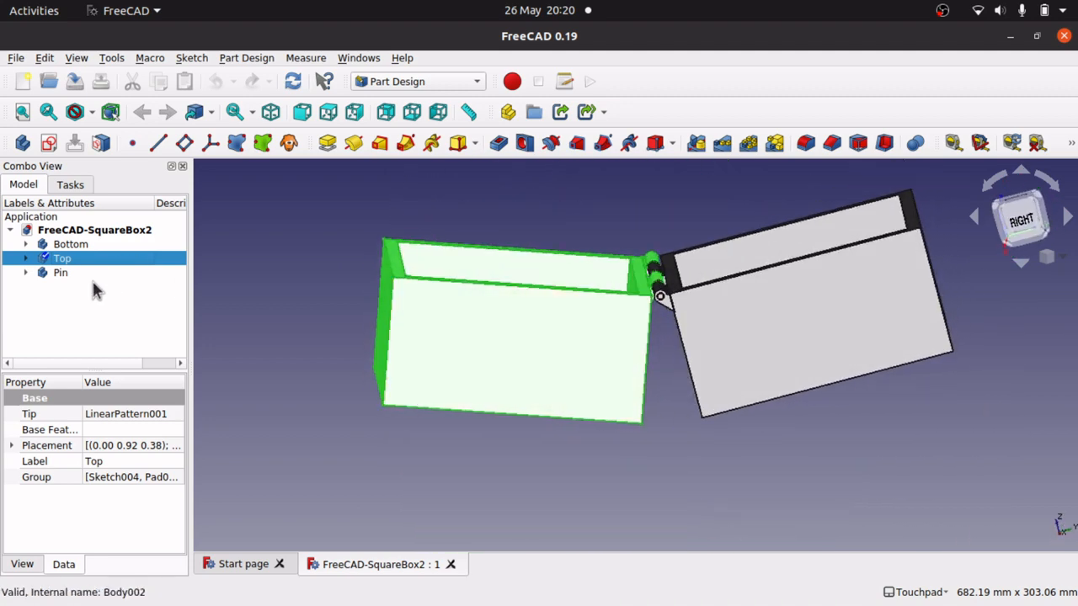
pyautogui.click(68, 244)
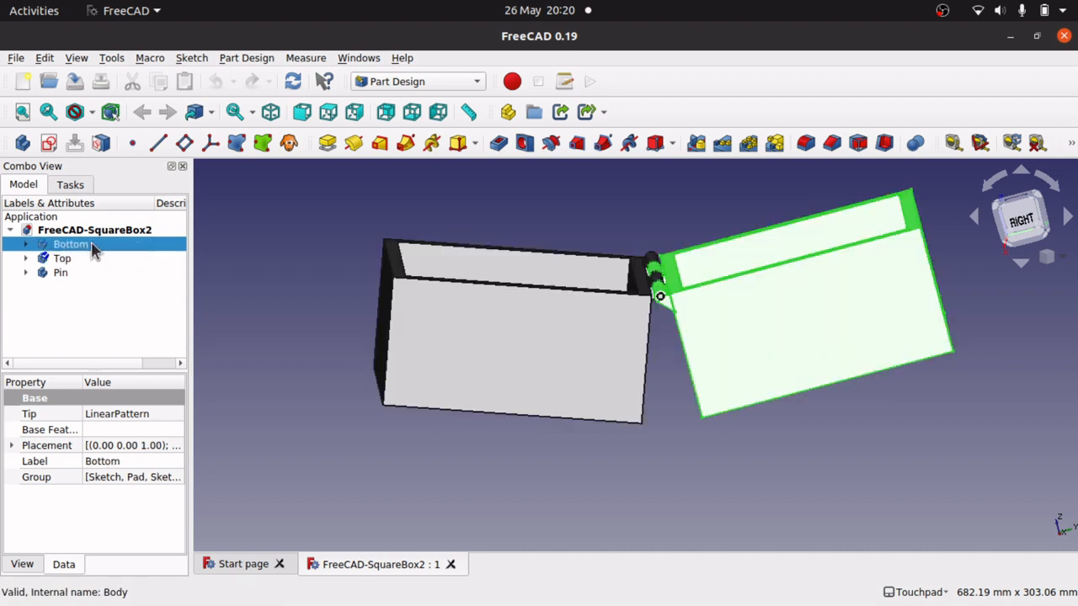
pyautogui.click(61, 260)
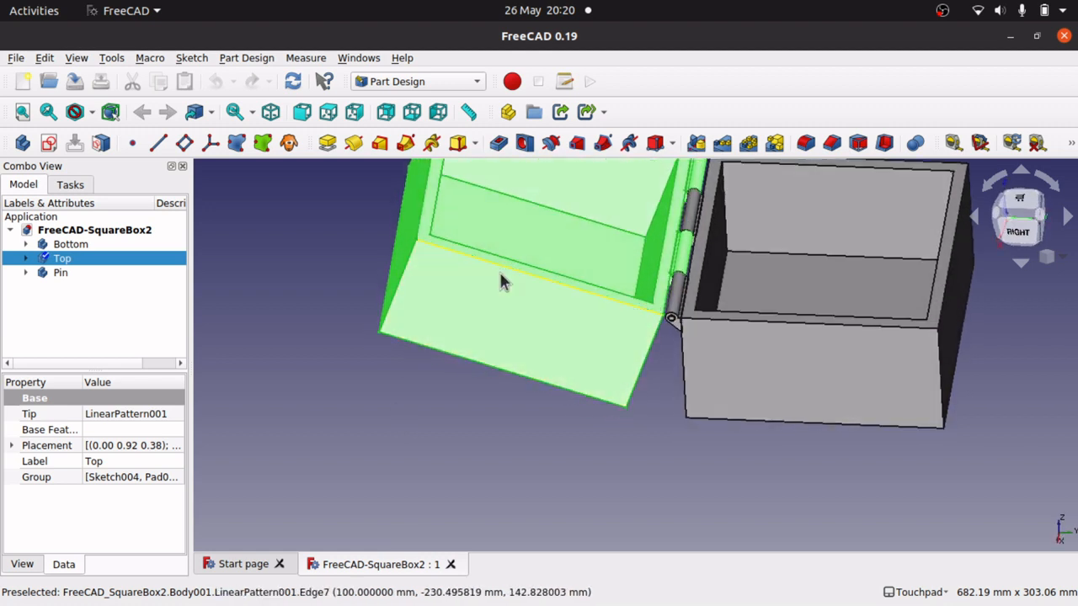
pyautogui.moveTo(808, 305)
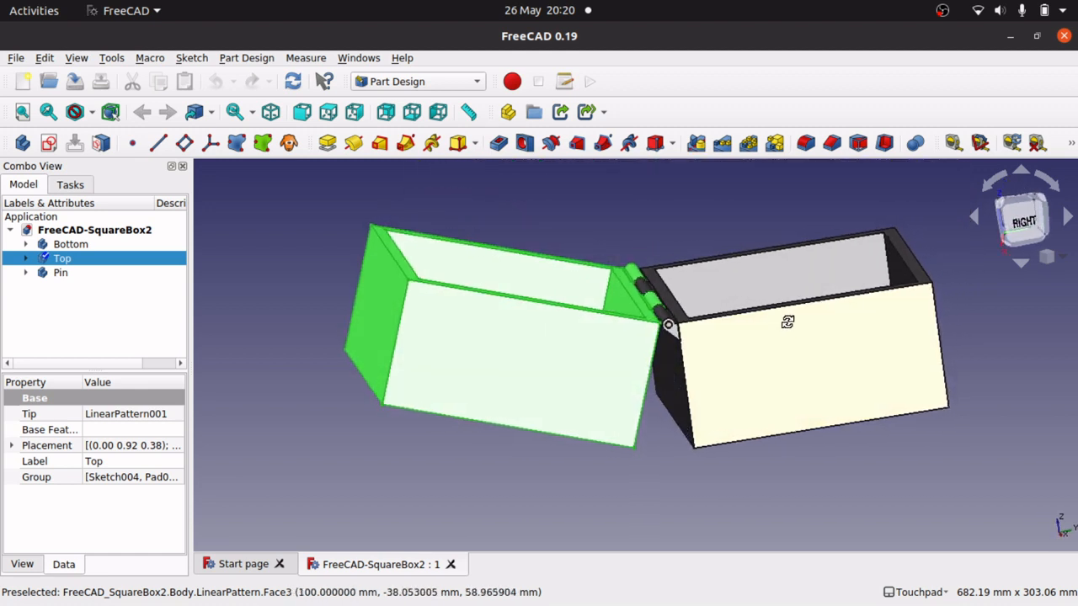
# Transform the Top body, rotating it about the hinge until level, and confirm.
pyautogui.rightClick(61, 260)
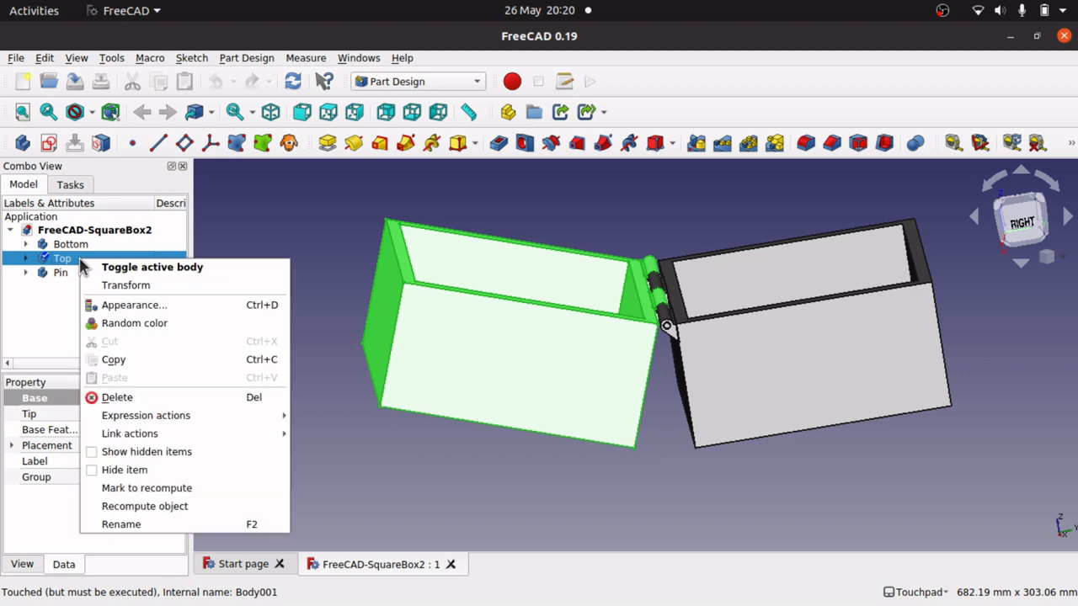
pyautogui.click(125, 284)
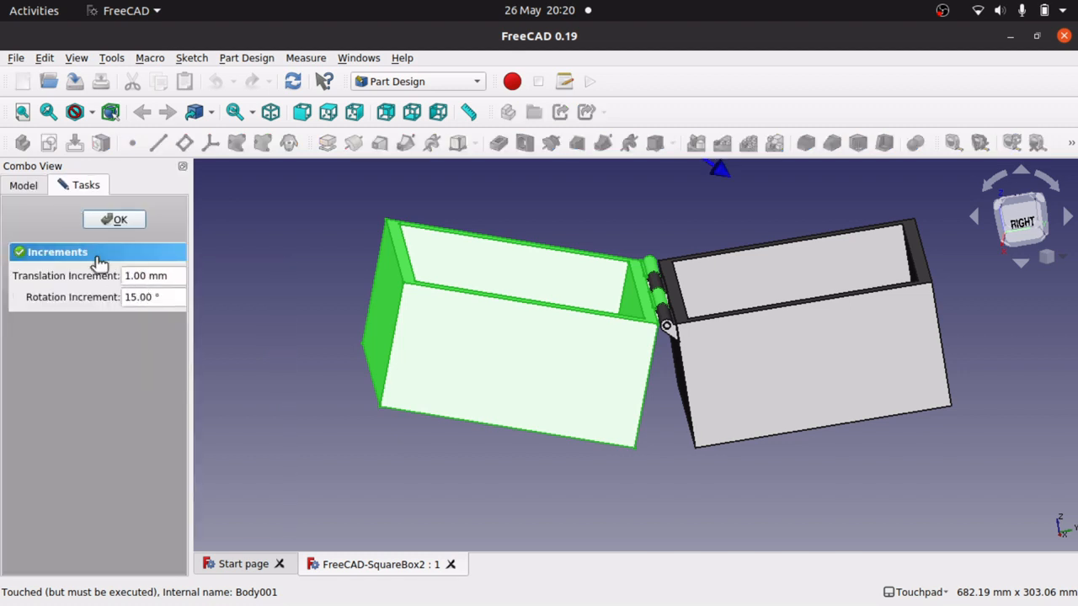
pyautogui.moveTo(455, 244)
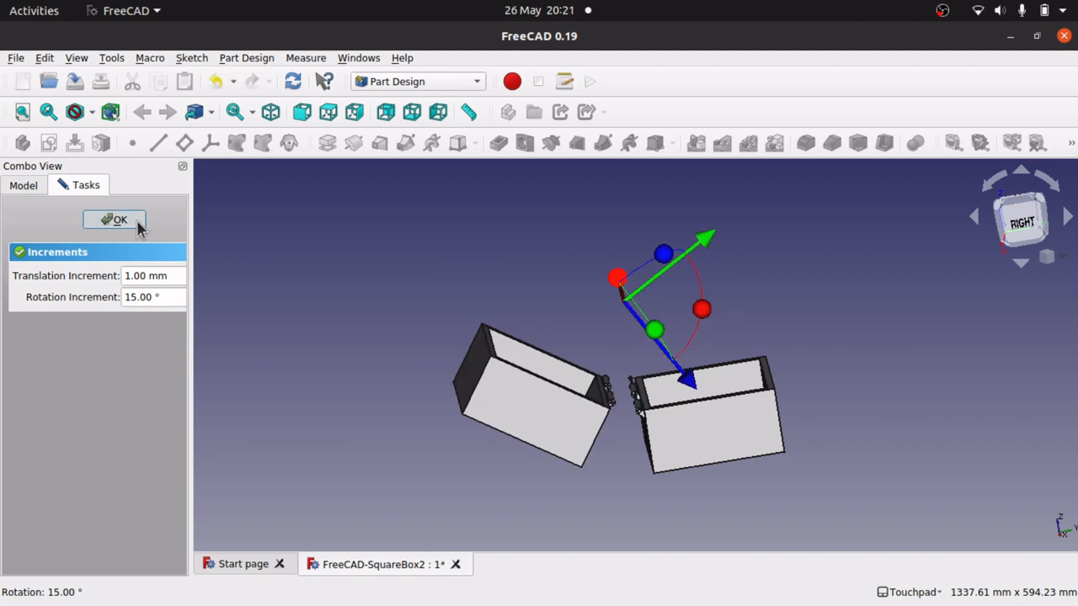
pyautogui.click(115, 219)
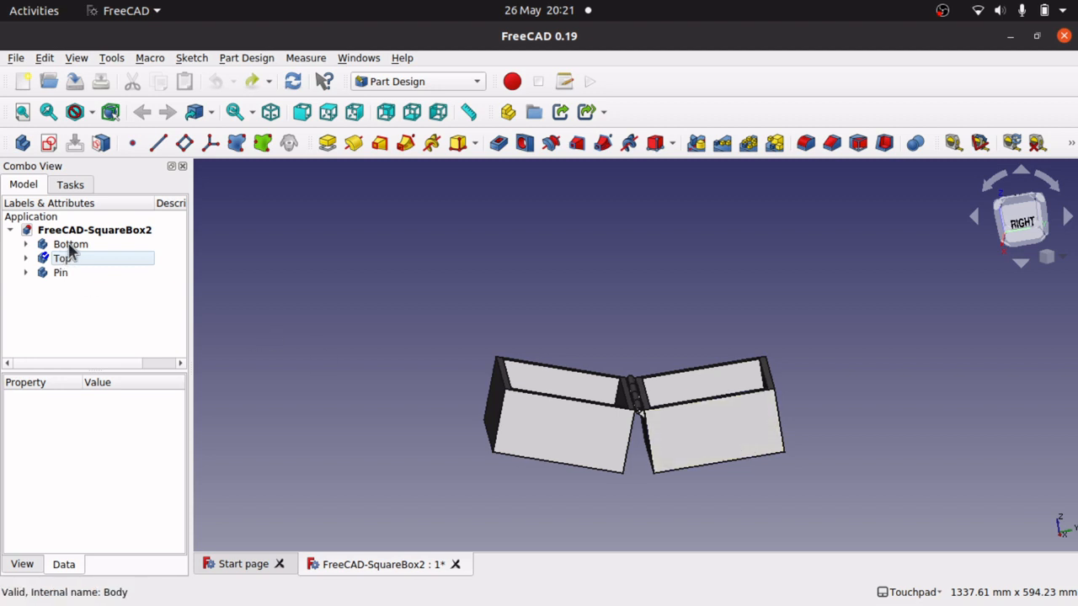
# Transform the Bottom body interactively with the dragger and confirm its new placement.
pyautogui.click(71, 244)
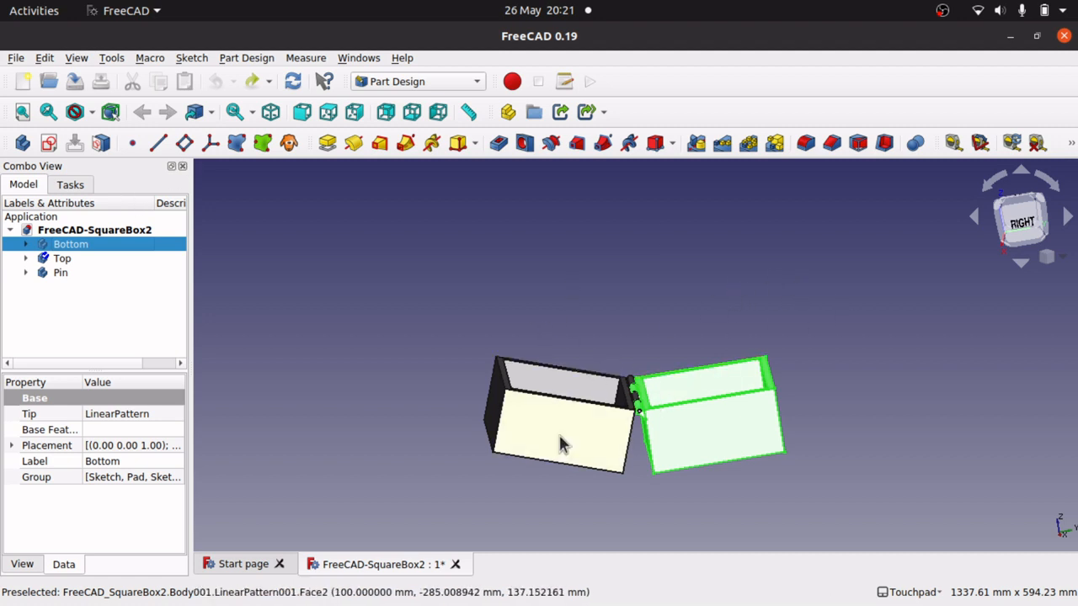
pyautogui.click(71, 244)
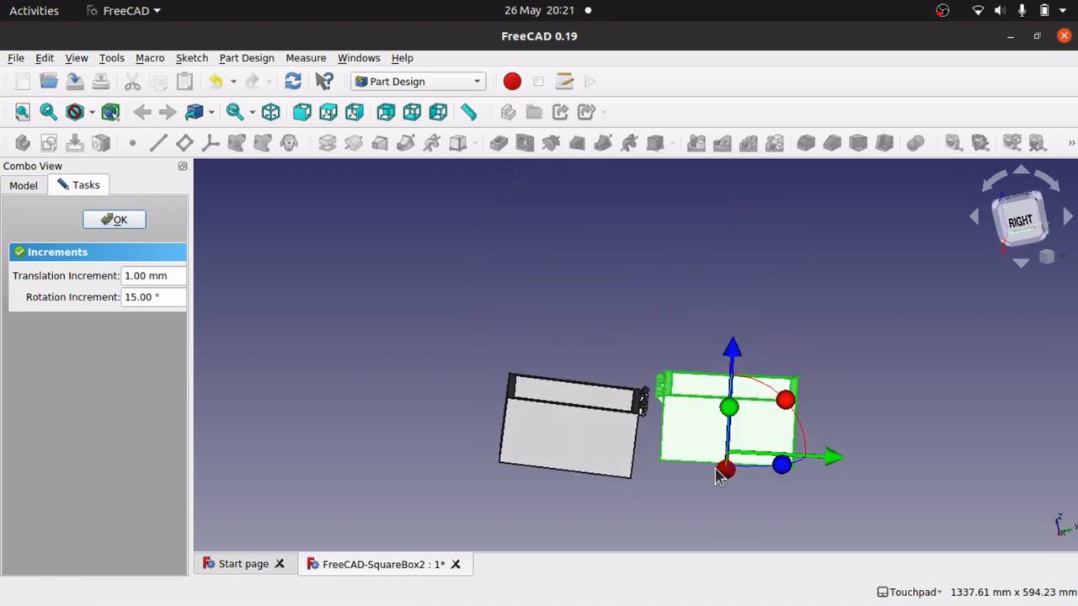
pyautogui.moveTo(724, 468); pyautogui.dragTo(721, 495)
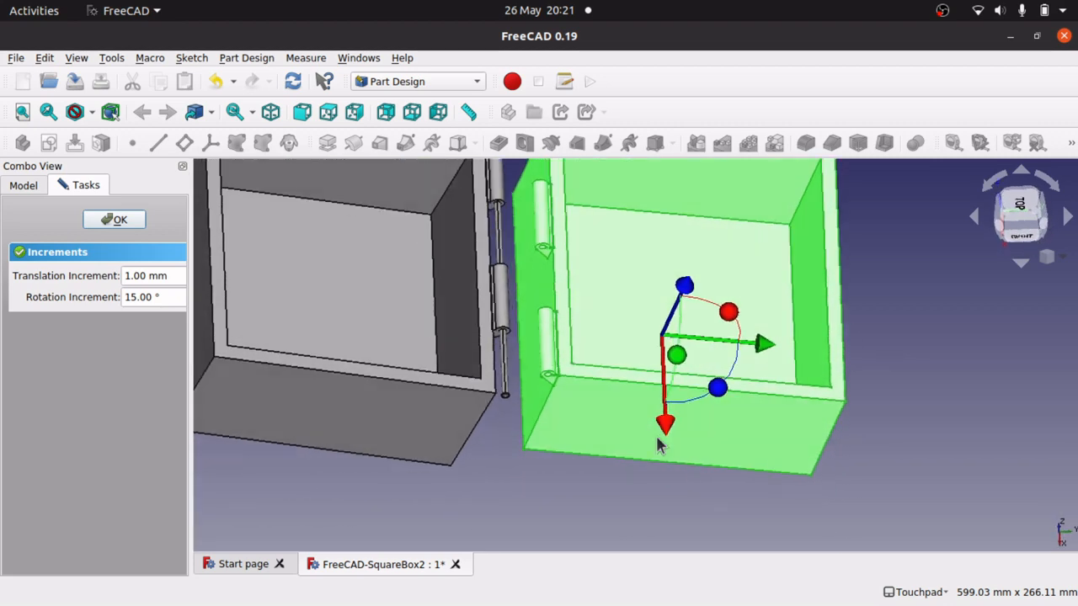
pyautogui.moveTo(91, 283)
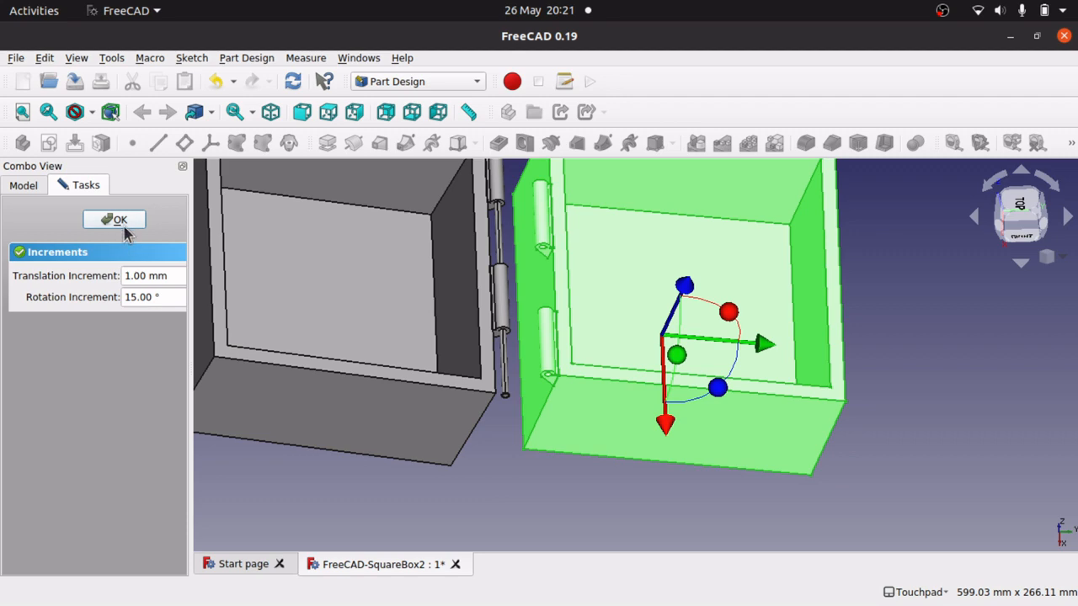
pyautogui.click(114, 219)
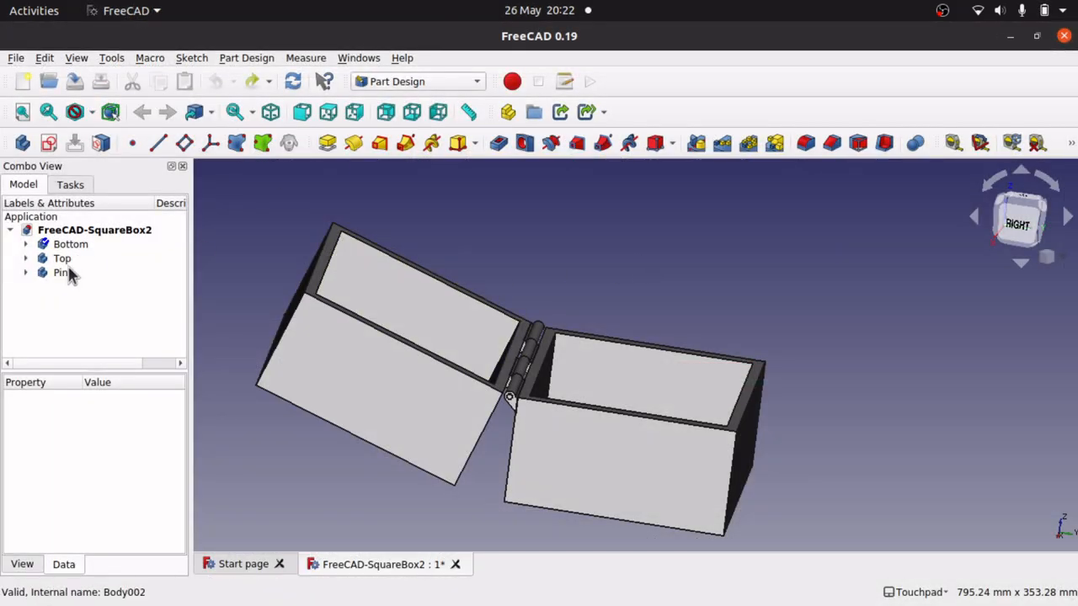
# Select the Bottom body to show its placement properties.
pyautogui.click(71, 245)
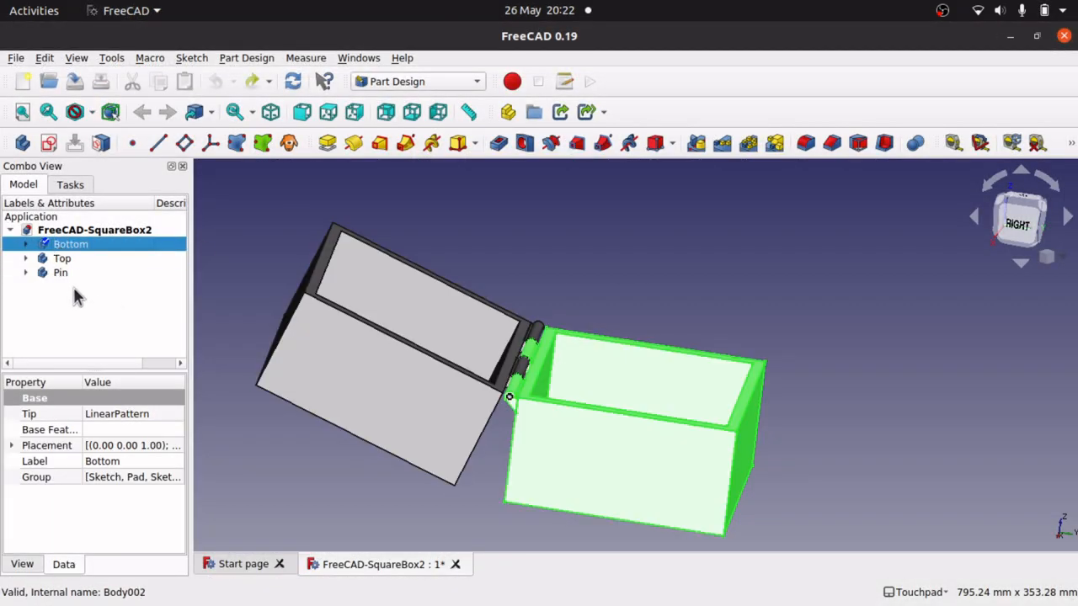
pyautogui.moveTo(378, 380)
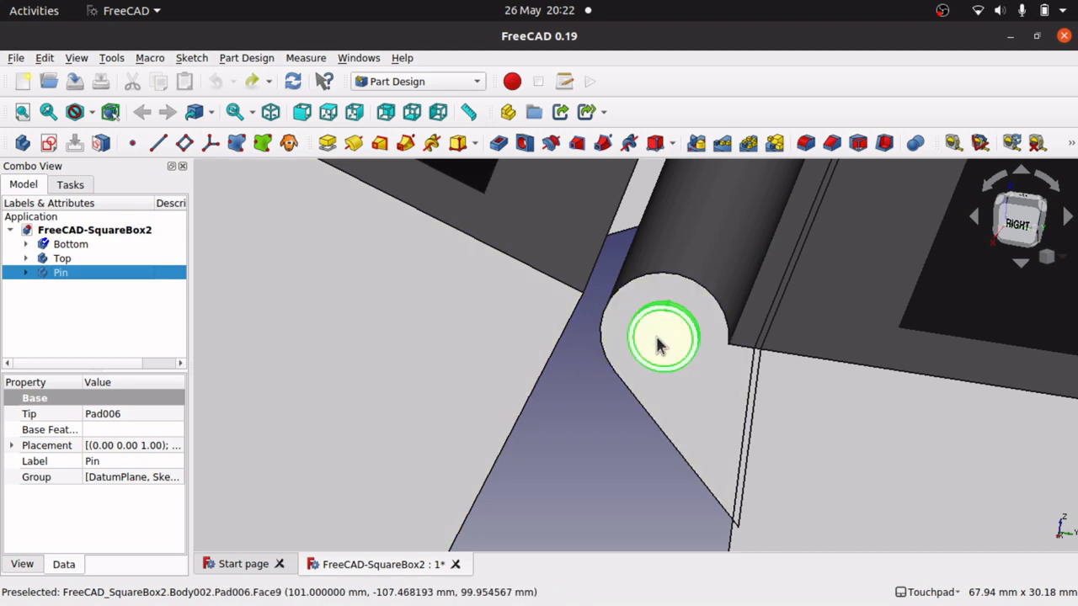
pyautogui.moveTo(647, 384)
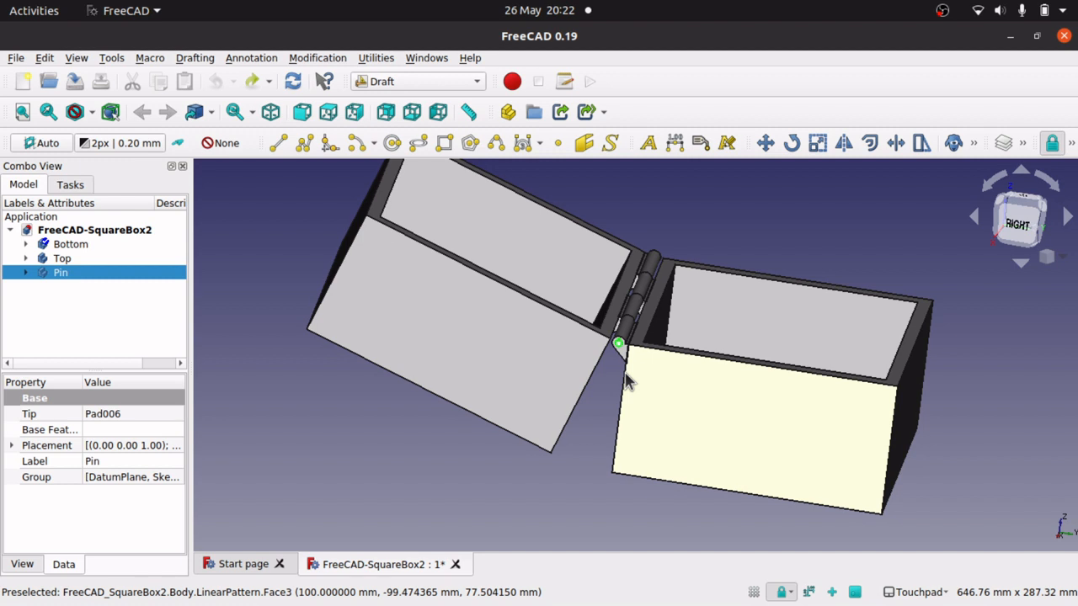
# Enable Snap Lock with a snap mode and draw a filled Draft rectangle on the grid beside the lid.
pyautogui.scroll(-3)
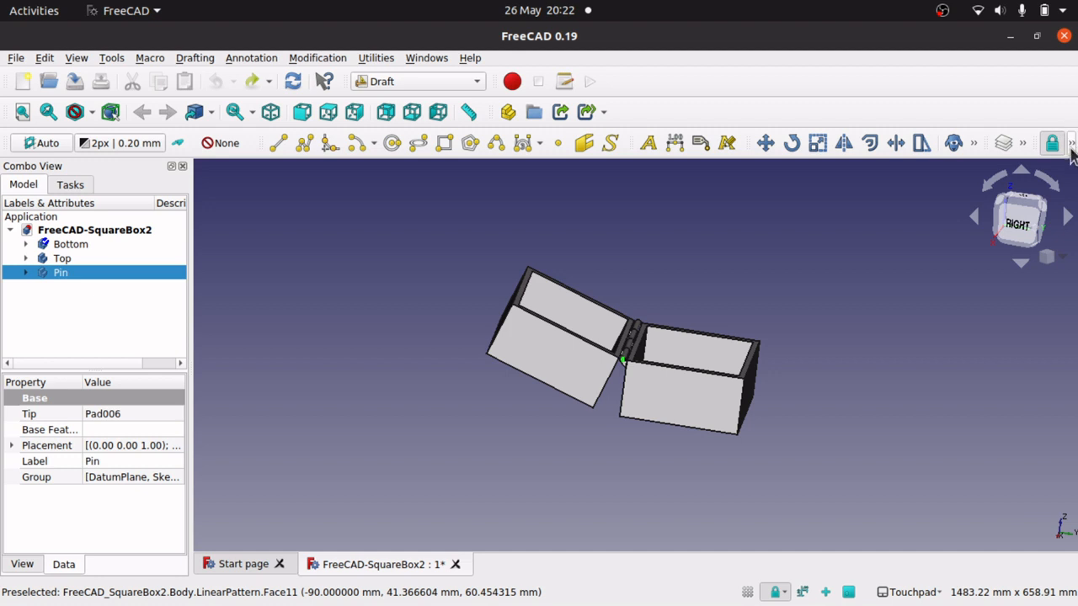
pyautogui.moveTo(1051, 144)
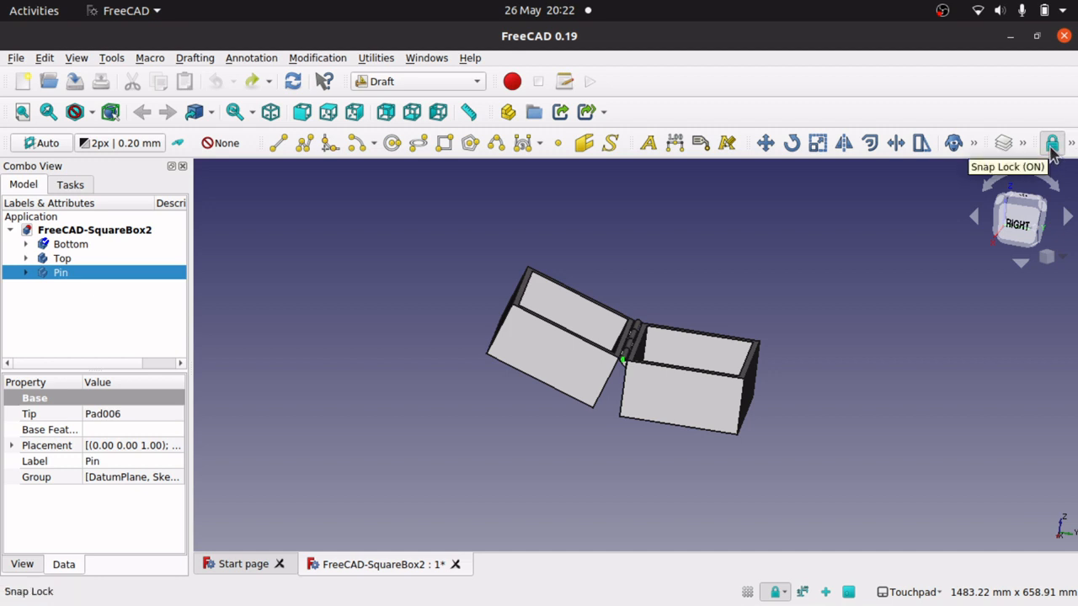
pyautogui.click(1068, 142)
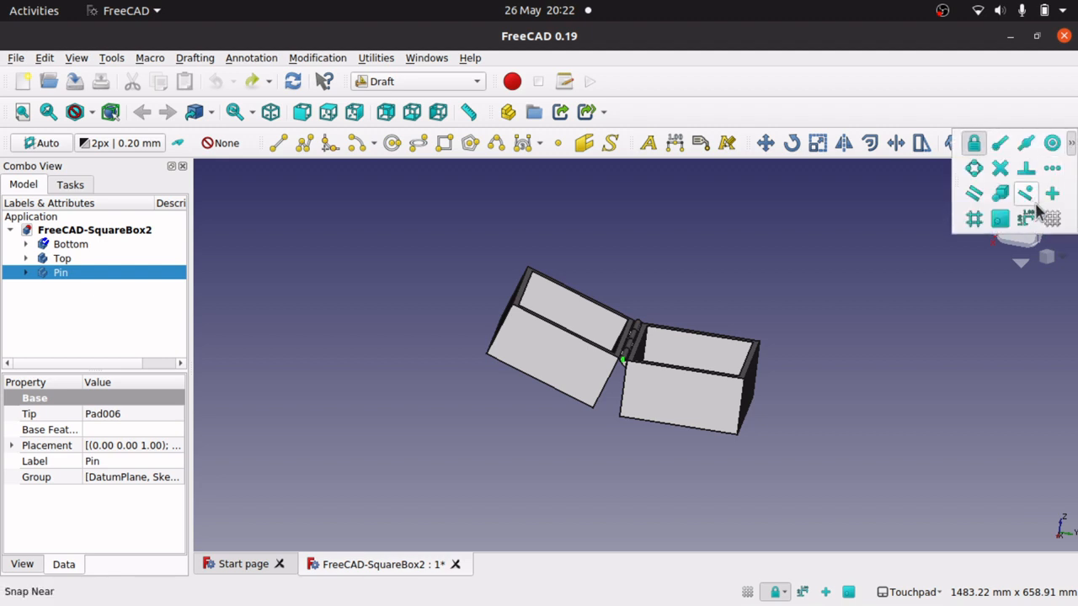
pyautogui.click(1054, 221)
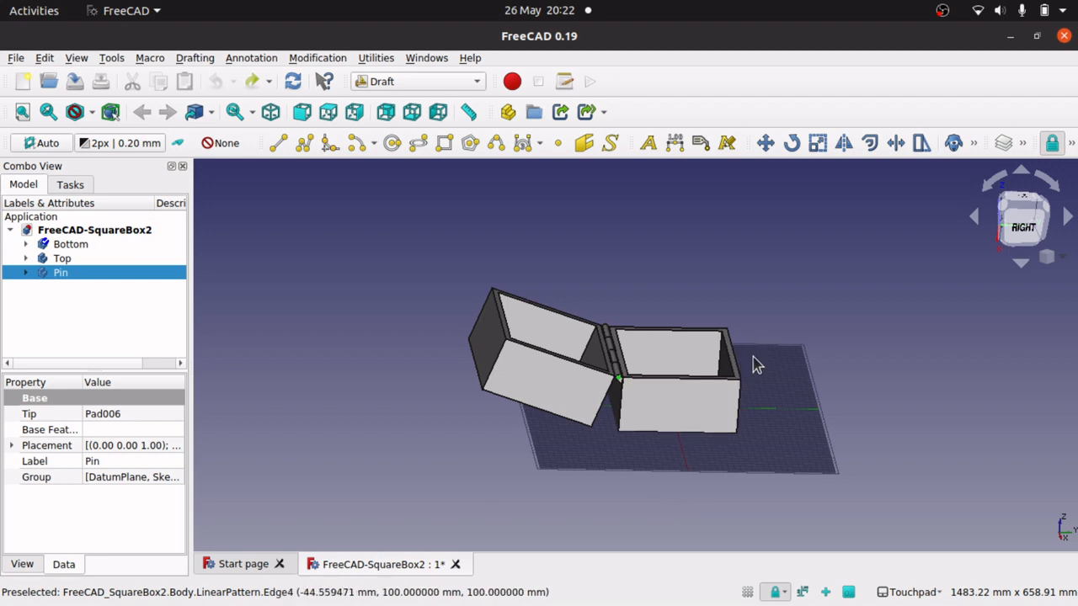
pyautogui.moveTo(729, 453)
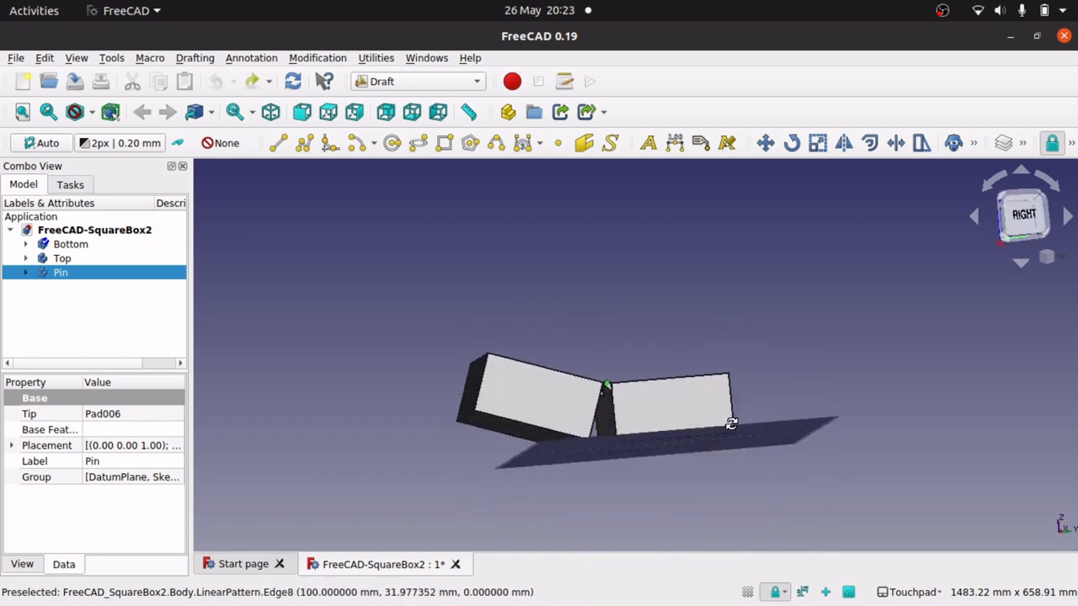
pyautogui.moveTo(731, 423); pyautogui.dragTo(750, 485)
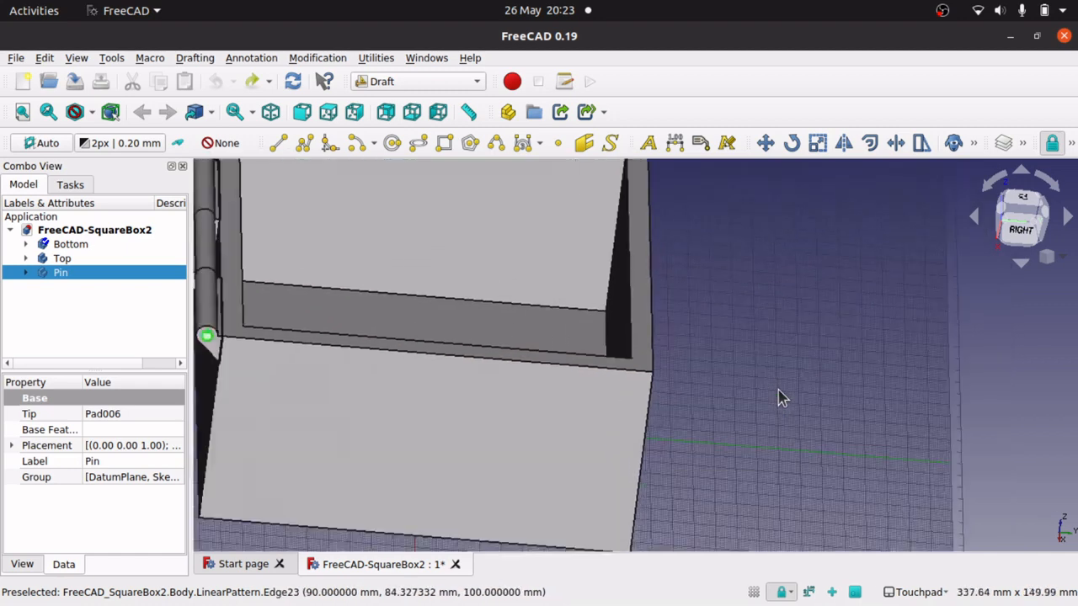
pyautogui.moveTo(784, 396); pyautogui.dragTo(766, 424)
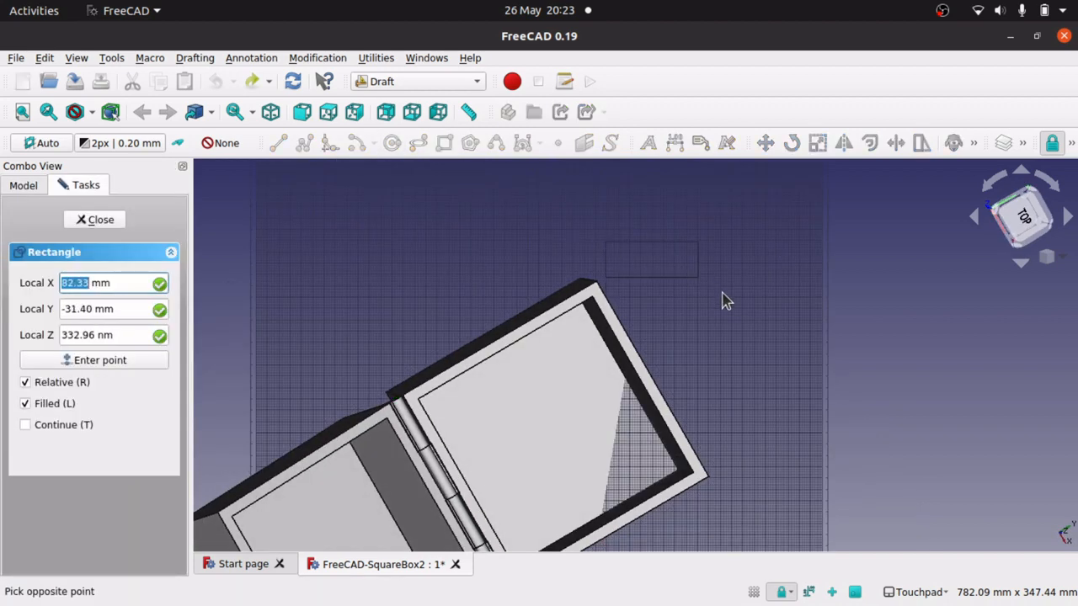
pyautogui.click(758, 342)
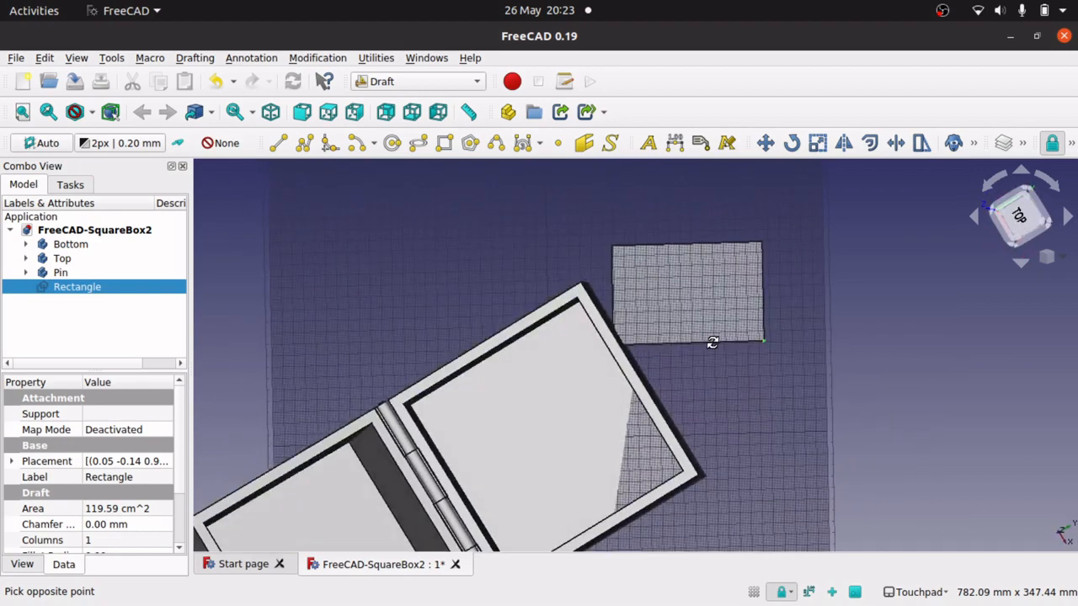
pyautogui.moveTo(709, 315)
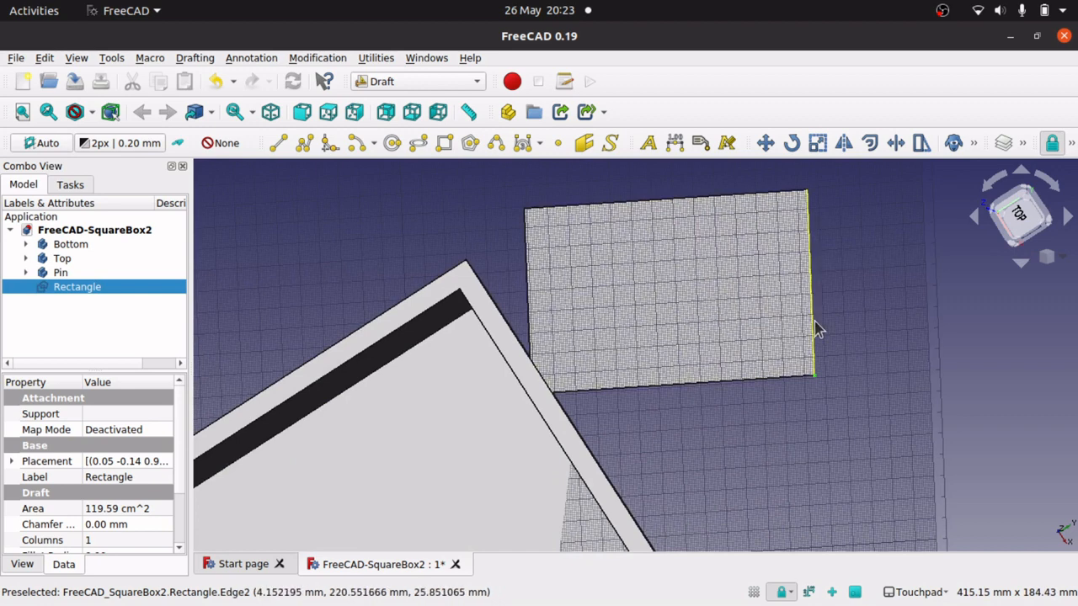
pyautogui.moveTo(815, 385)
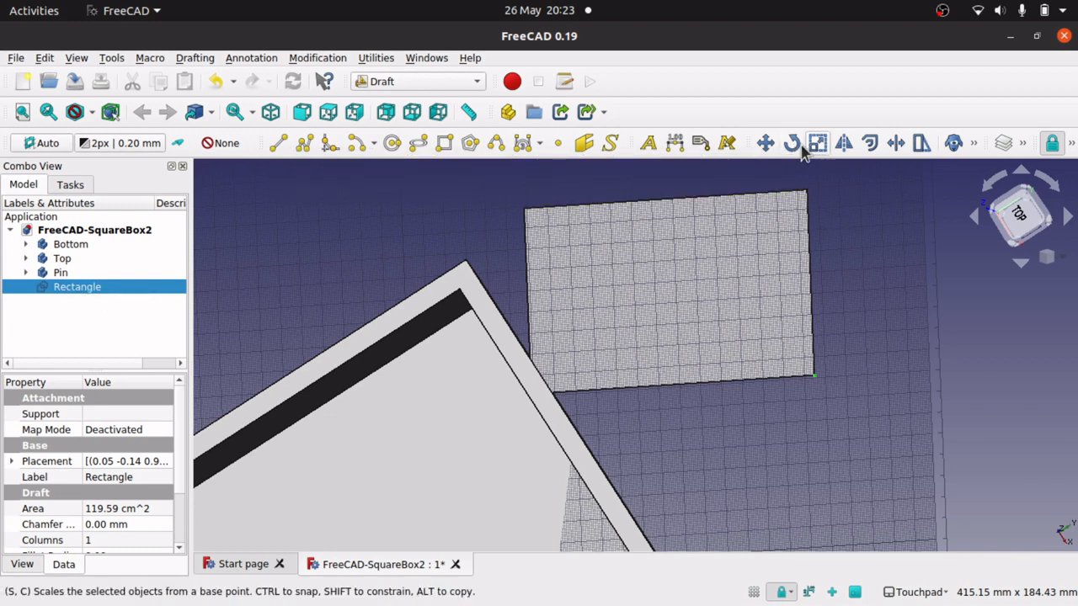
pyautogui.click(788, 142)
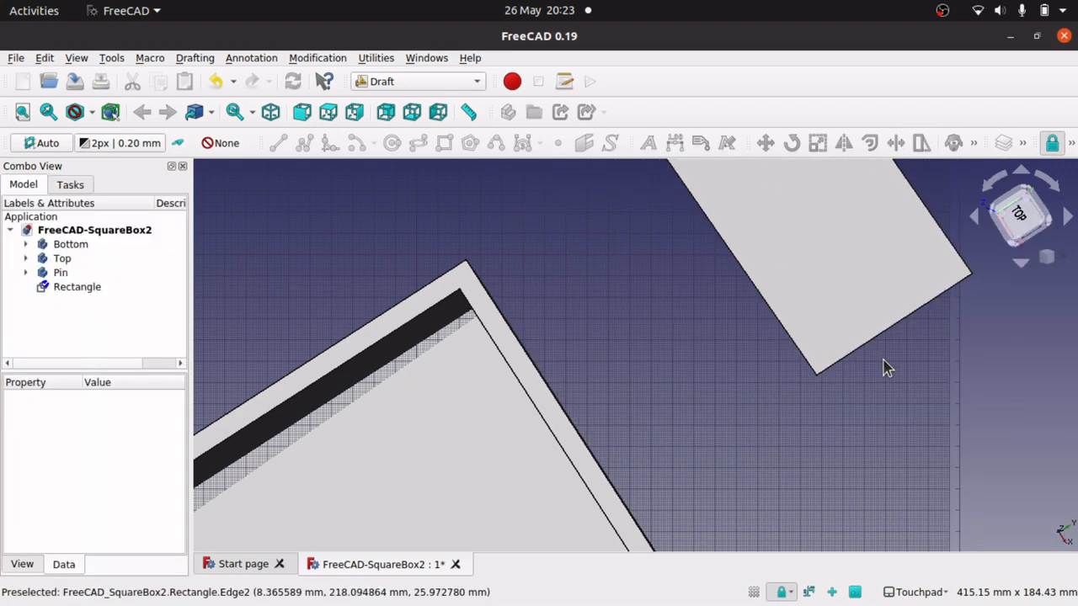
# Toggle snapping, rotate the test rectangle about its corner, then select it in the tree.
pyautogui.click(1052, 141)
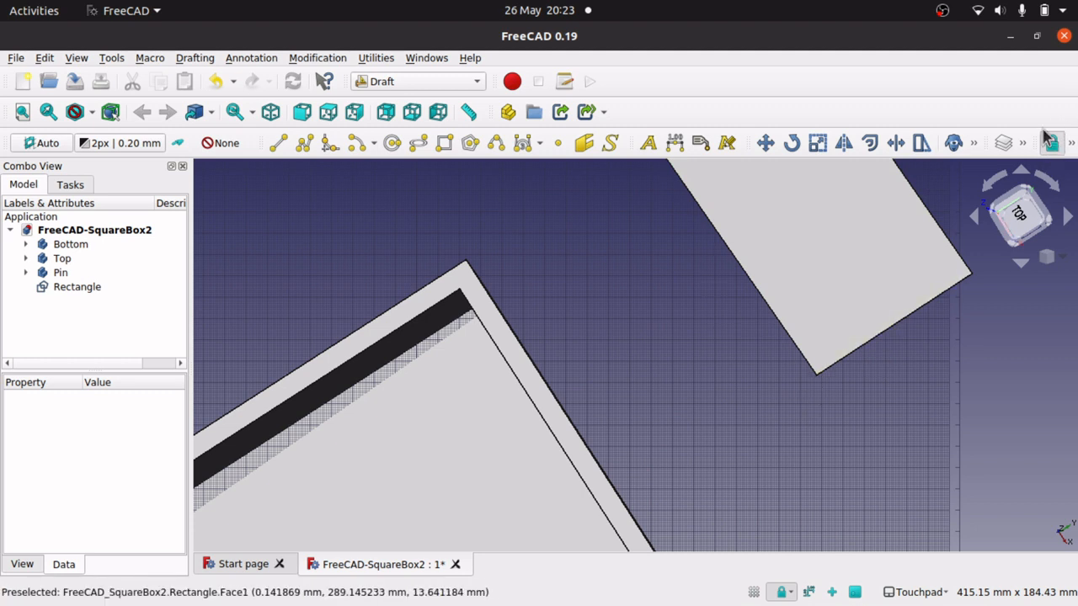
pyautogui.click(1058, 138)
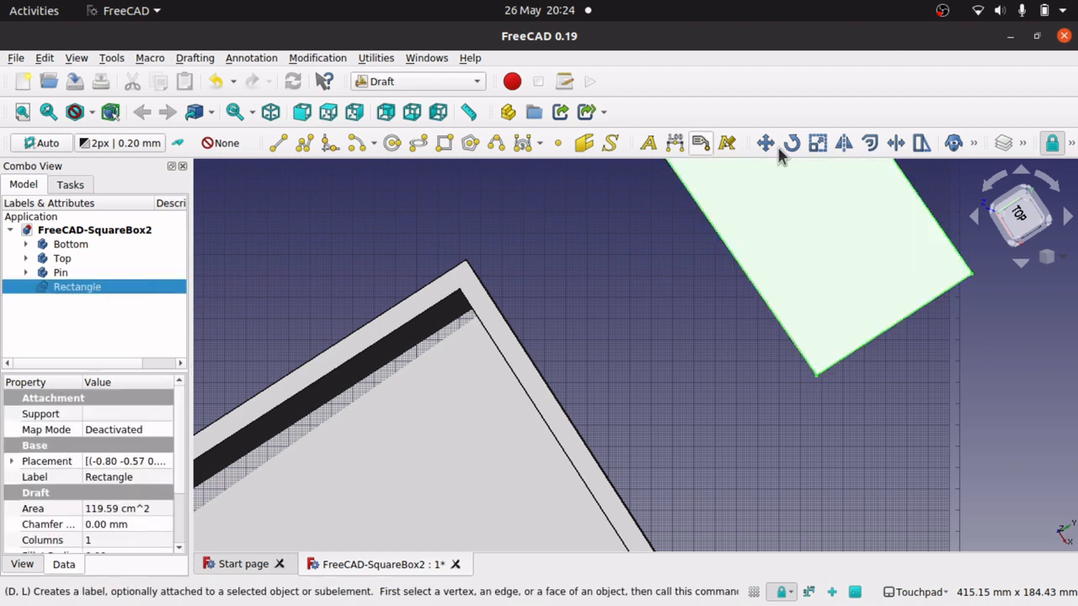
pyautogui.click(789, 141)
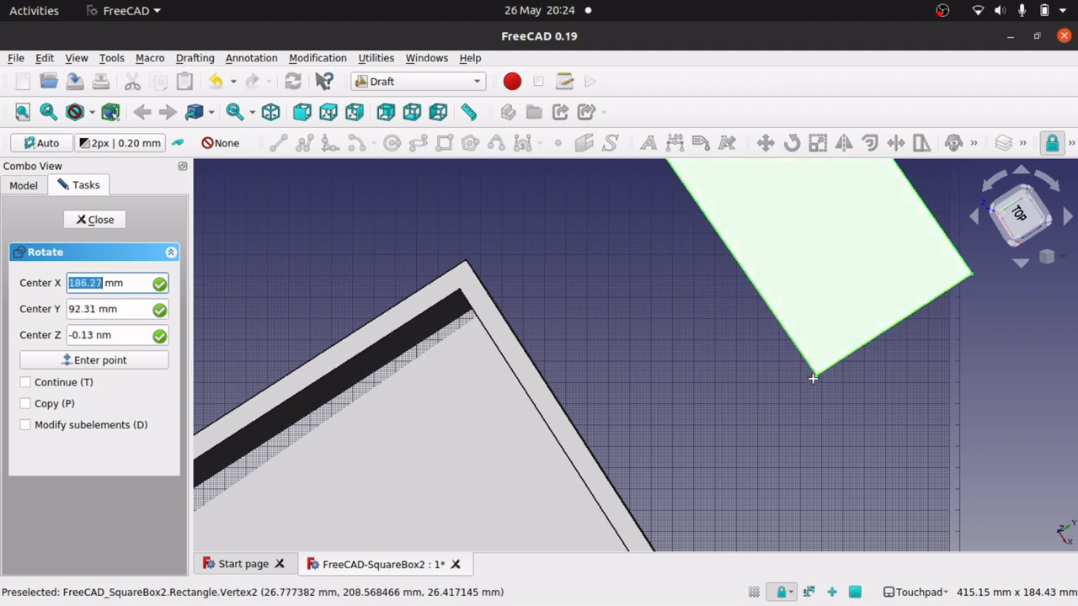
pyautogui.moveTo(818, 379)
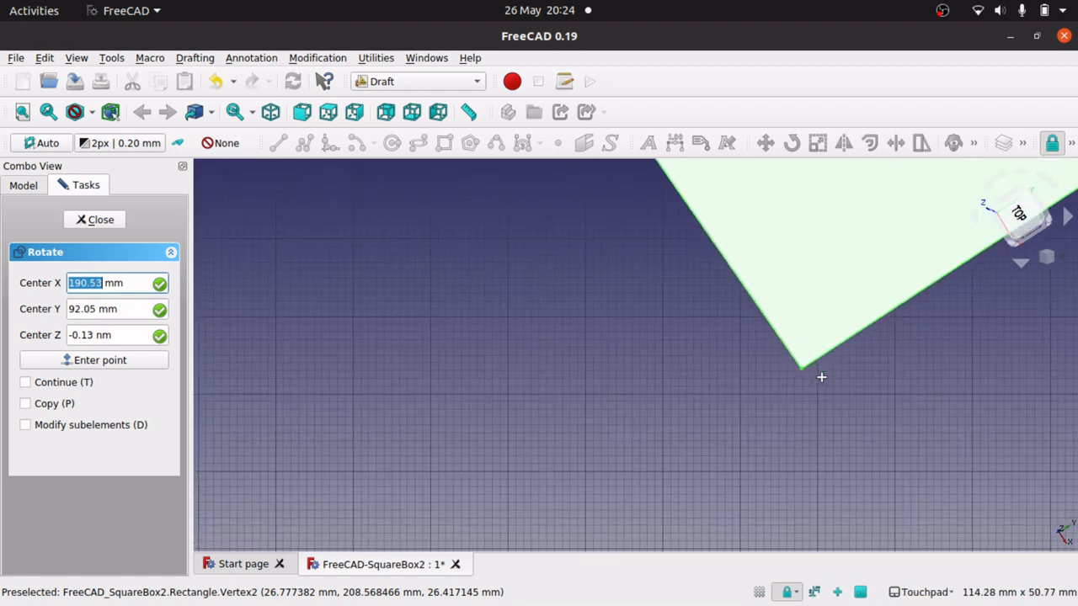
pyautogui.moveTo(805, 352)
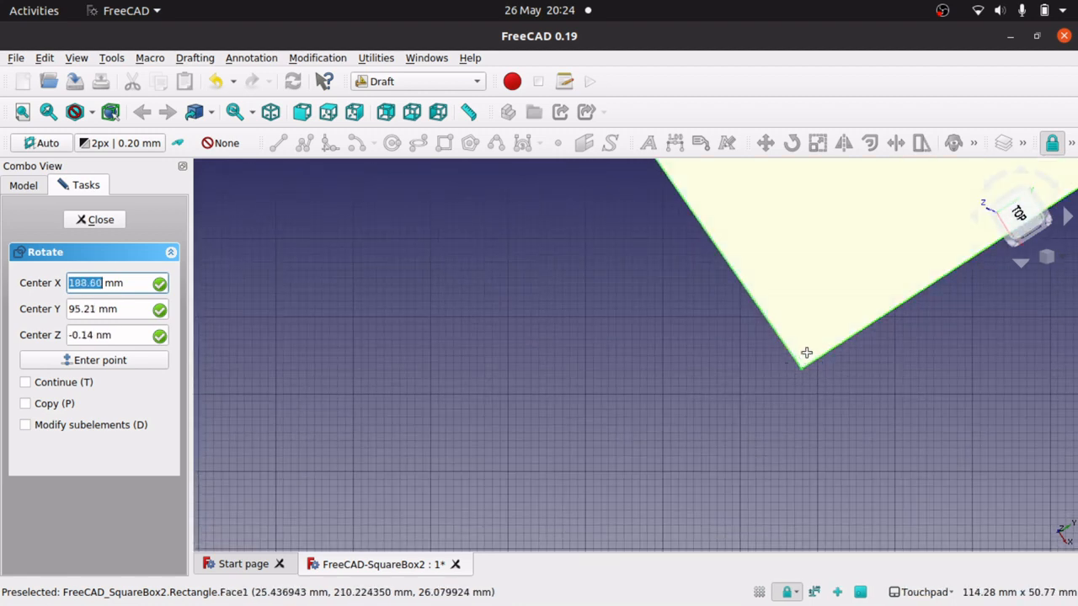
pyautogui.moveTo(805, 364)
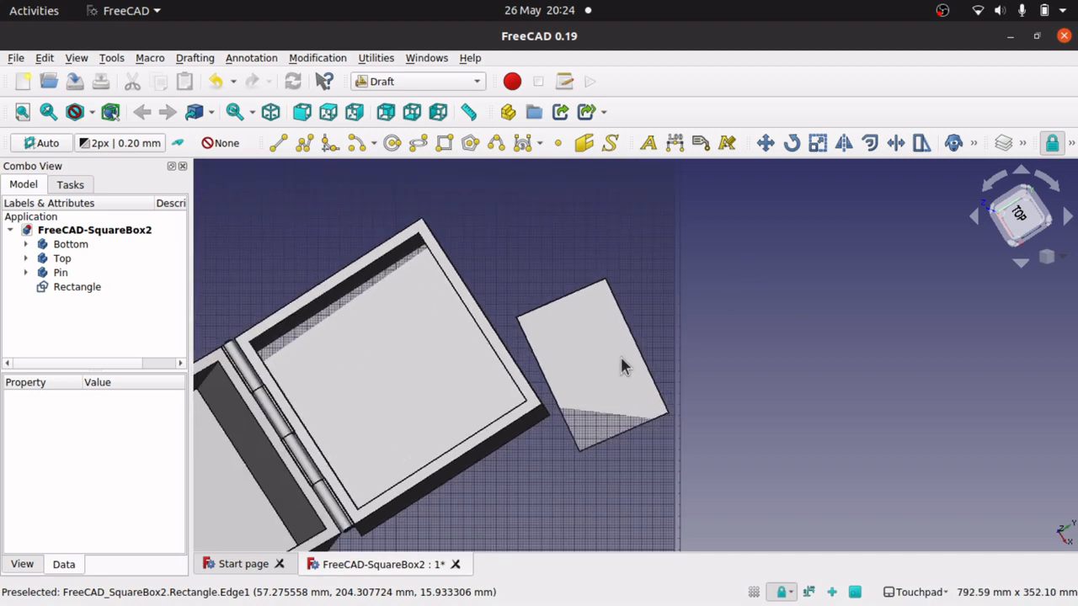
pyautogui.moveTo(401, 356)
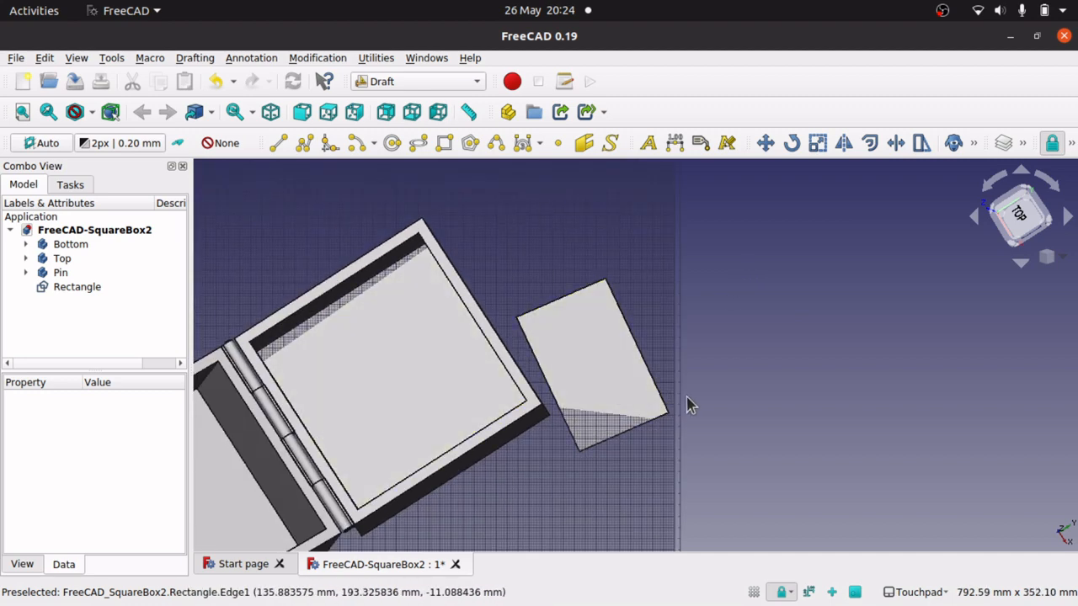
pyautogui.click(77, 286)
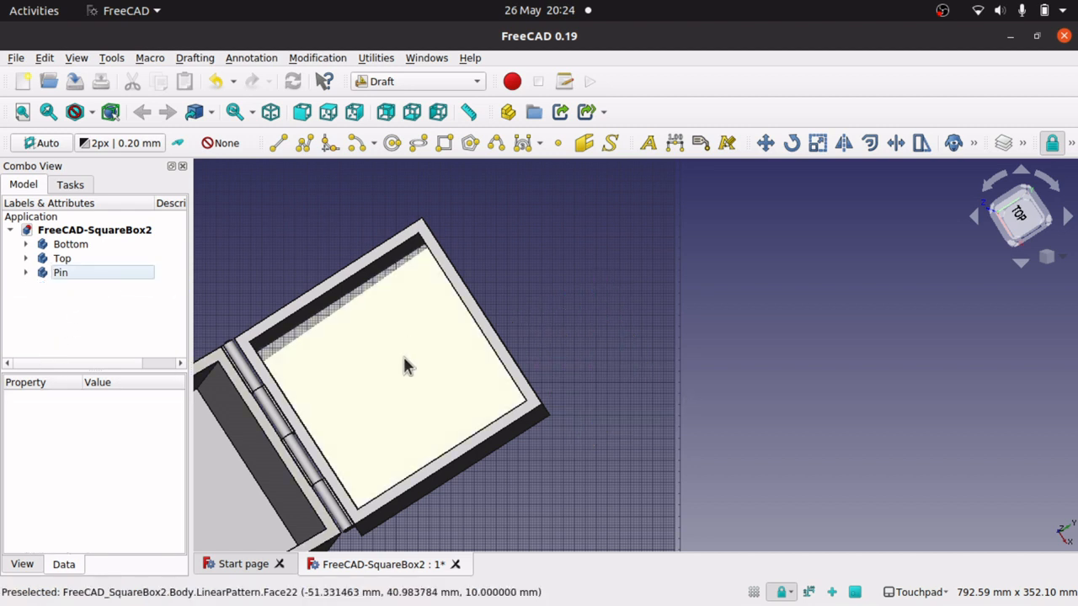
pyautogui.moveTo(603, 349)
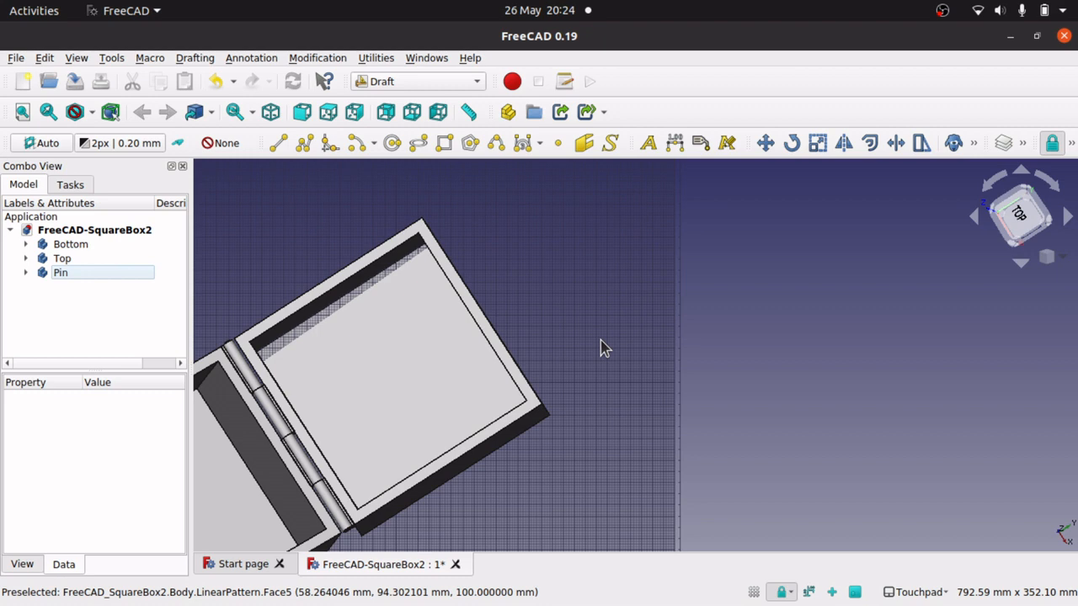
pyautogui.moveTo(512, 440)
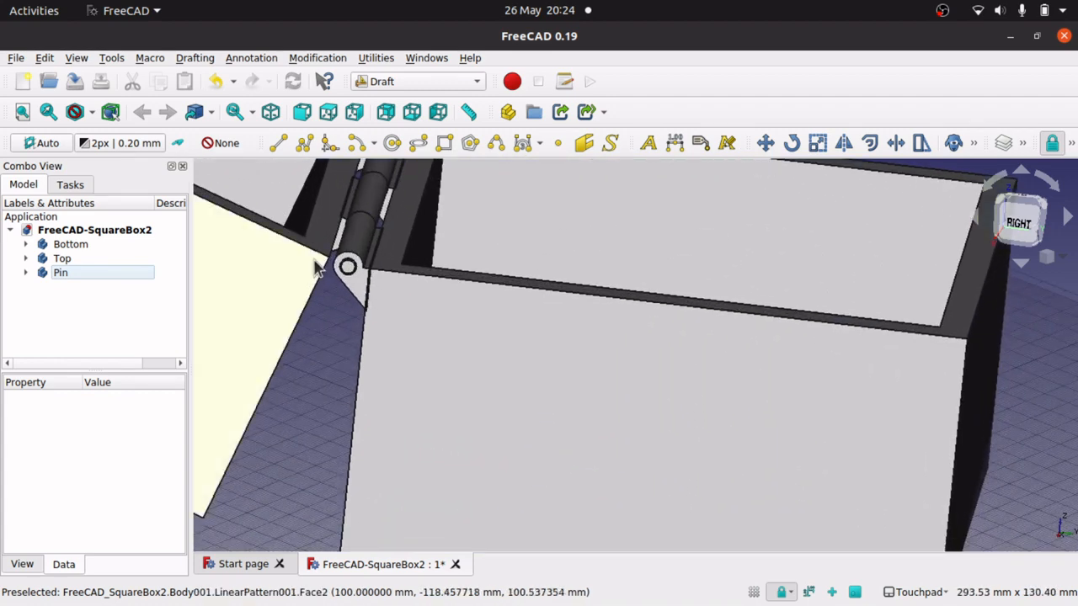
pyautogui.moveTo(347, 269)
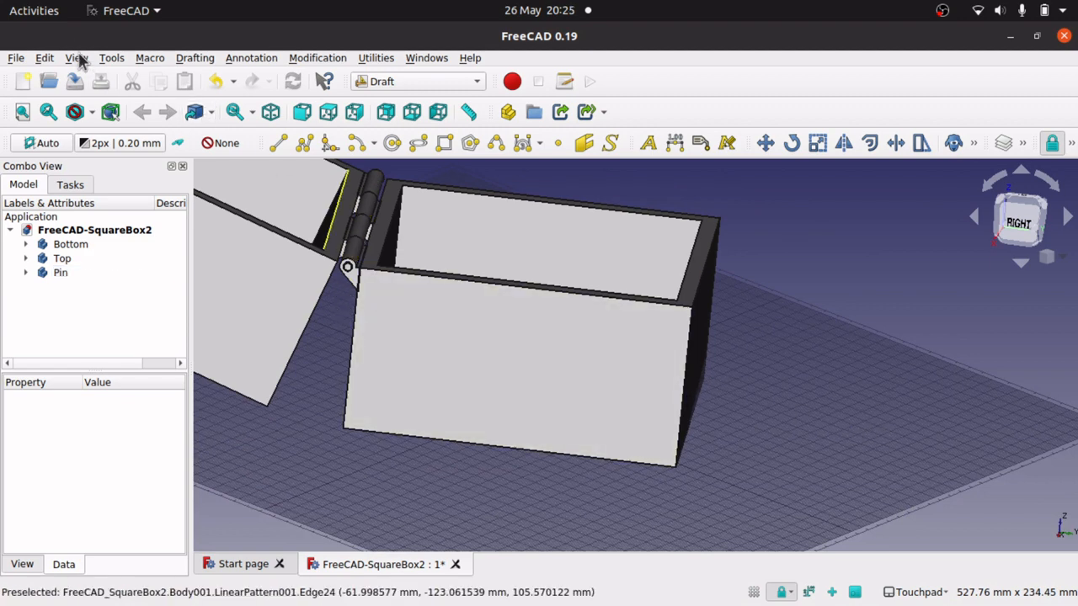
# Select the Top lid body in the Model tree as the part to rotate.
pyautogui.click(76, 57)
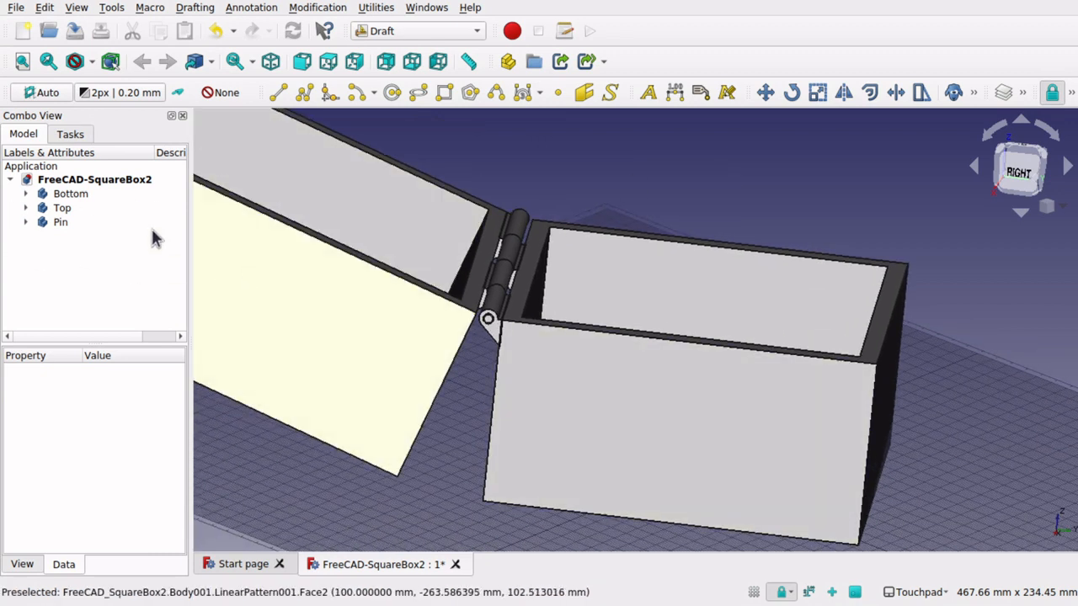
pyautogui.click(60, 209)
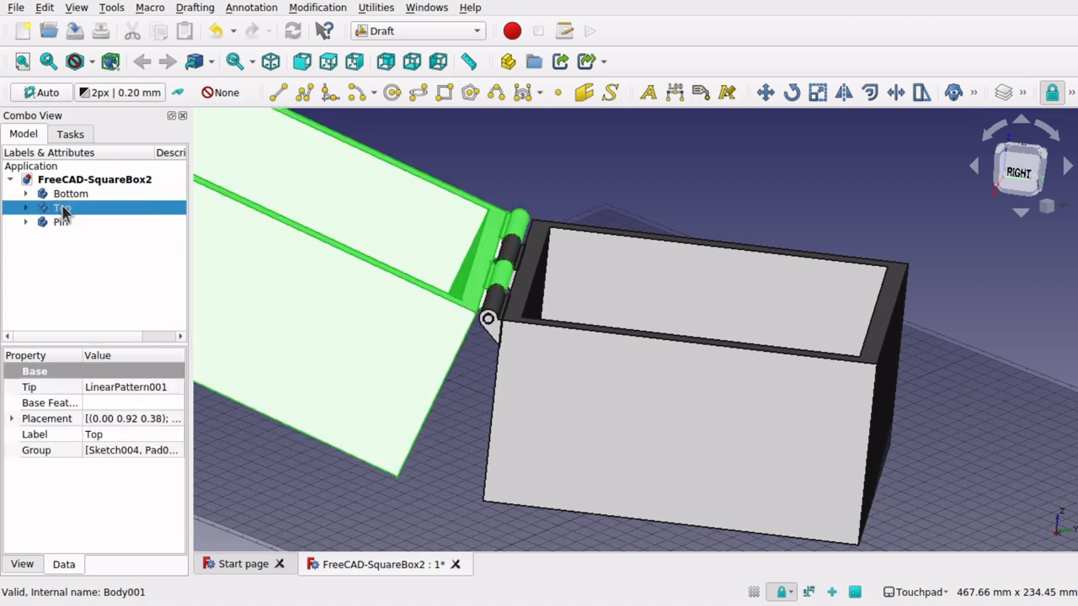
pyautogui.moveTo(485, 320)
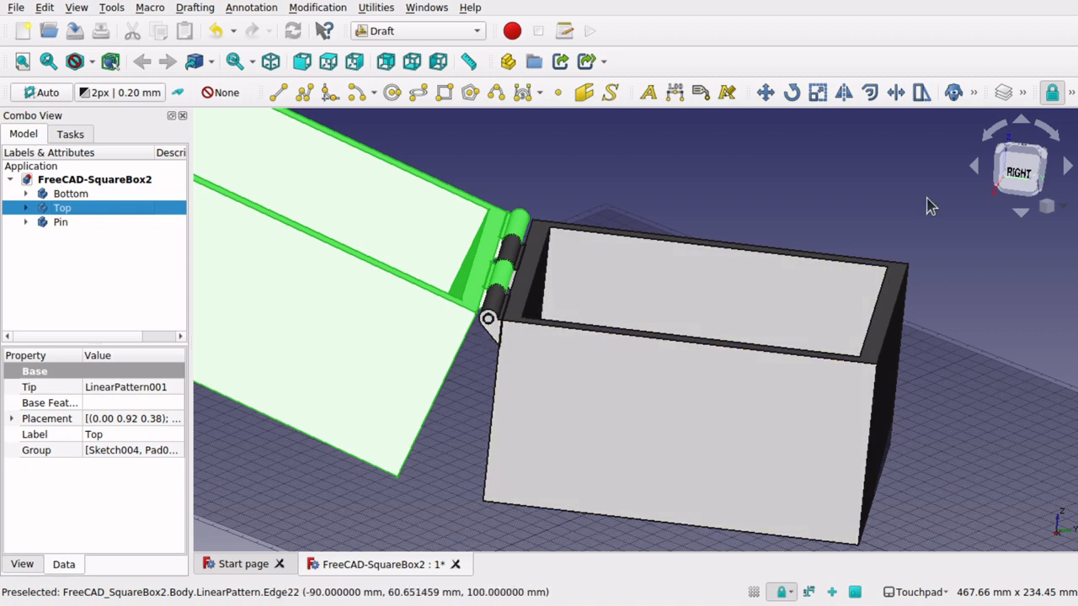
pyautogui.moveTo(789, 92)
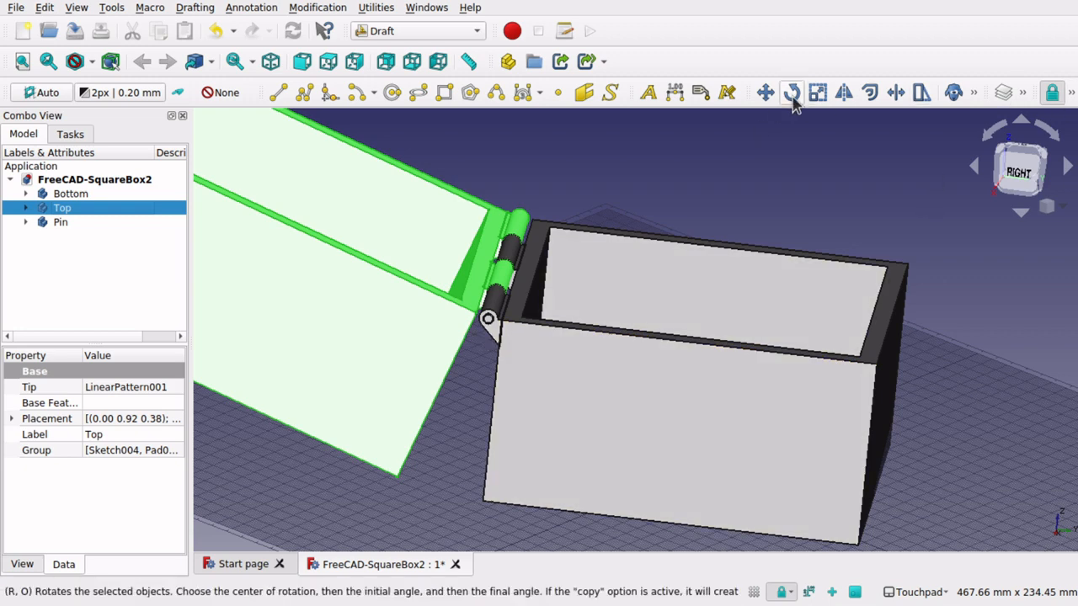
# Start Draft Rotate on the lid and set the snap options toward Snap Center.
pyautogui.click(792, 93)
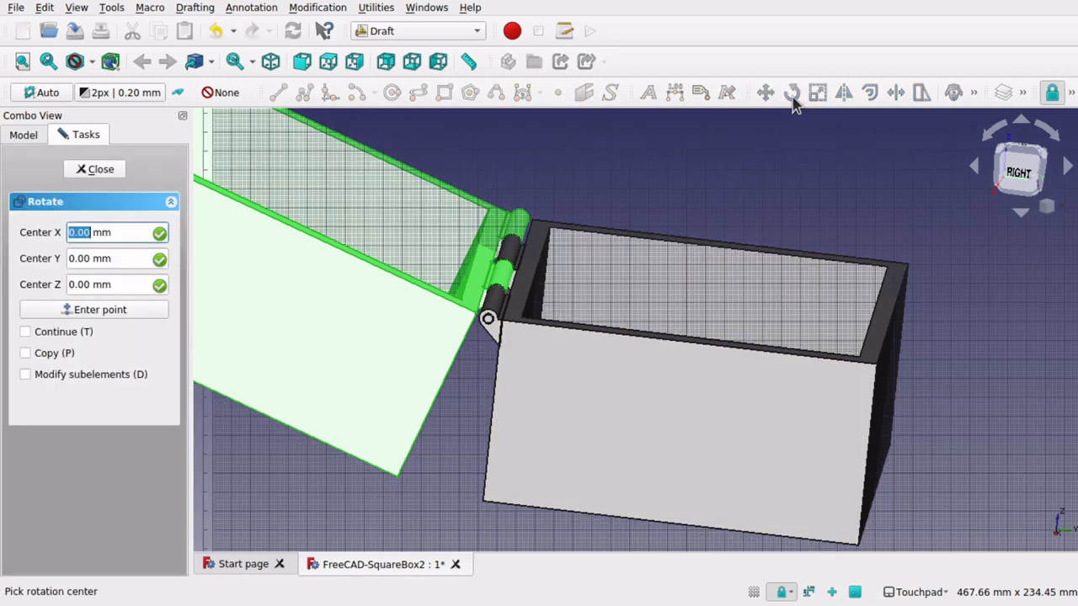
pyautogui.moveTo(730, 148)
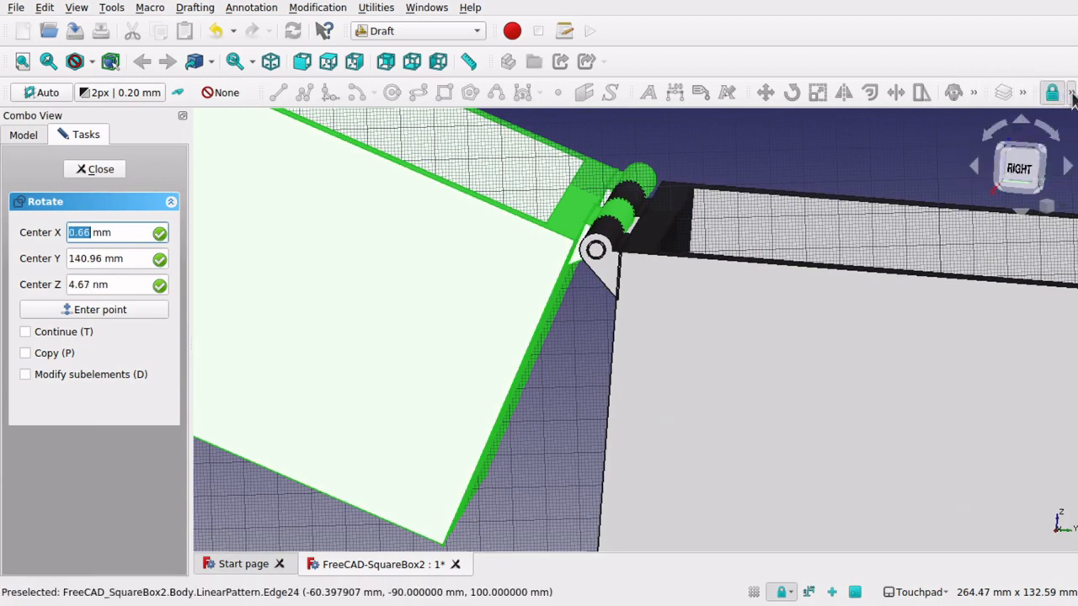
pyautogui.click(1070, 94)
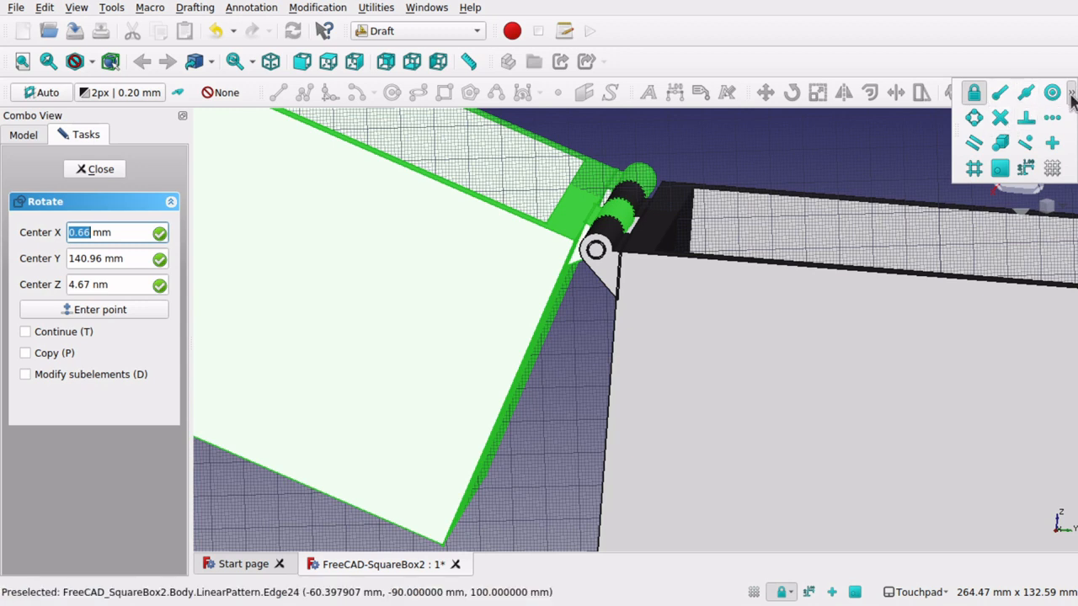
pyautogui.click(1051, 91)
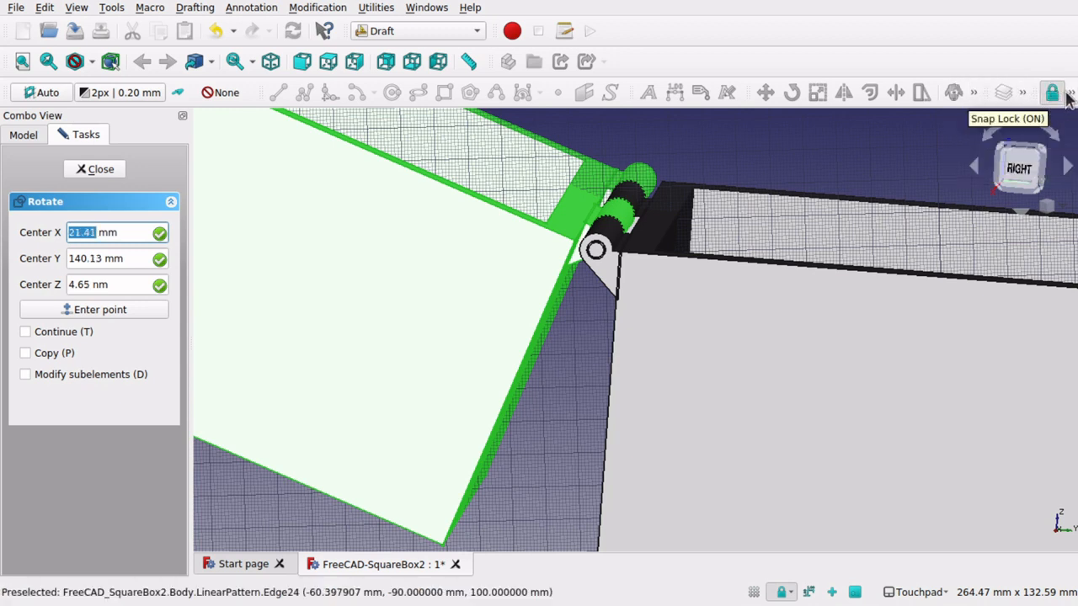
pyautogui.click(1061, 87)
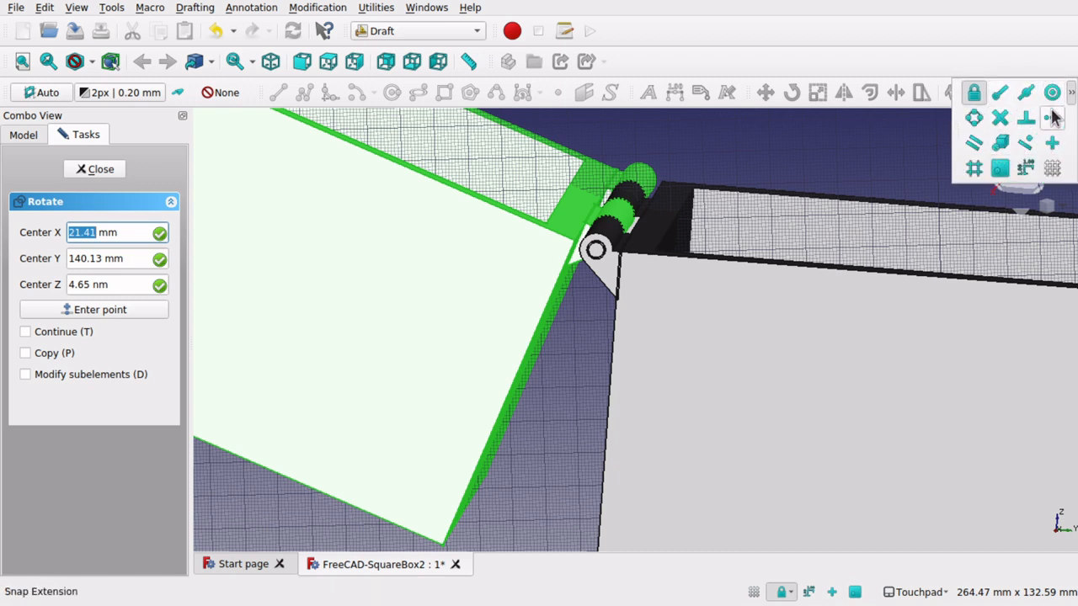
pyautogui.moveTo(1038, 114)
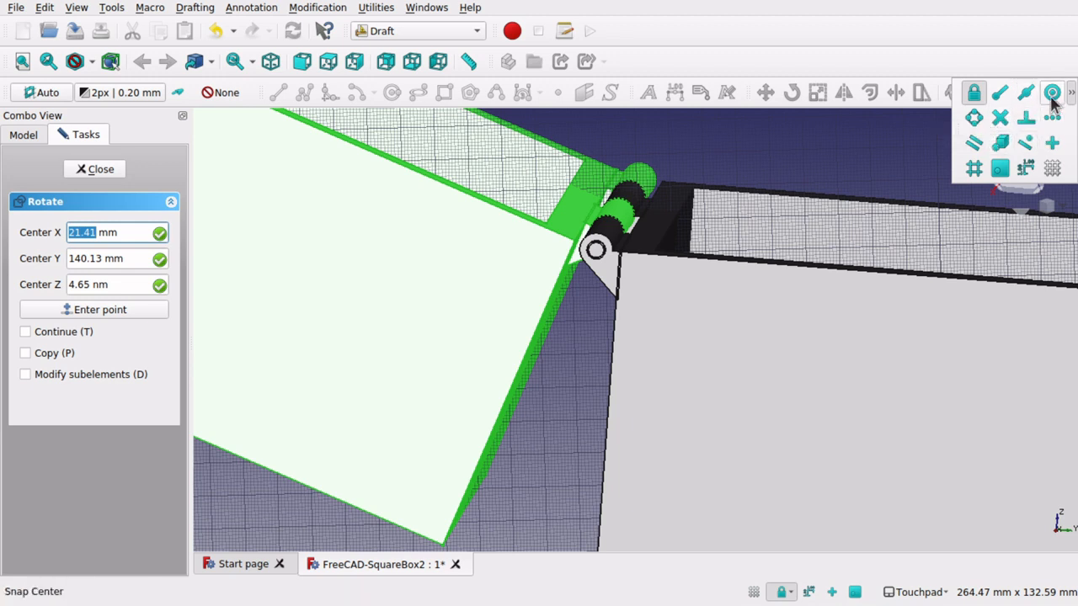
pyautogui.moveTo(1051, 88)
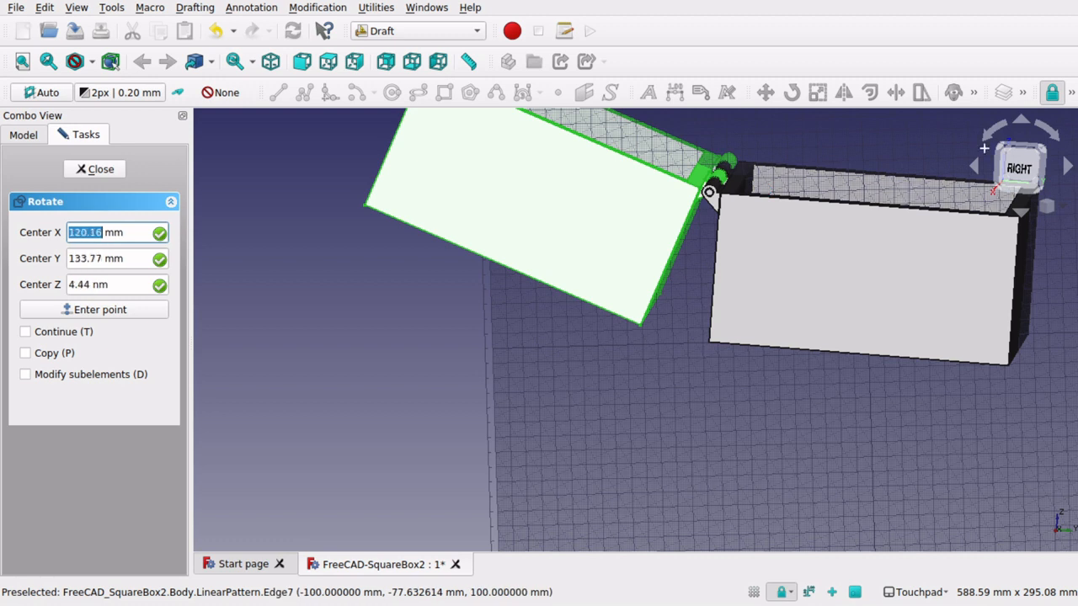
pyautogui.moveTo(776, 172)
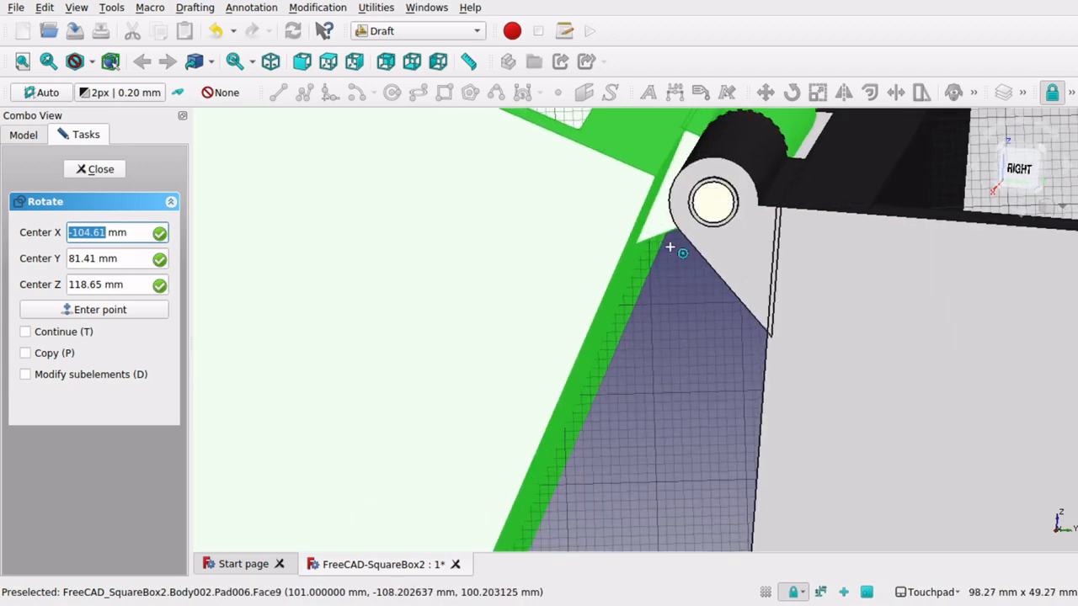
pyautogui.moveTo(714, 234)
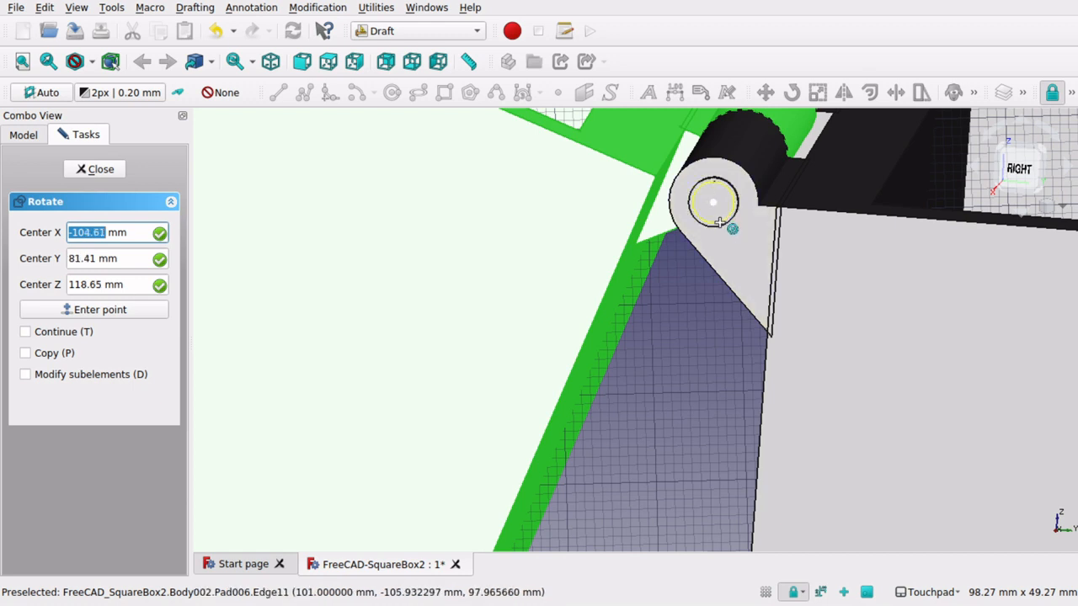
pyautogui.moveTo(721, 226)
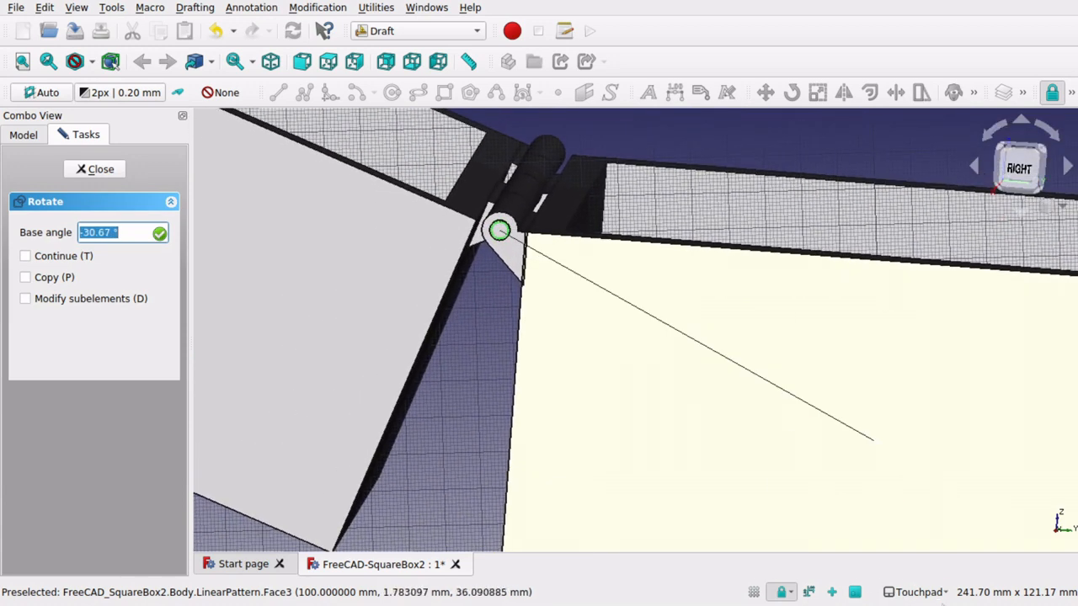
pyautogui.moveTo(664, 458)
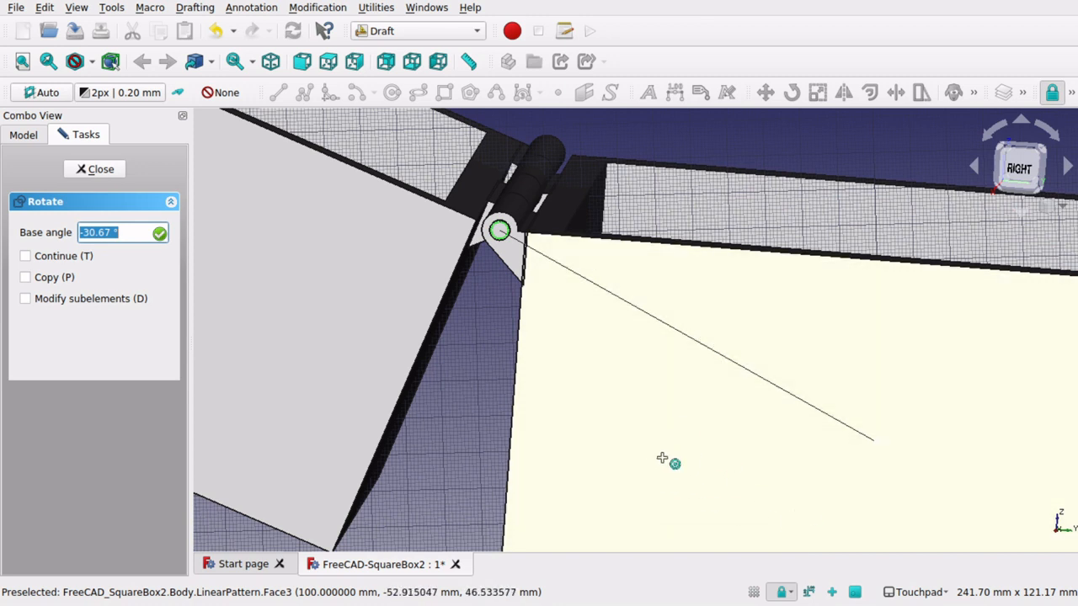
pyautogui.moveTo(906, 598)
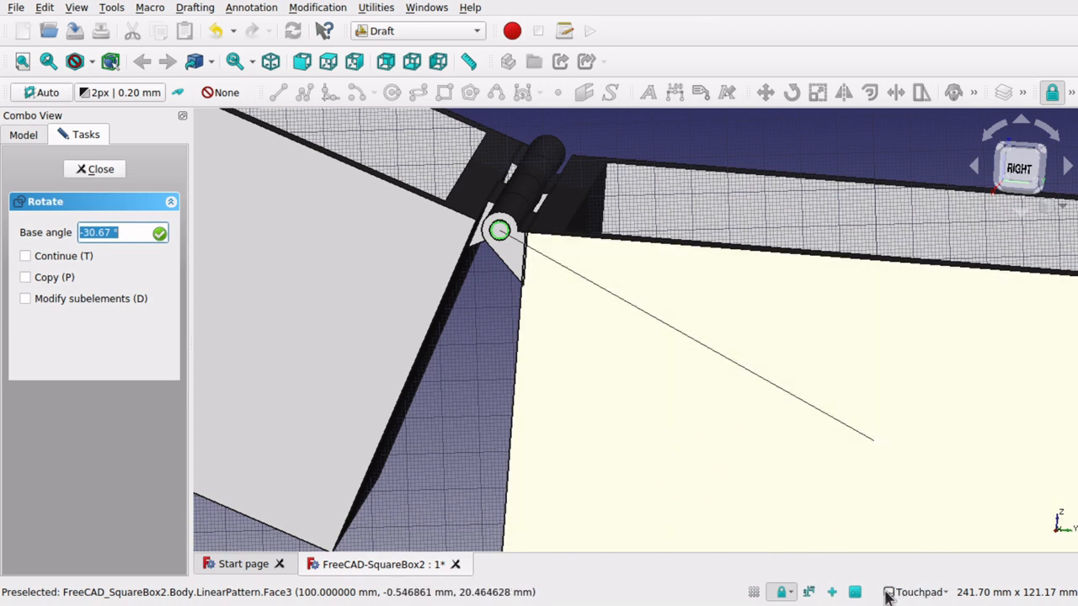
pyautogui.moveTo(806, 456)
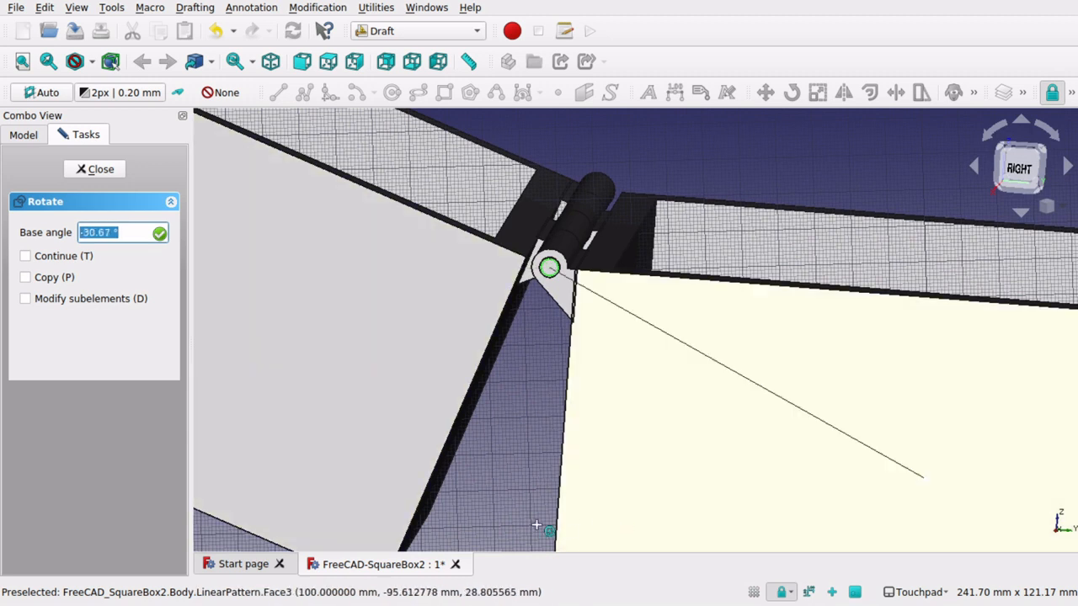
pyautogui.moveTo(721, 448)
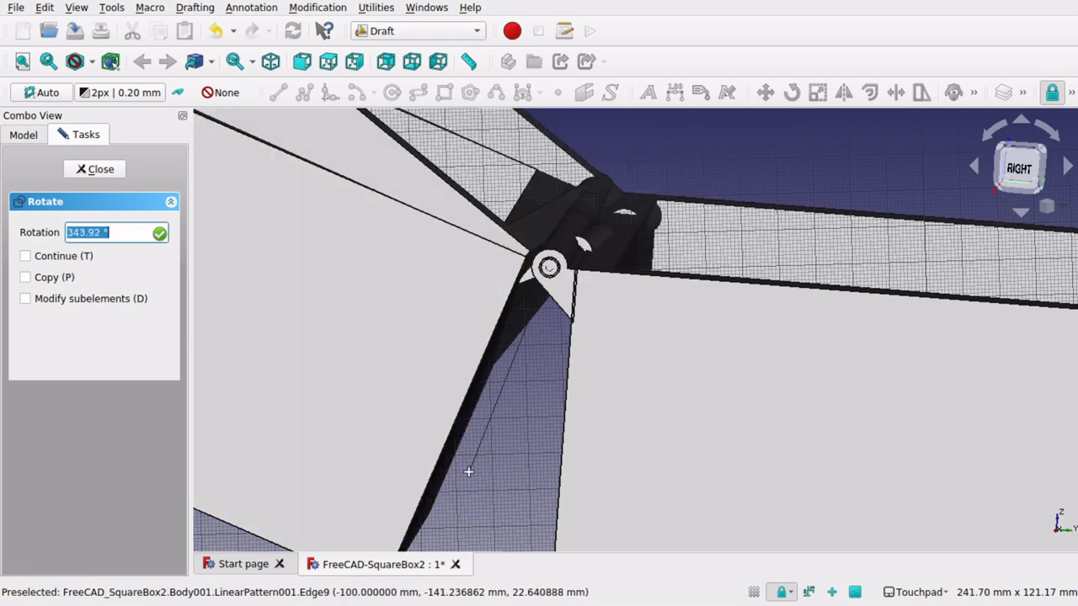
# Pick the final rotation angle so the Top lid swings open about the hinge pin.
pyautogui.click(94, 169)
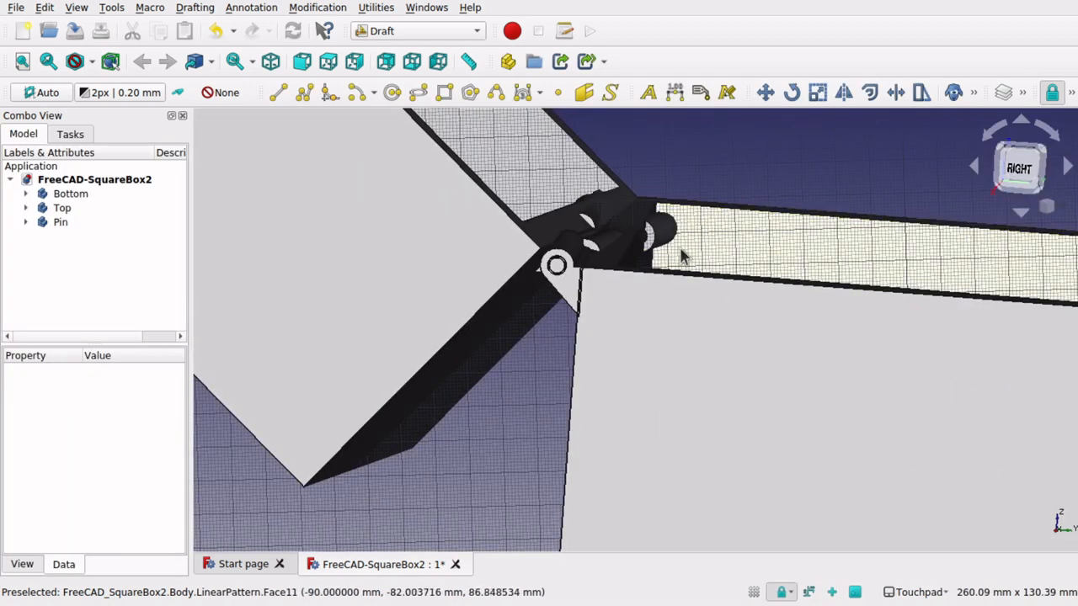
pyautogui.moveTo(683, 256); pyautogui.dragTo(613, 264)
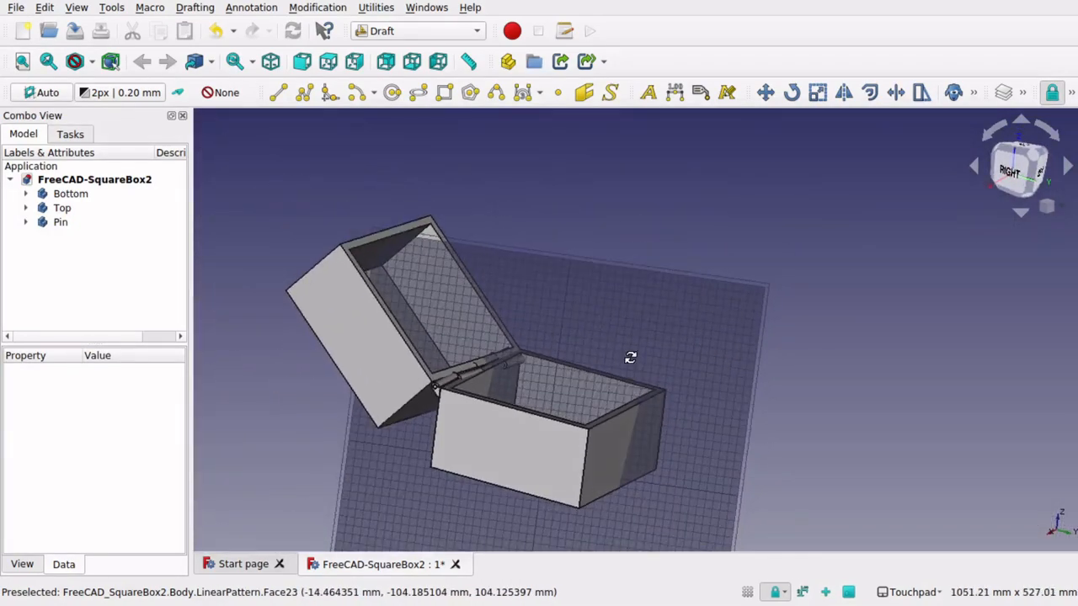
pyautogui.moveTo(630, 357); pyautogui.dragTo(674, 347)
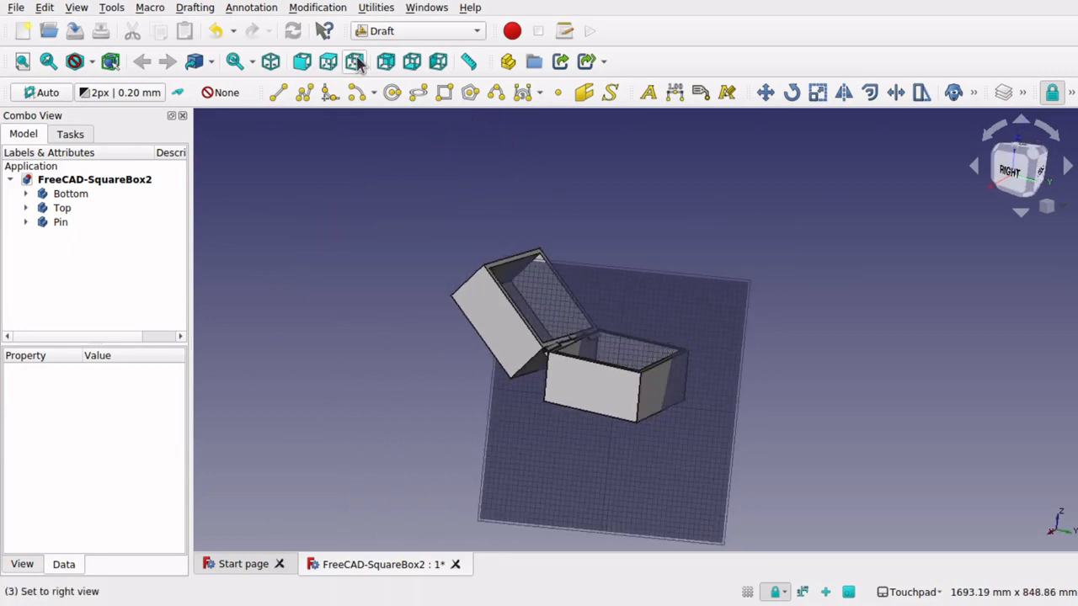
pyautogui.click(44, 7)
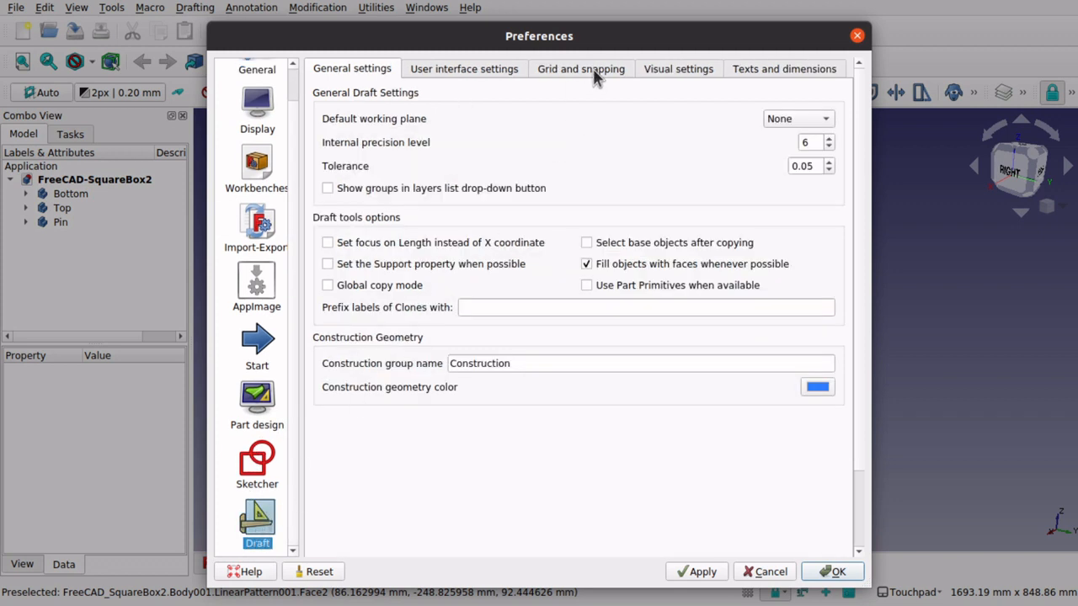
# Show the Grid and snapping page of the Draft preferences.
pyautogui.click(580, 67)
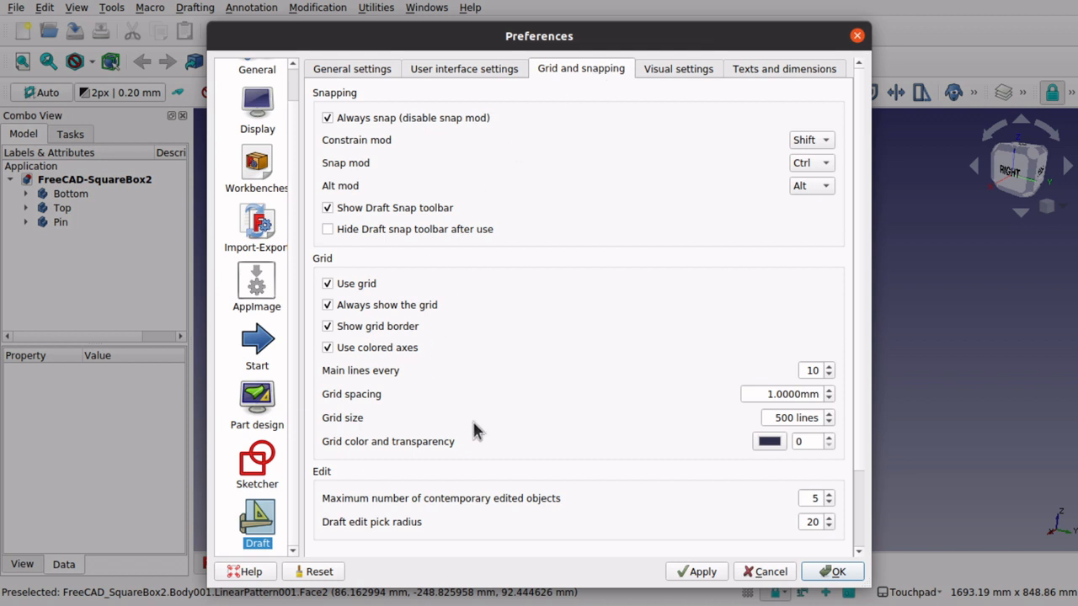
pyautogui.moveTo(367, 429)
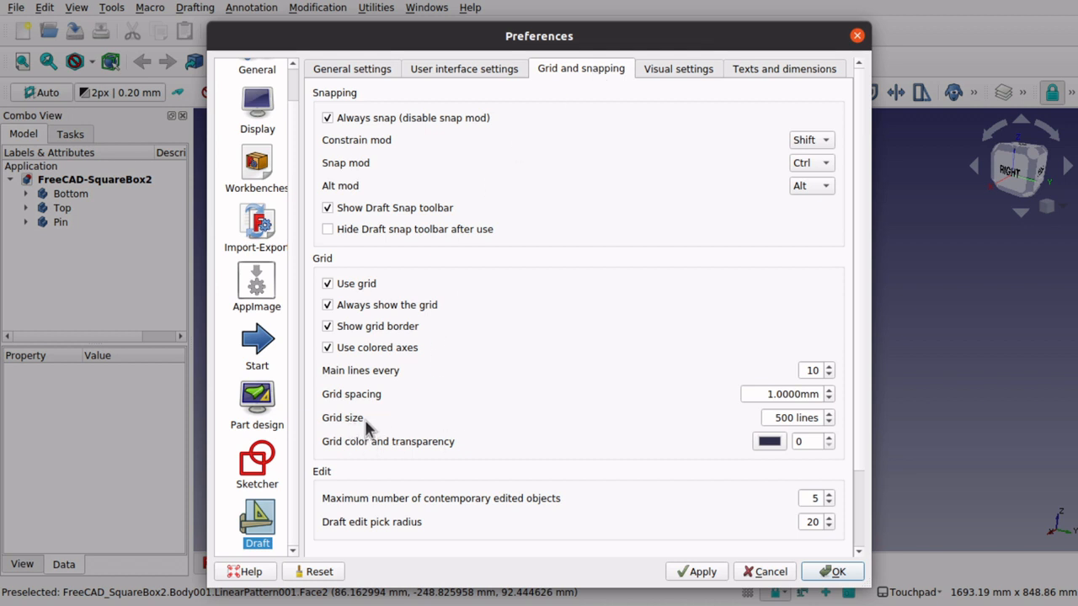
pyautogui.moveTo(452, 415)
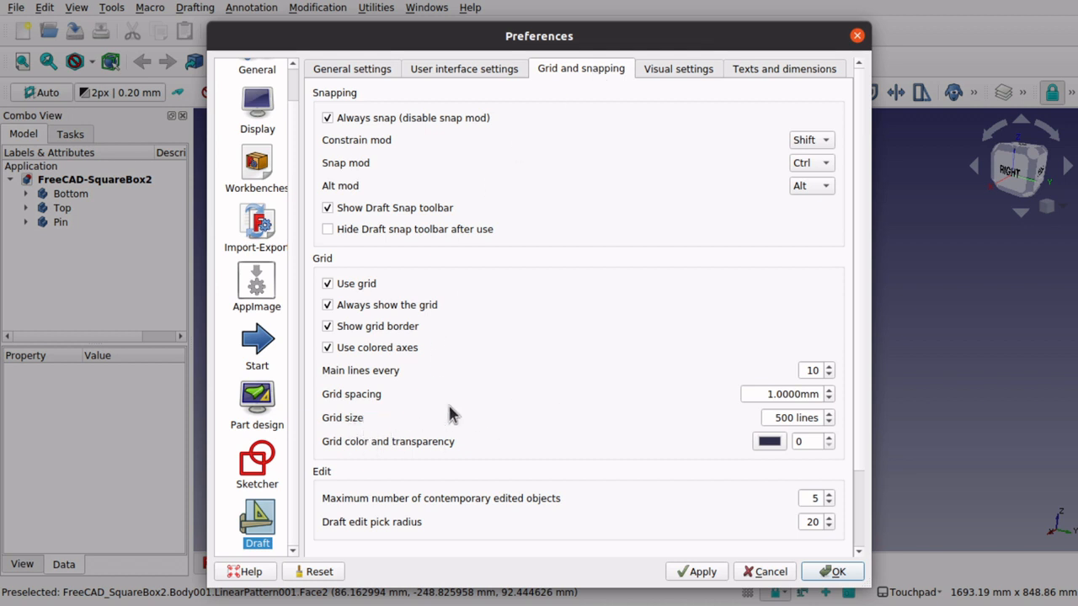
pyautogui.moveTo(694, 480)
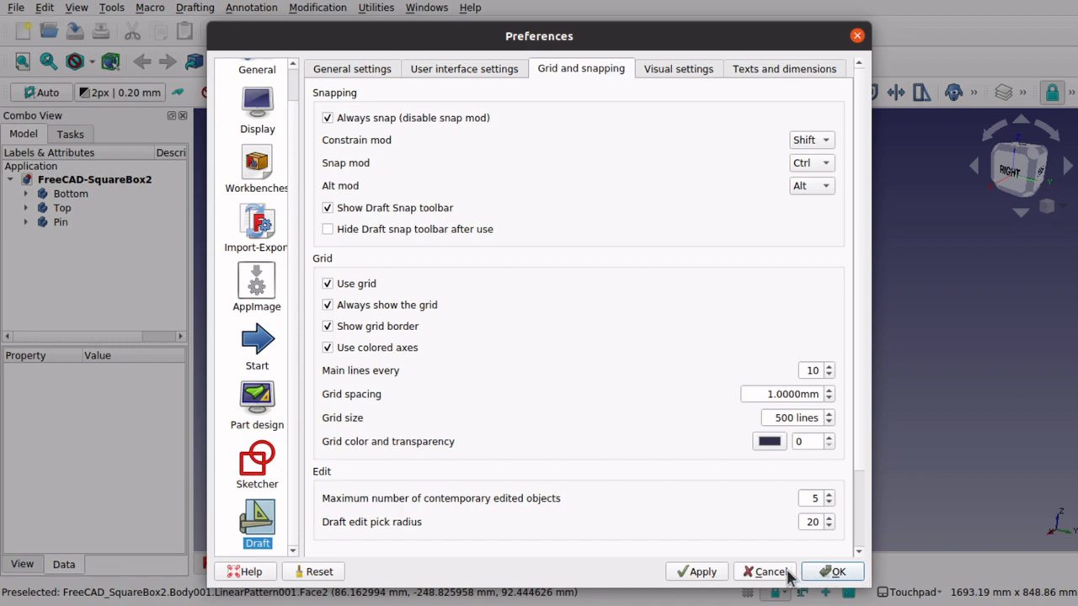
# Cancel the Preferences dialog, toggle Snap Lock, and orbit the box from above back to an angled view.
pyautogui.click(839, 571)
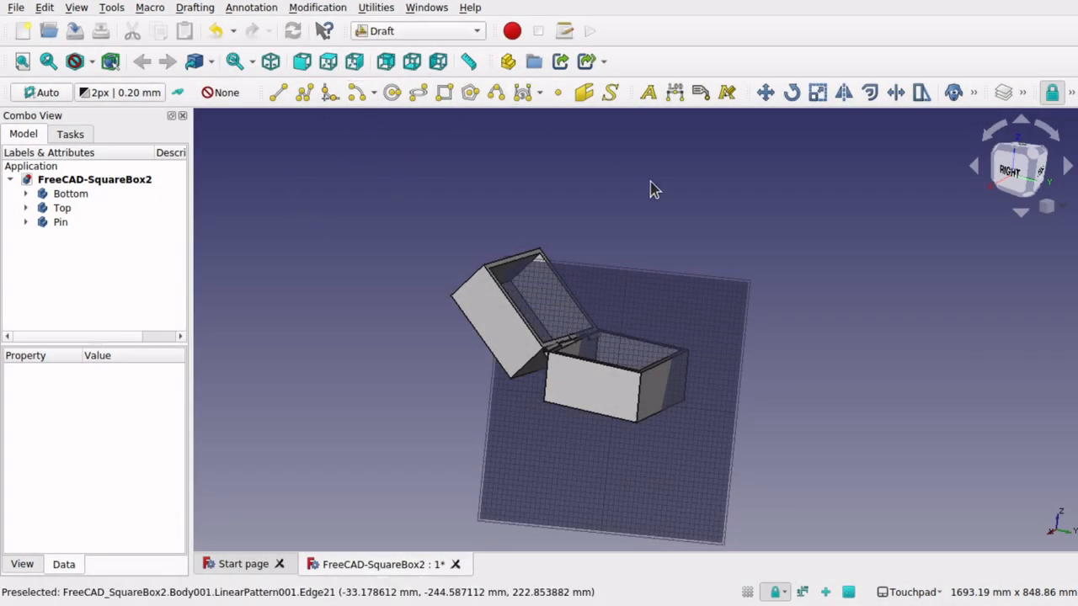
pyautogui.moveTo(689, 421)
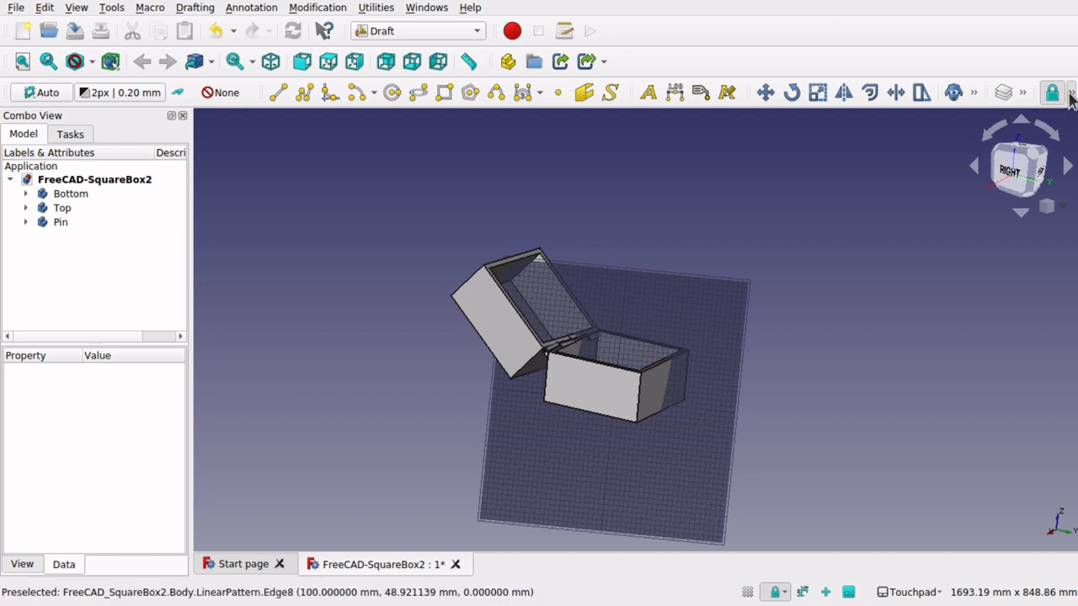
pyautogui.click(1071, 93)
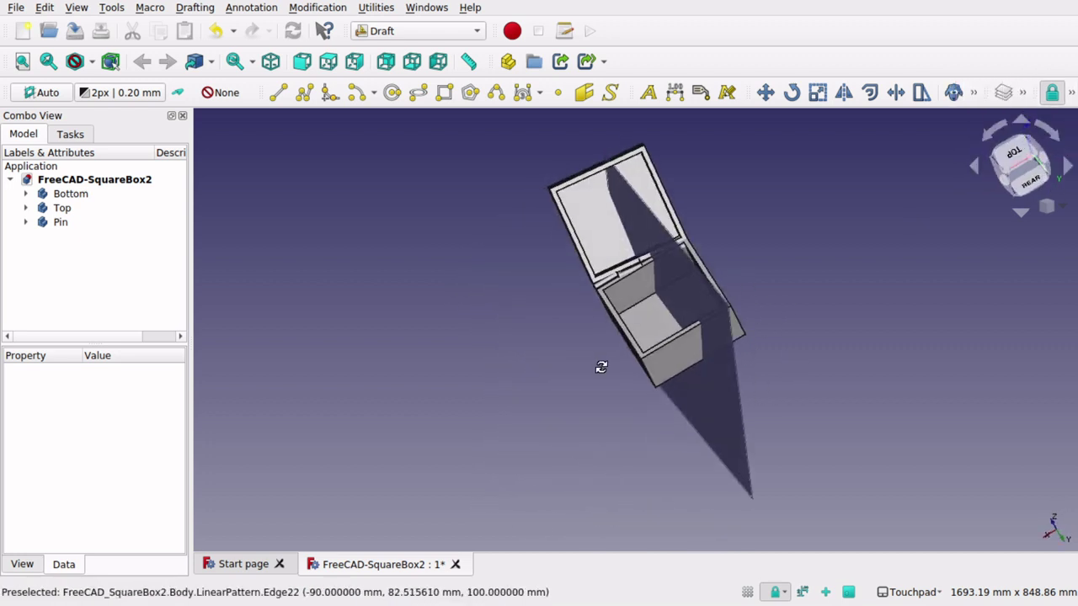
pyautogui.moveTo(602, 367); pyautogui.dragTo(841, 374)
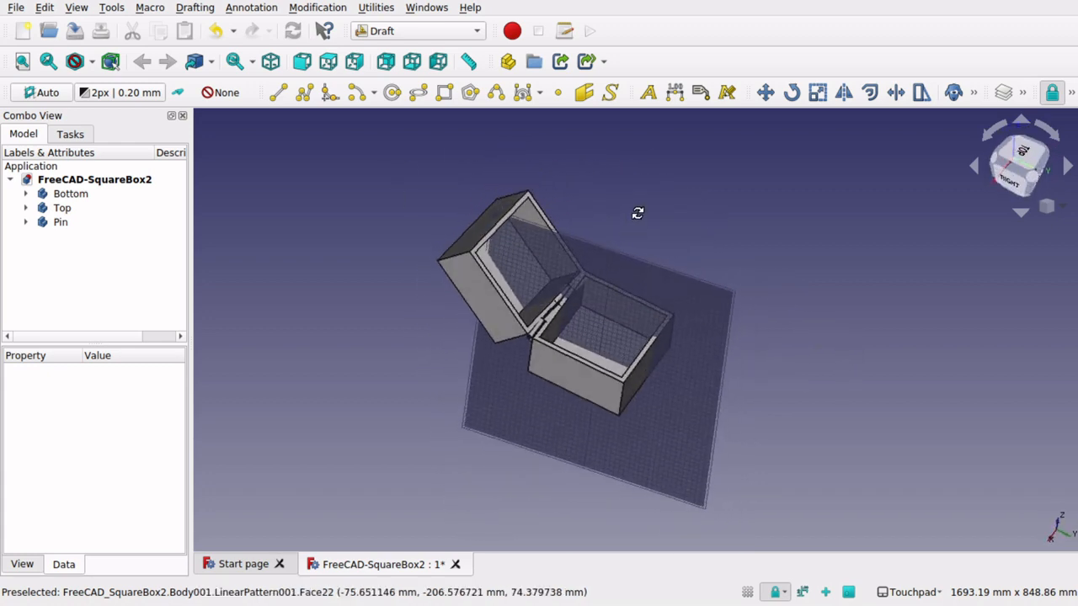
pyautogui.moveTo(637, 212); pyautogui.dragTo(596, 306)
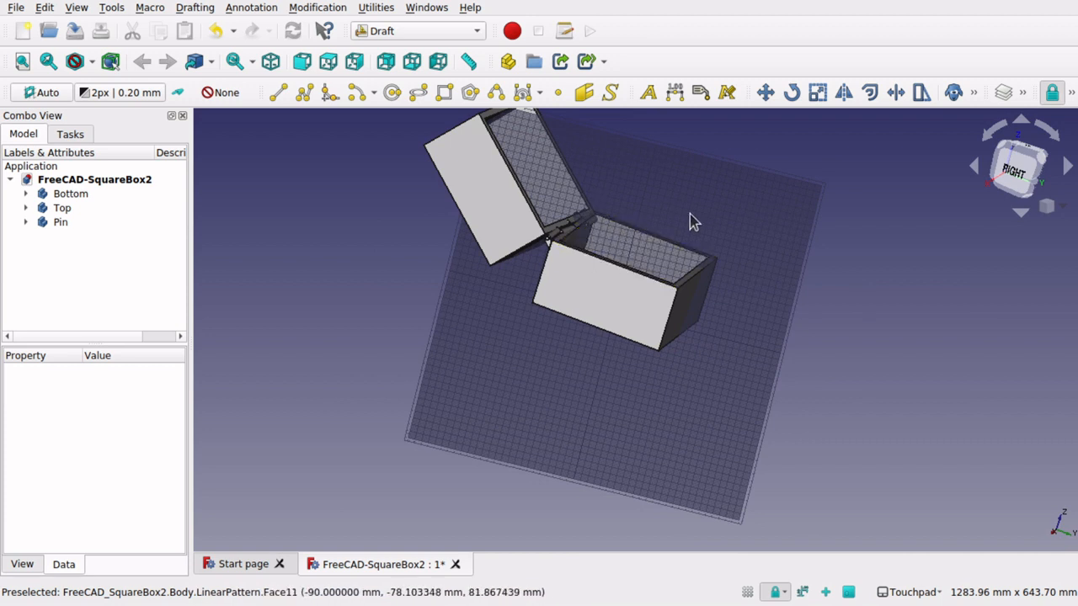
pyautogui.moveTo(598, 286)
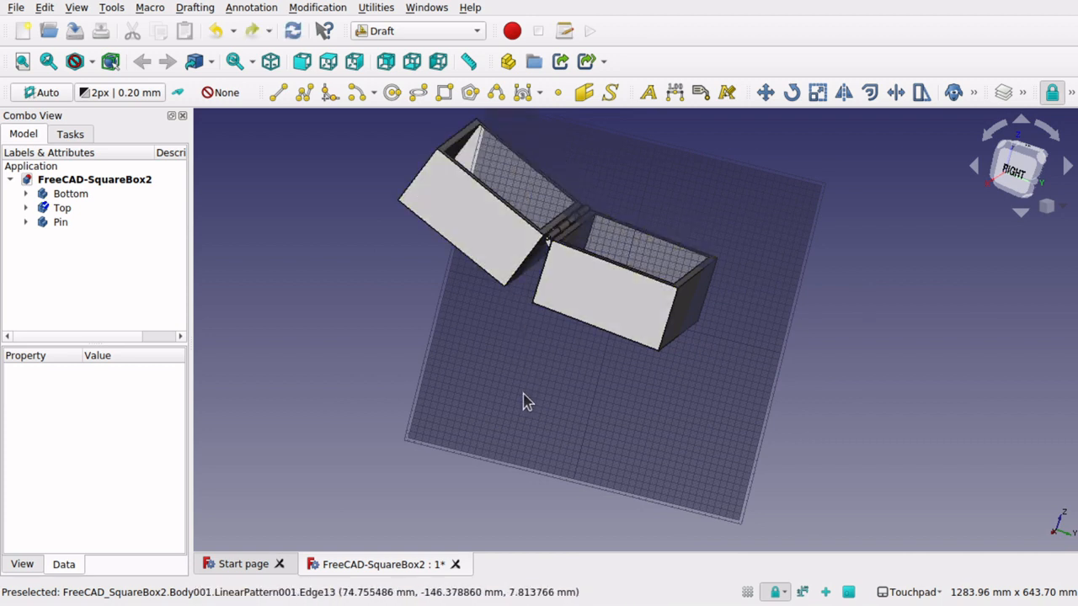
pyautogui.moveTo(619, 391)
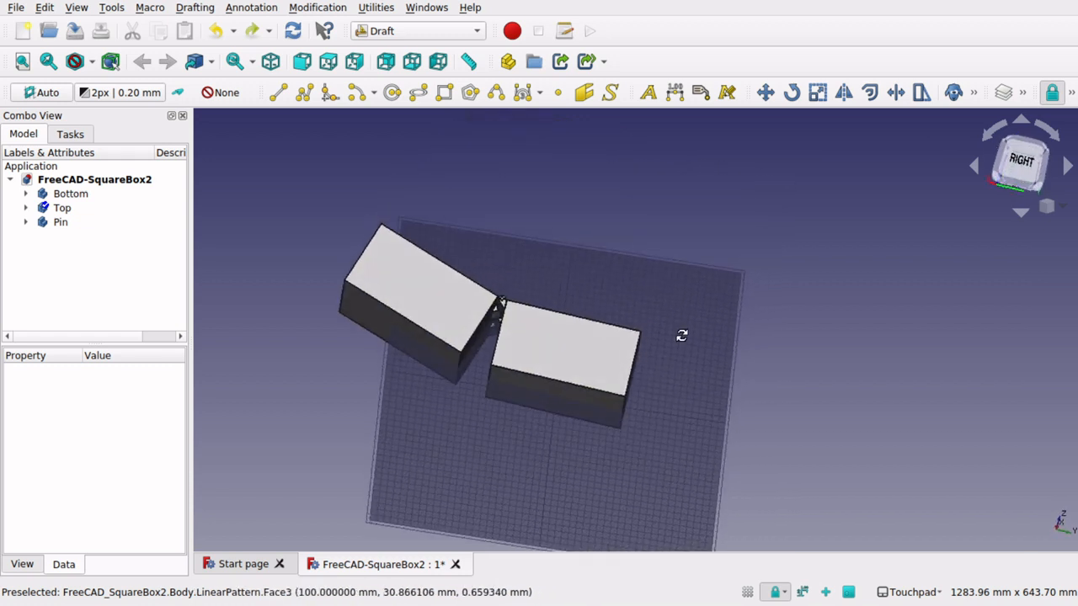
pyautogui.moveTo(682, 335); pyautogui.dragTo(539, 364)
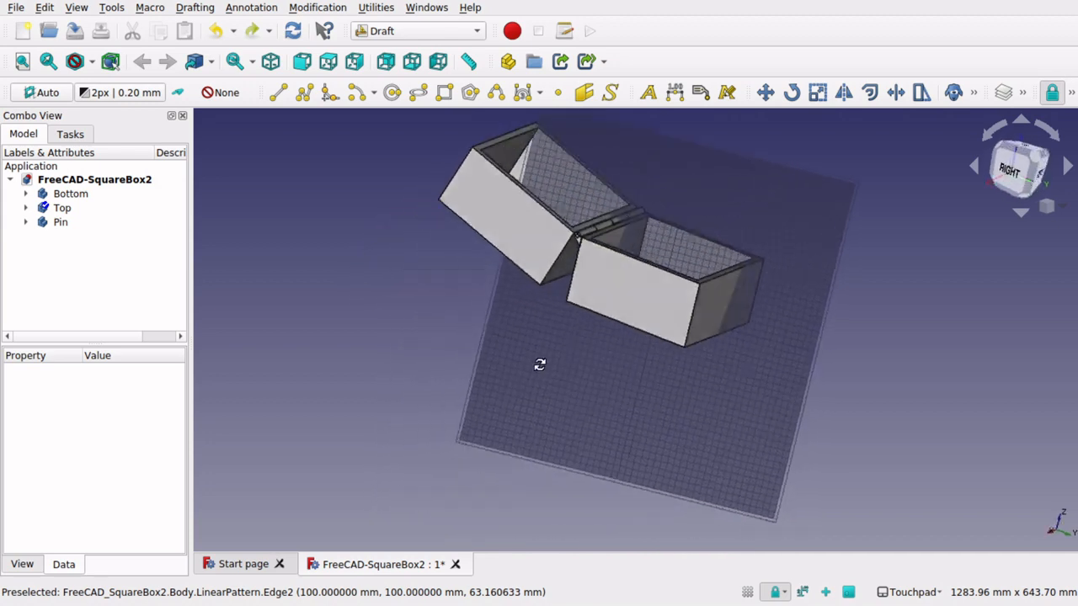
pyautogui.moveTo(539, 364); pyautogui.dragTo(687, 346)
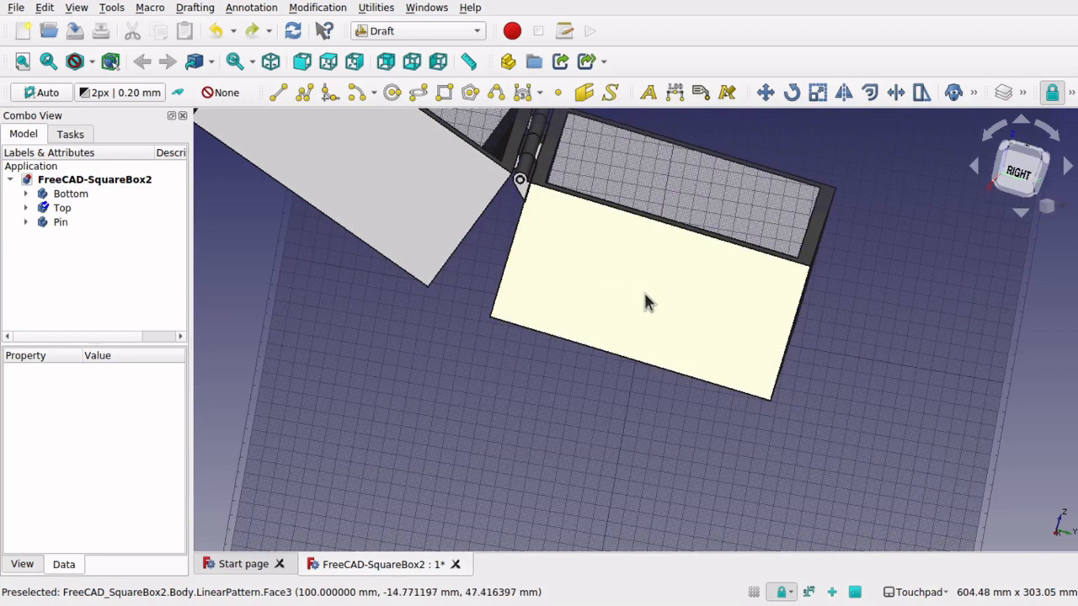
# Set a custom Draft working plane from the picked bottom-box face via Utilities > SelectPlane.
pyautogui.click(648, 303)
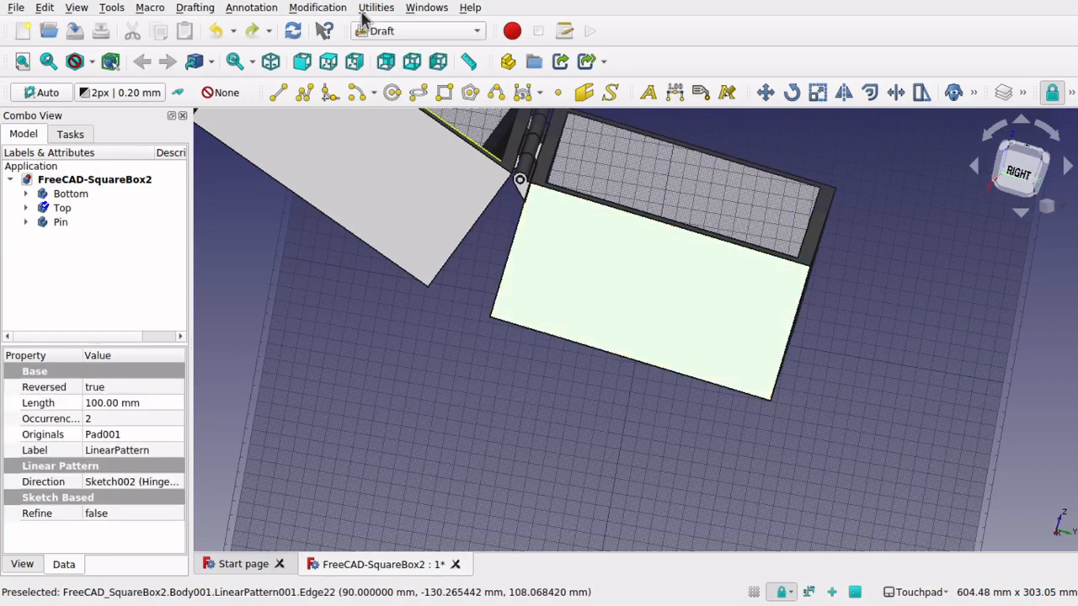
pyautogui.click(376, 7)
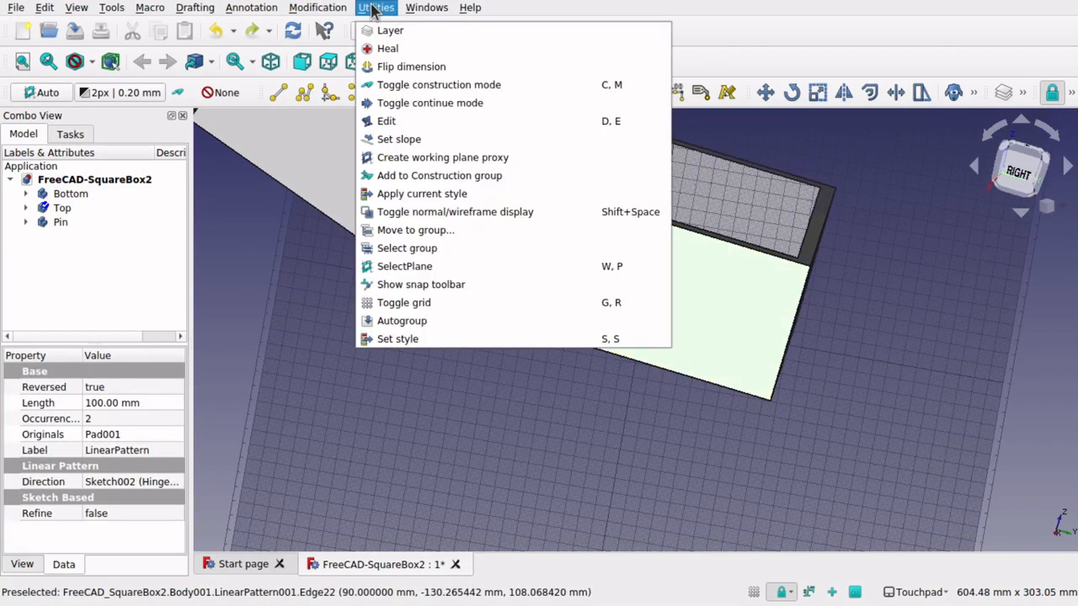
pyautogui.moveTo(431, 266)
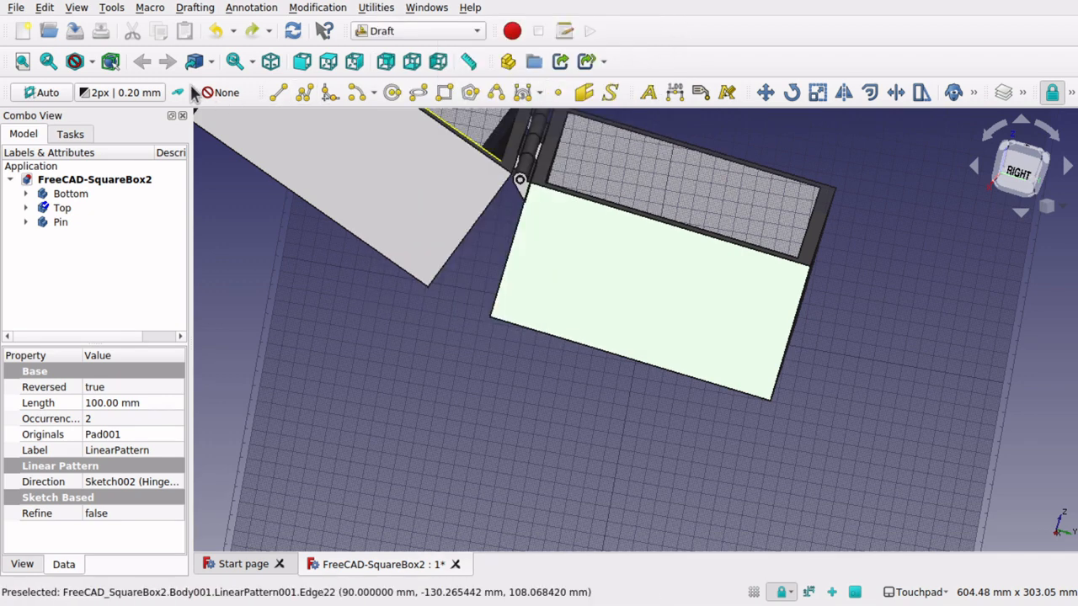
pyautogui.click(376, 7)
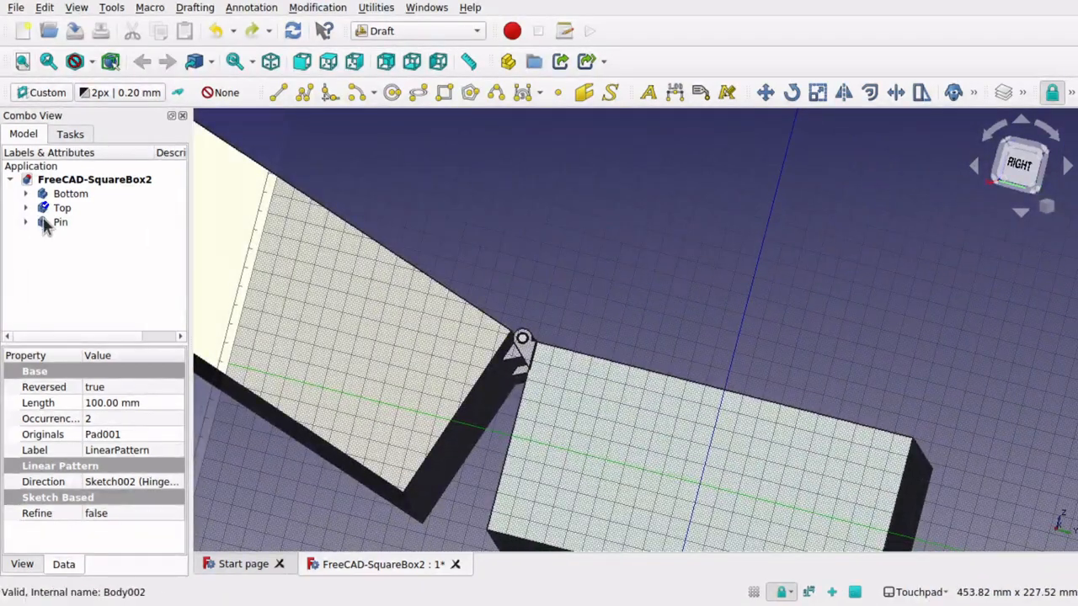
# Select the Top lid body in the tree, showing its LinearPattern001 tip and placement.
pyautogui.click(59, 208)
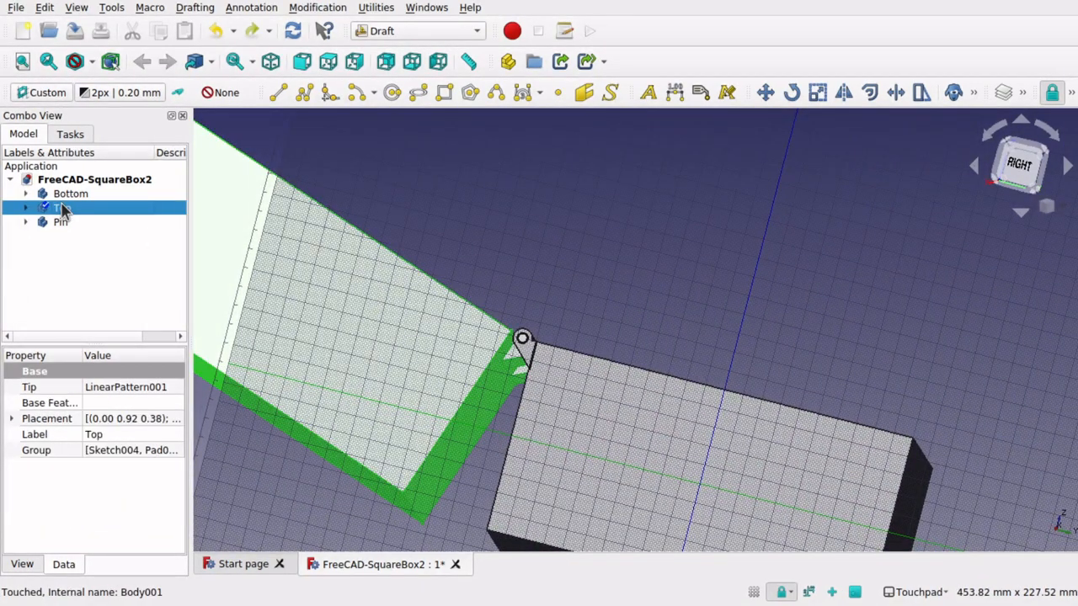
pyautogui.moveTo(766, 93)
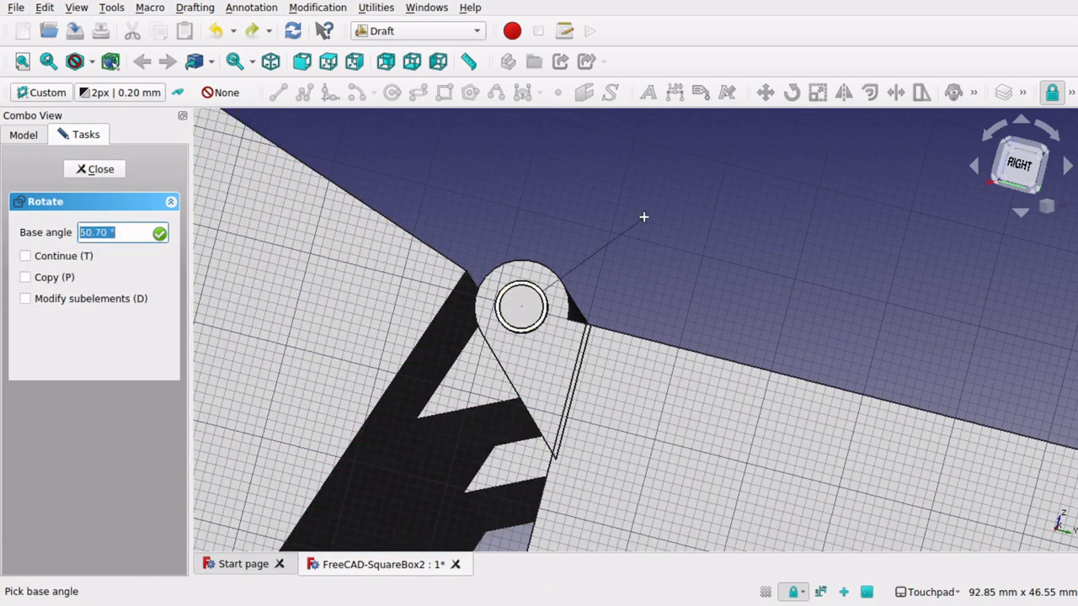
pyautogui.moveTo(892, 180)
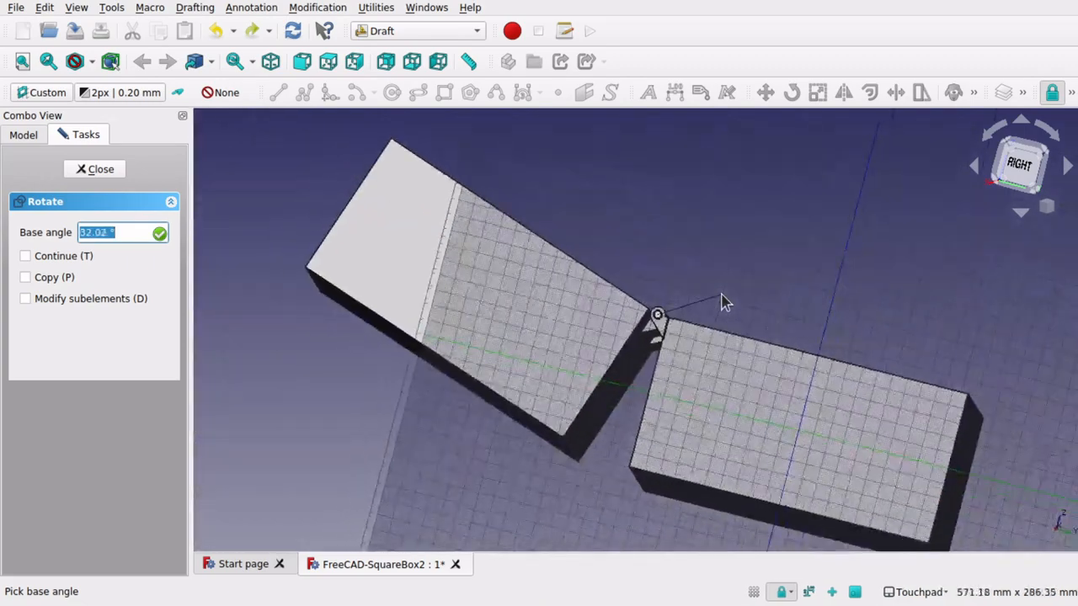
pyautogui.moveTo(829, 222)
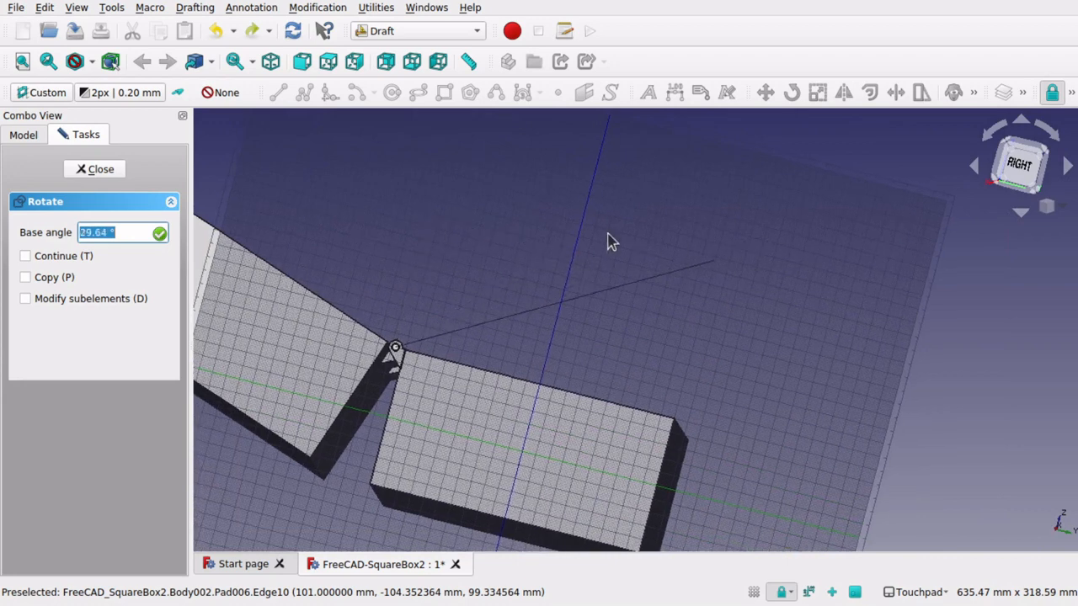
pyautogui.moveTo(590, 246)
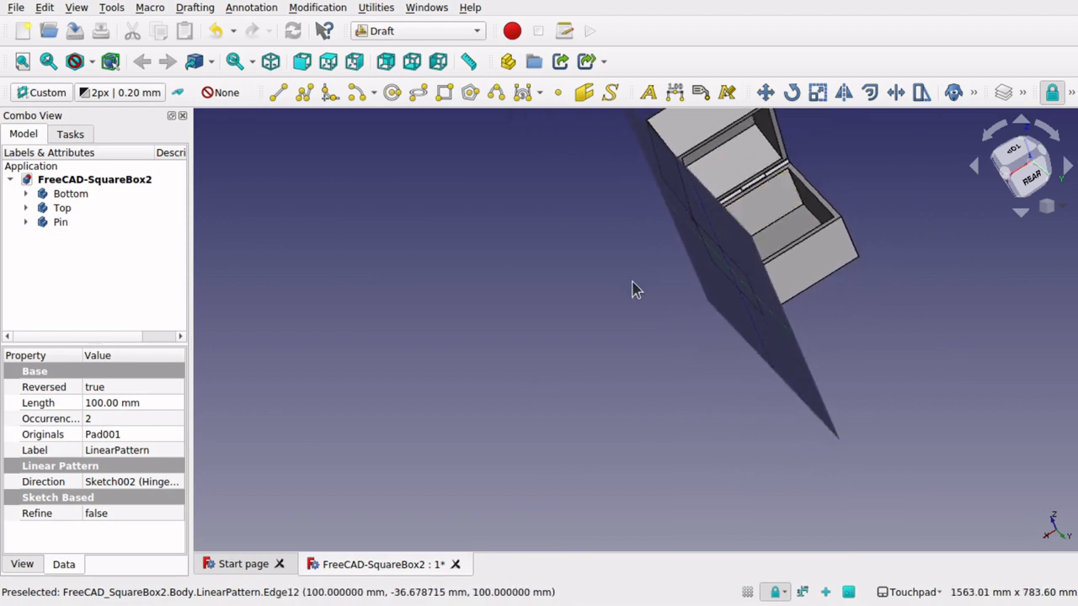
pyautogui.moveTo(637, 290); pyautogui.dragTo(644, 260)
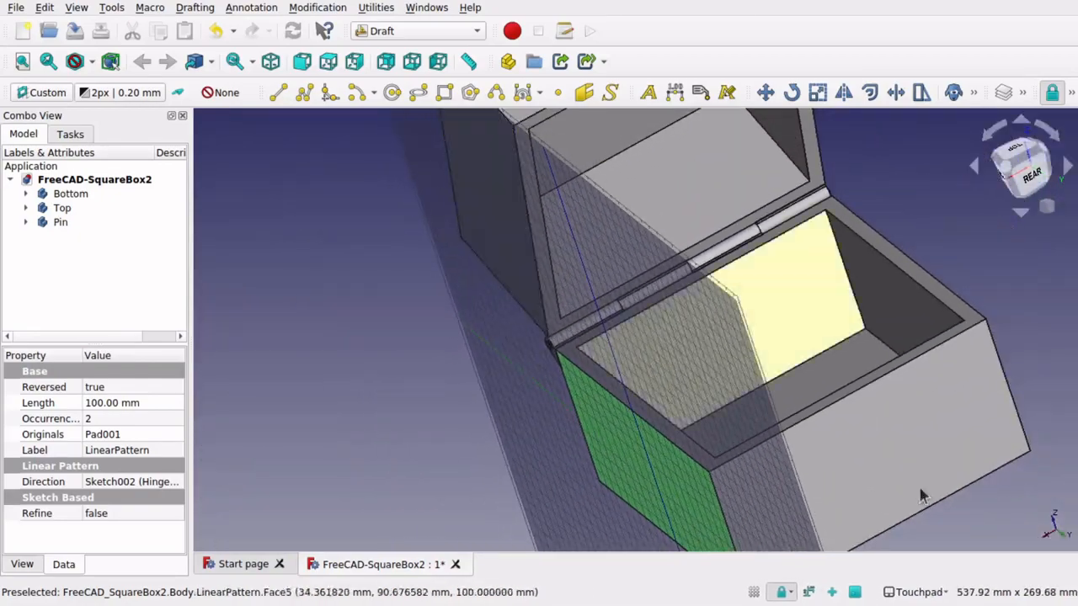
pyautogui.moveTo(795, 92)
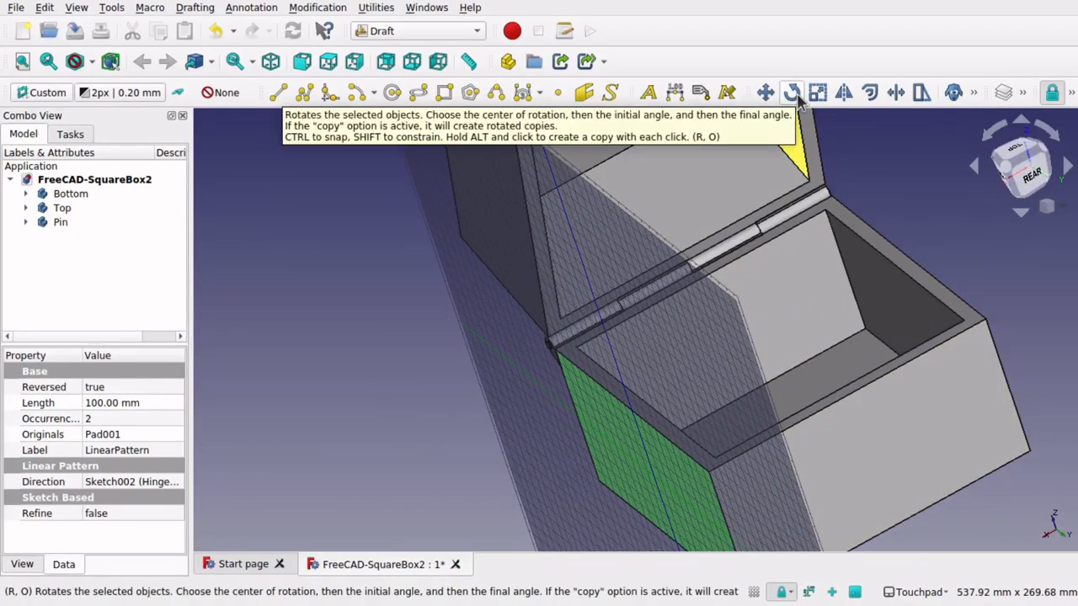
pyautogui.click(61, 208)
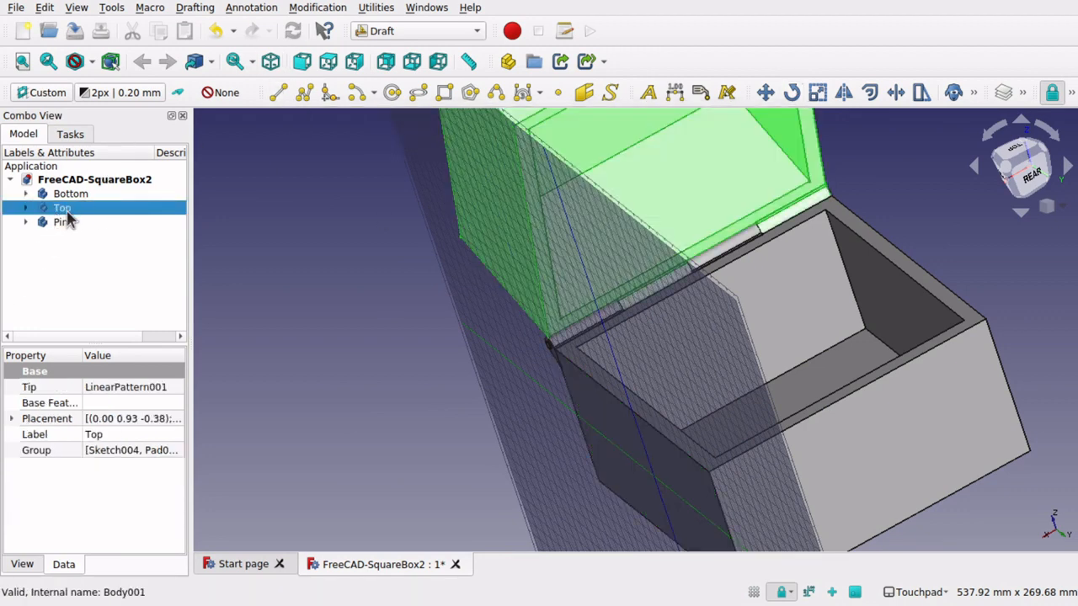
pyautogui.moveTo(795, 93)
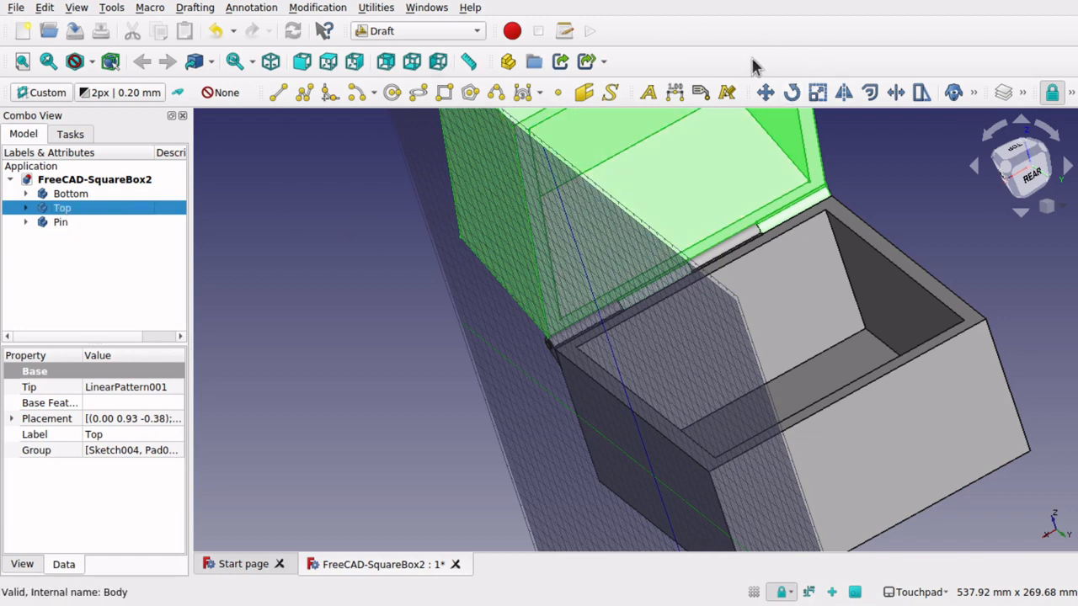
pyautogui.moveTo(795, 91)
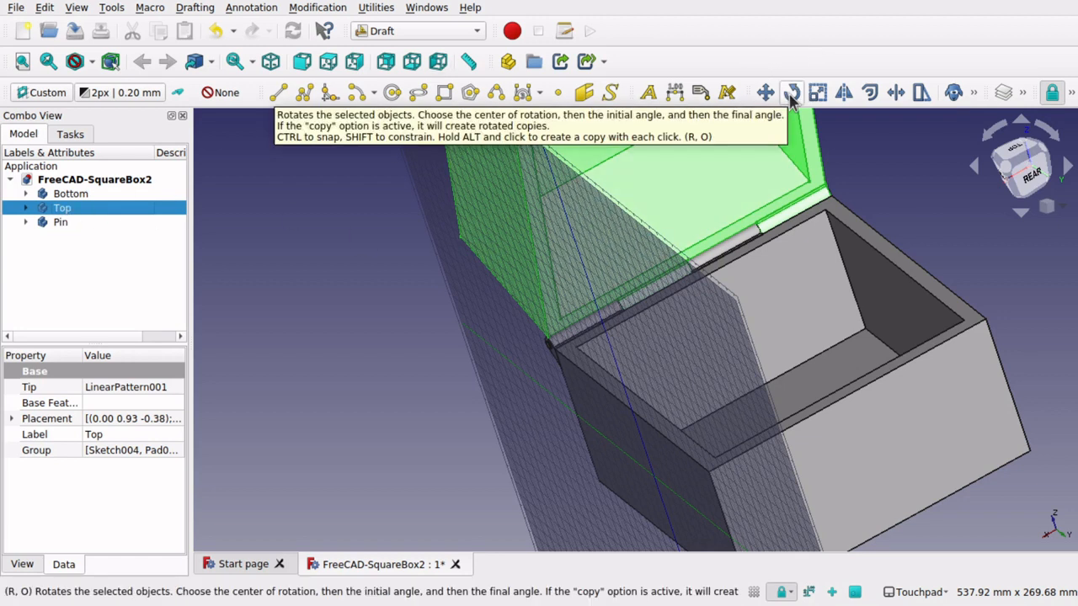
# Draft Rotate the lid about the hinge pin with an entered angle of 9, folding it nearly flat.
pyautogui.click(317, 6)
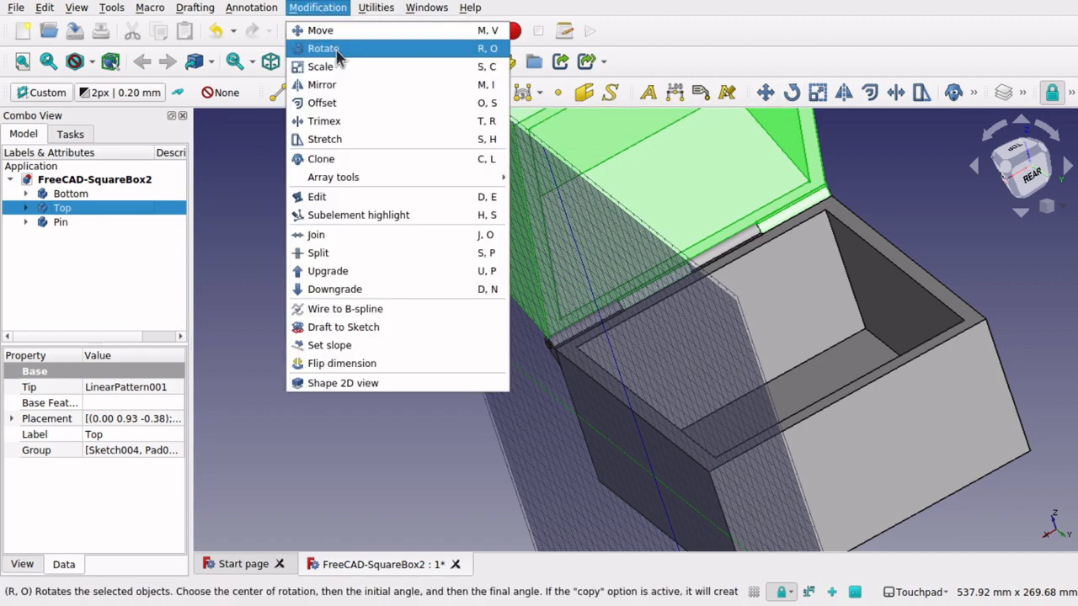
pyautogui.click(323, 47)
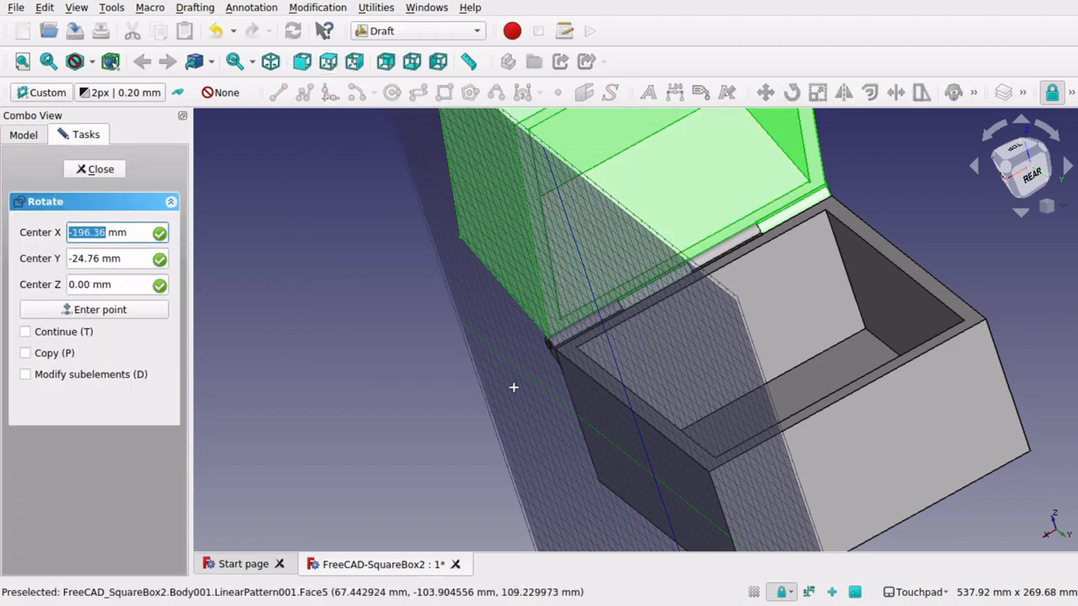
pyautogui.scroll(-3)
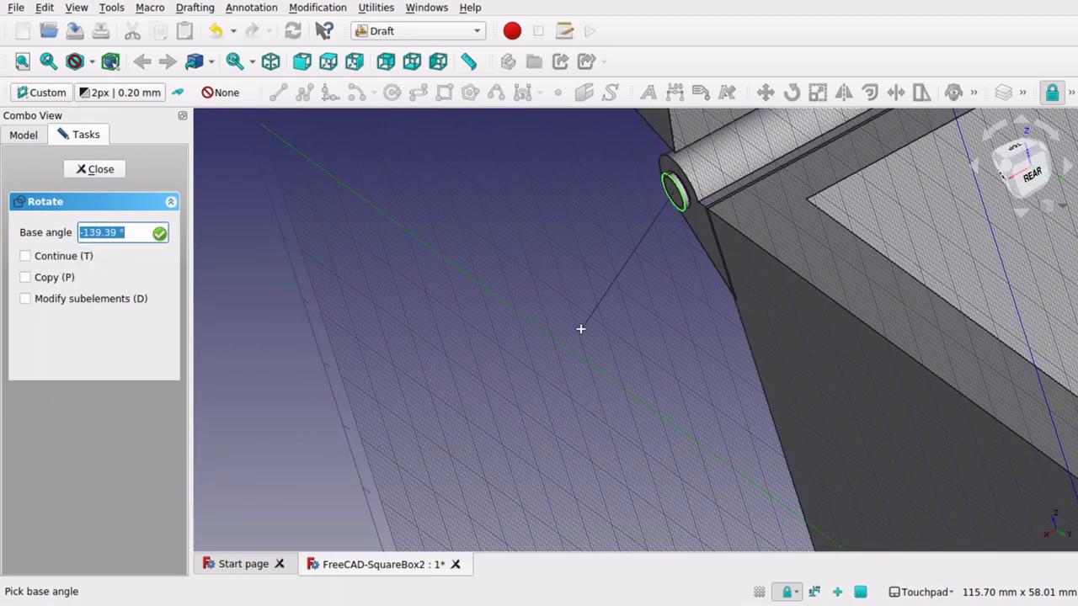
pyautogui.moveTo(261, 458)
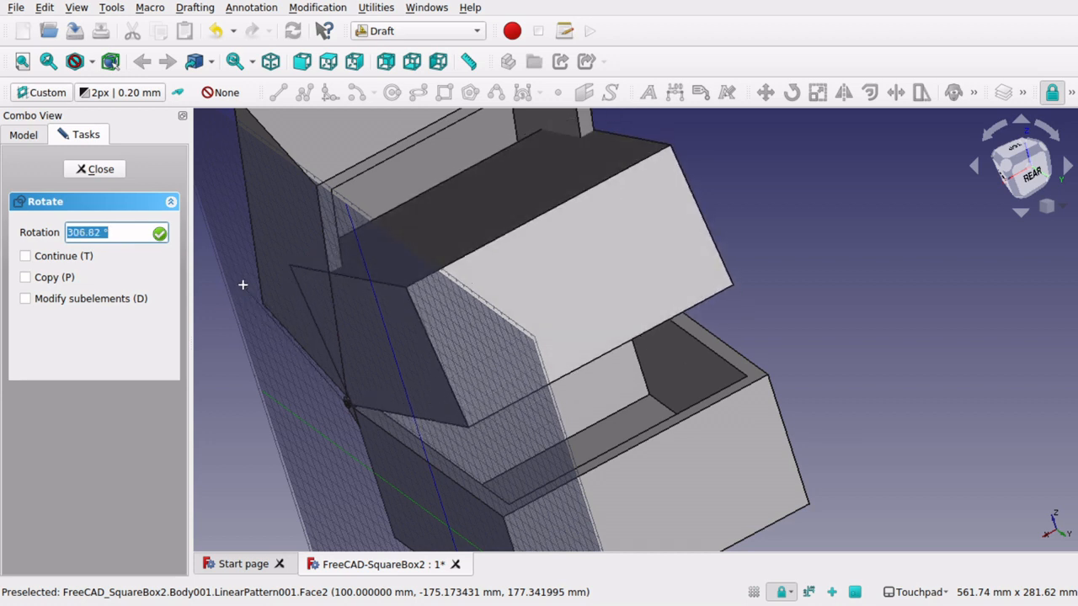
pyautogui.write('9')
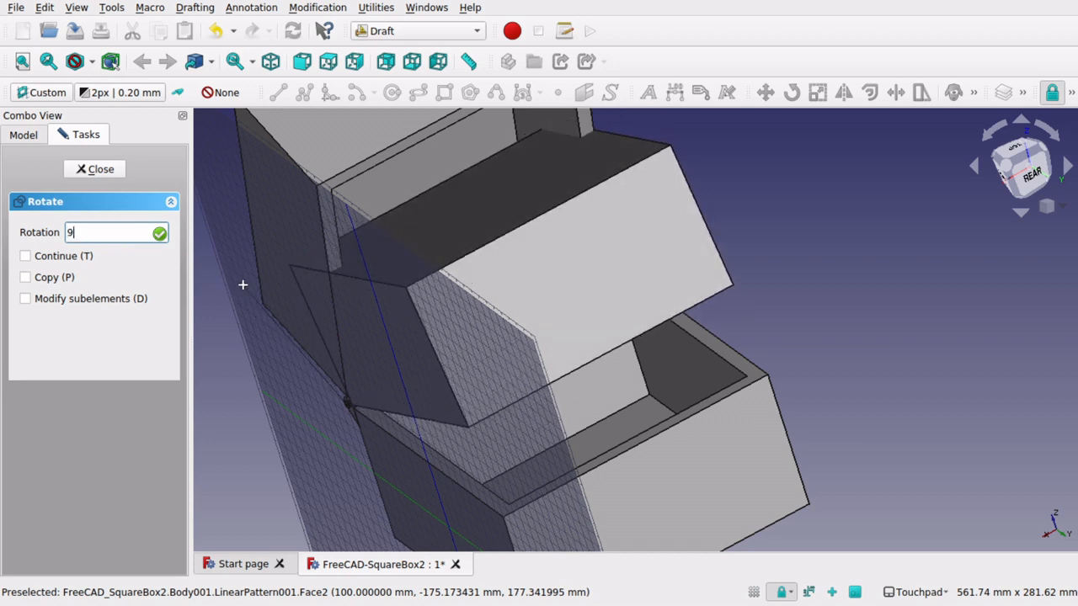
pyautogui.click(94, 169)
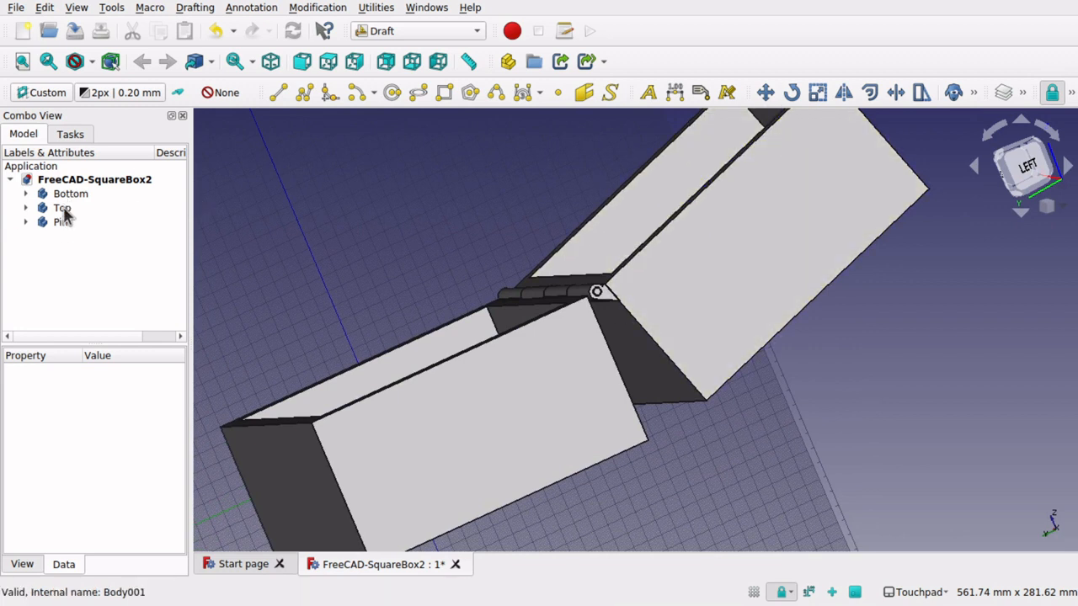
# Draft Rotate the Top lid about the hinge so it sits tilted just above the box, then view from the front.
pyautogui.click(60, 209)
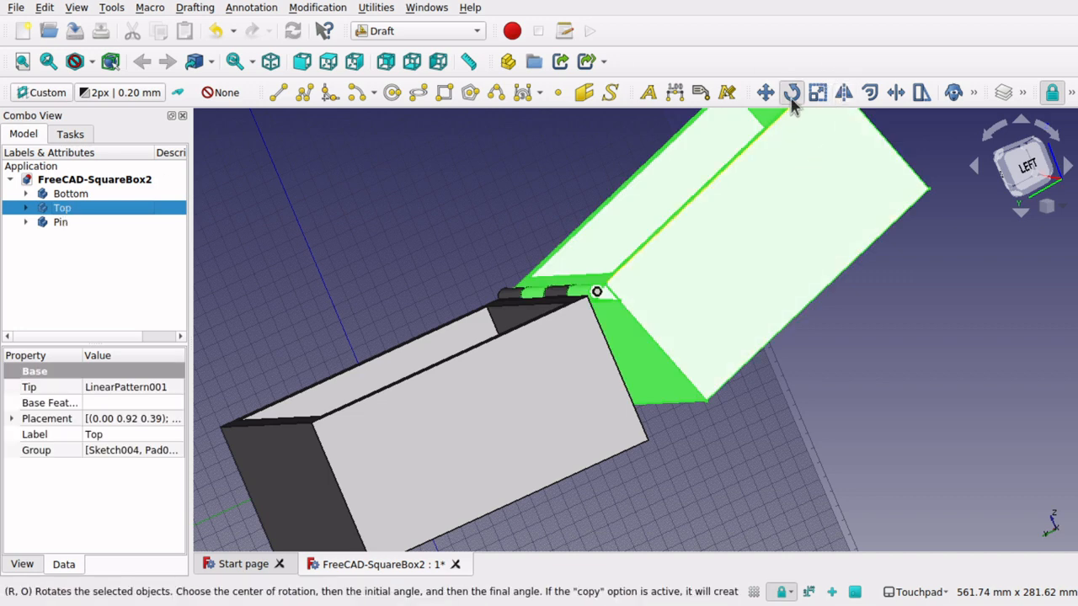
pyautogui.click(795, 91)
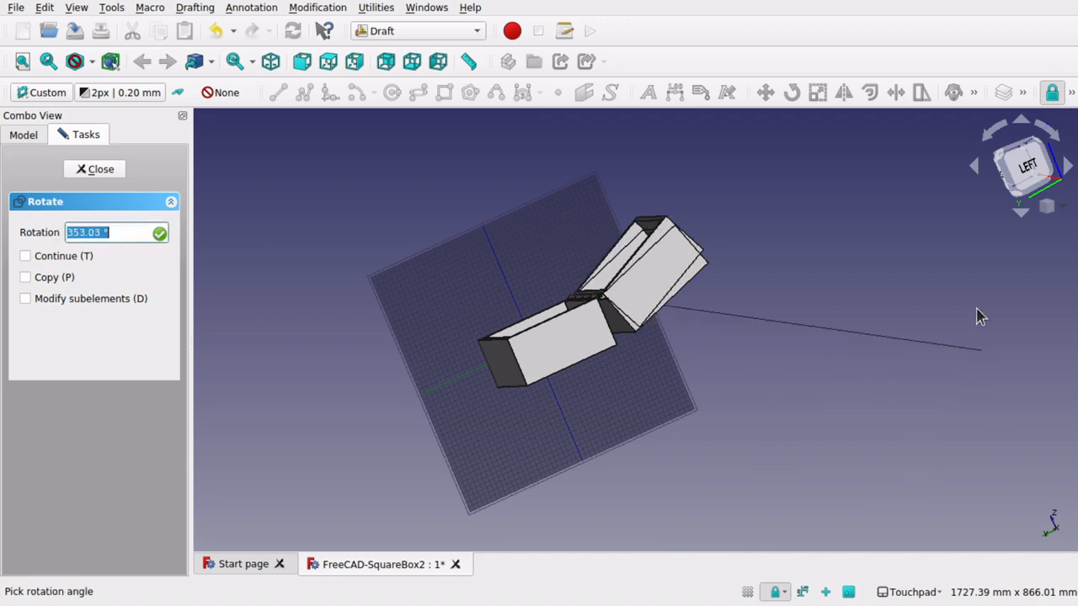
pyautogui.moveTo(515, 199)
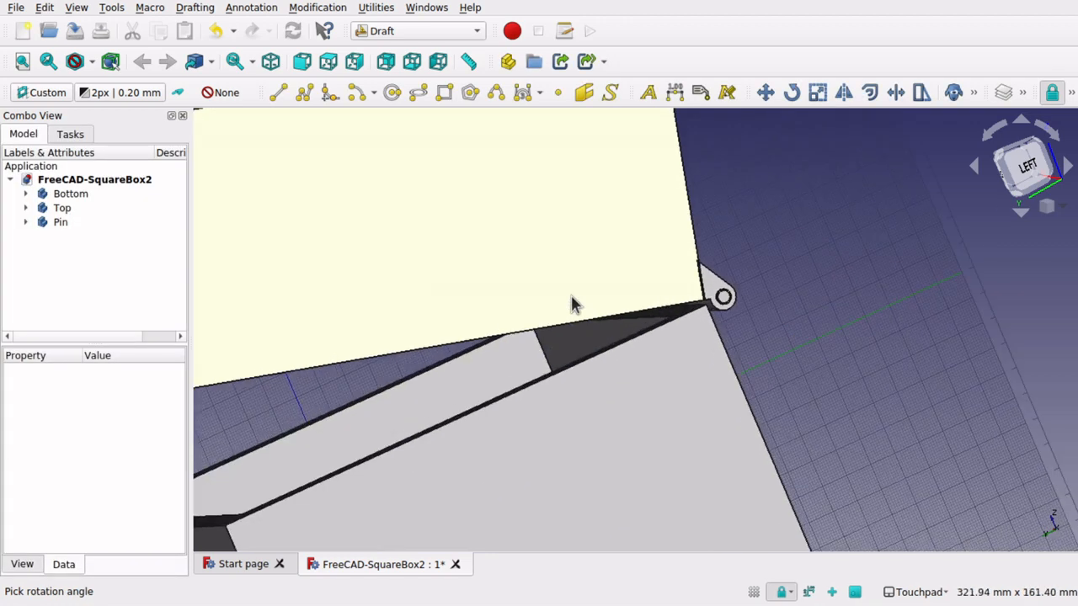
pyautogui.moveTo(573, 303); pyautogui.dragTo(547, 347)
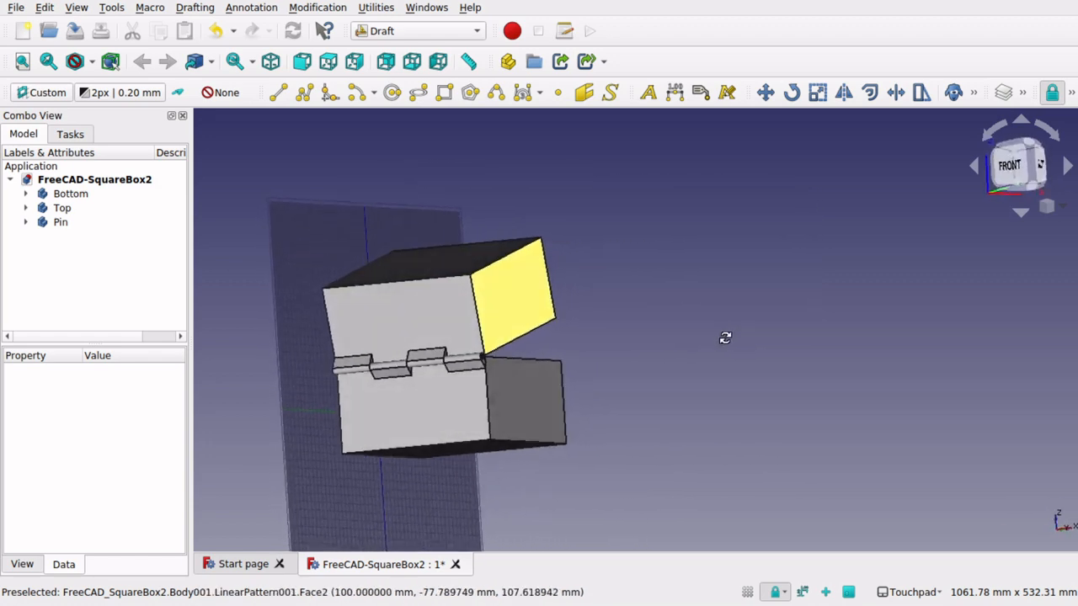
pyautogui.moveTo(724, 337); pyautogui.dragTo(448, 357)
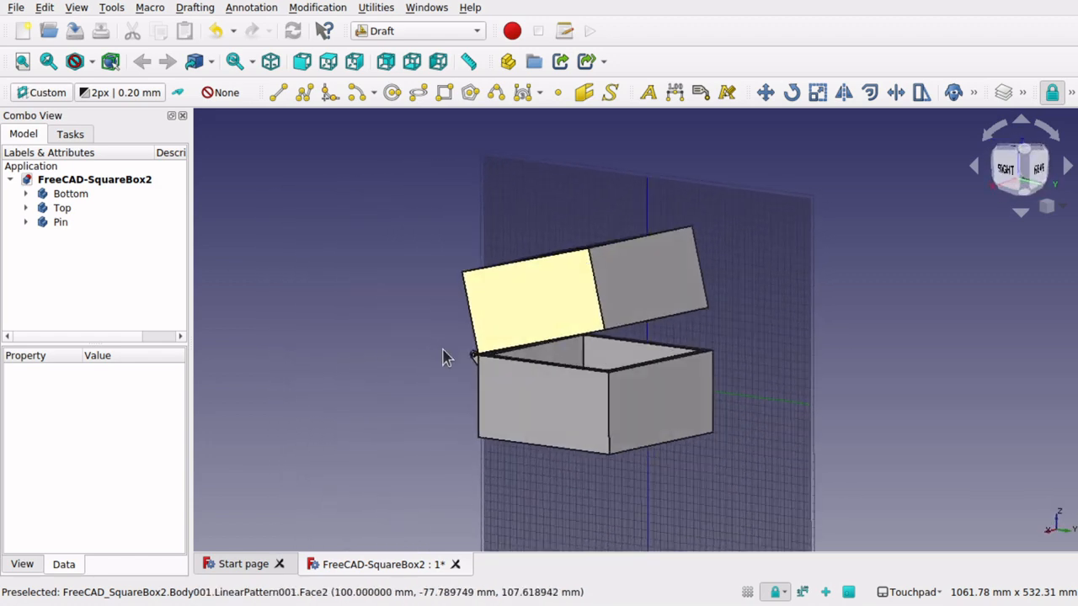